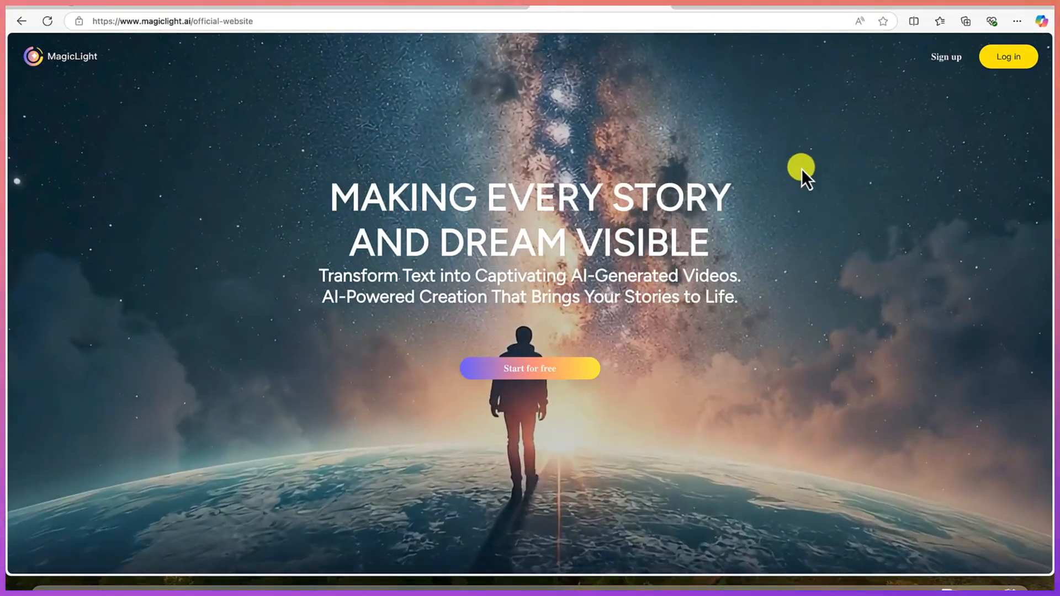
pyautogui.moveTo(534, 294)
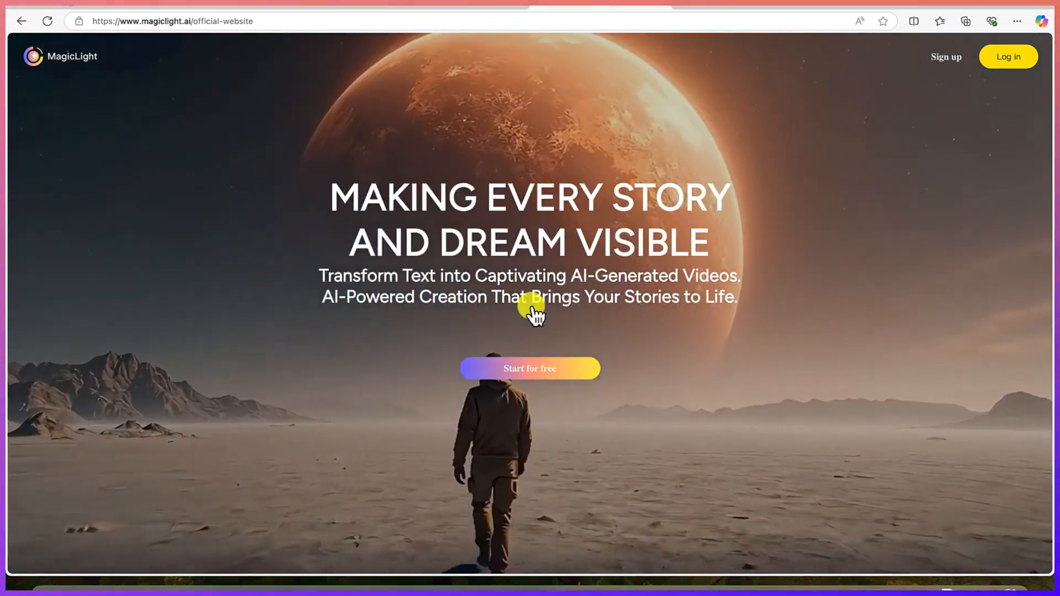
# Step: Scroll the landing page, choose 'Start for free', and log in with Google
pyautogui.scroll(-3)
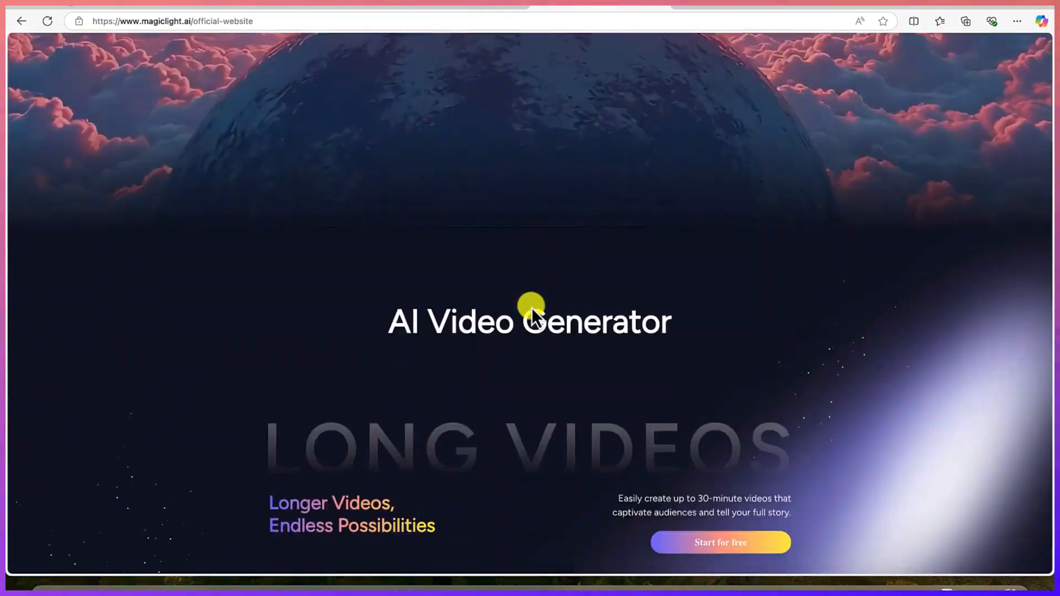
pyautogui.scroll(-3)
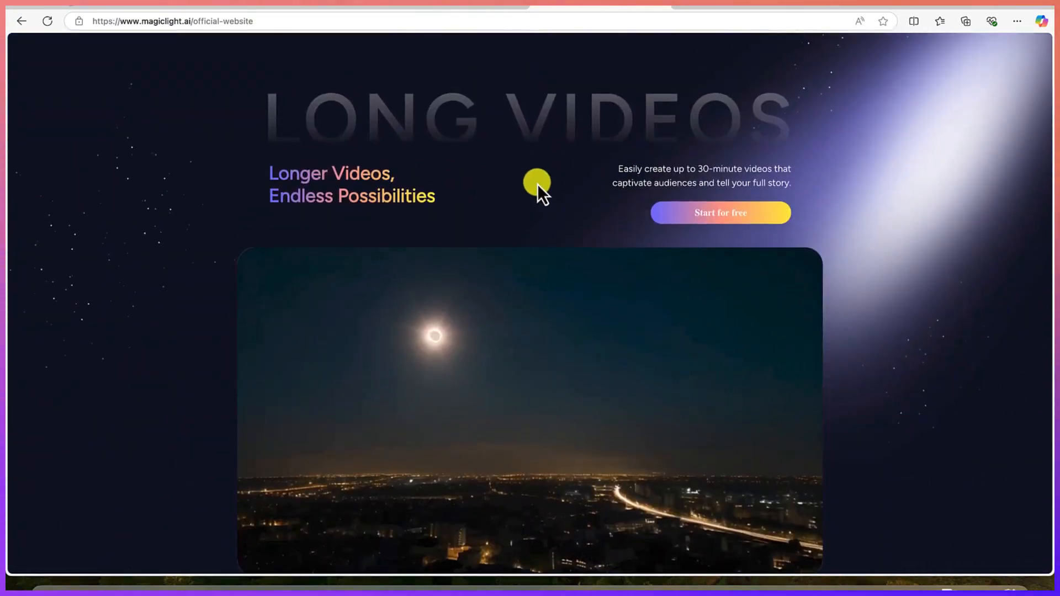
pyautogui.scroll(-3)
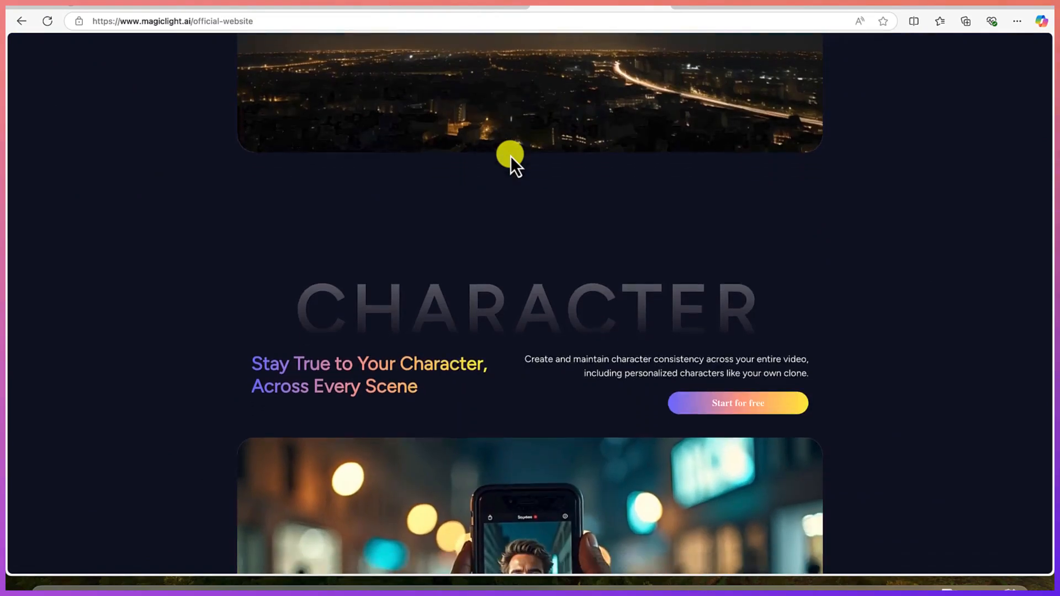
pyautogui.scroll(-3)
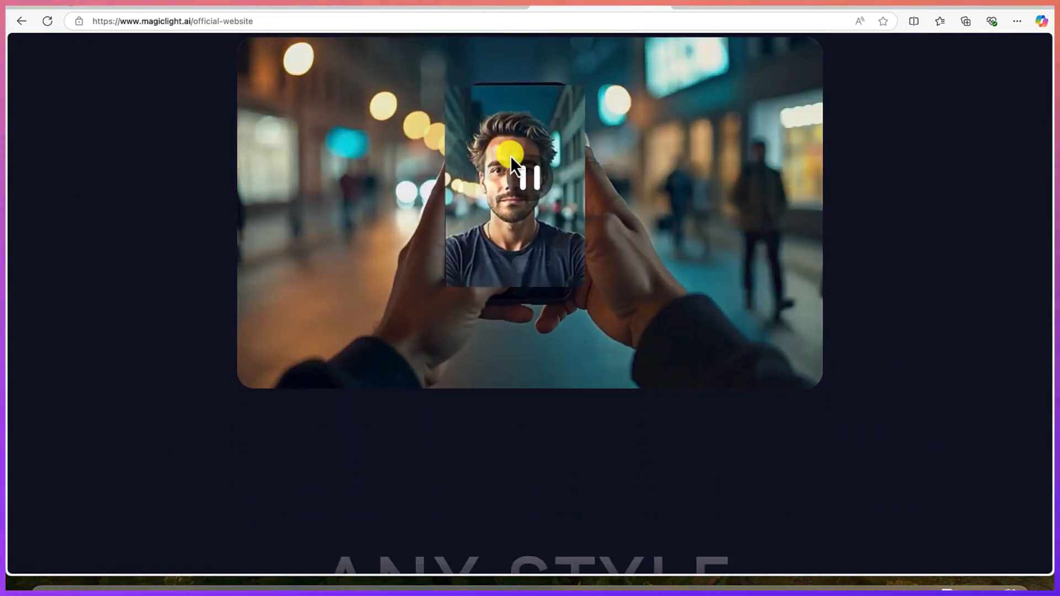
pyautogui.scroll(-3)
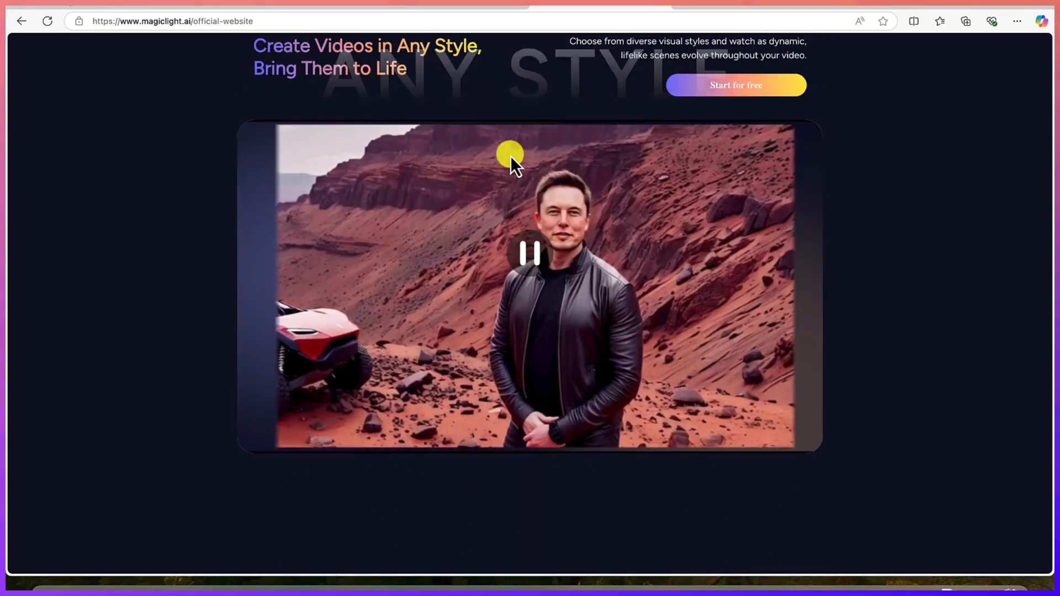
pyautogui.scroll(-3)
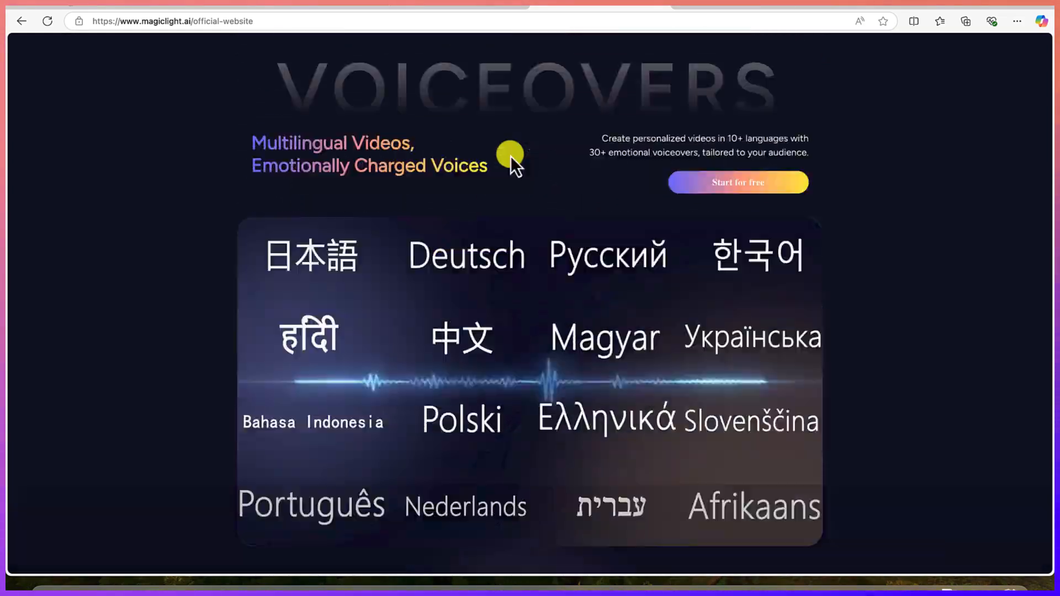
pyautogui.scroll(3)
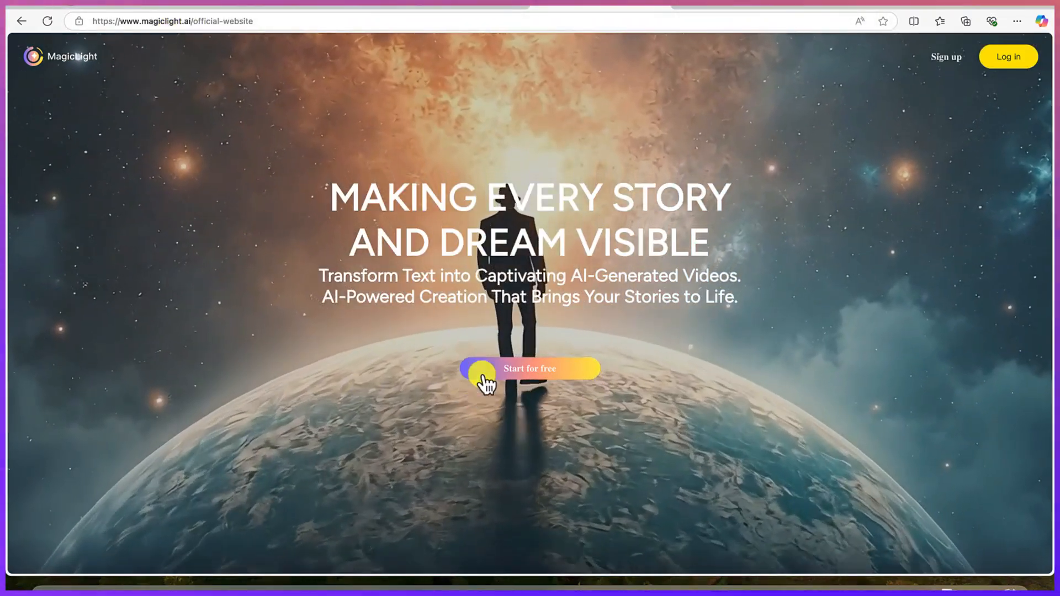
pyautogui.click(529, 368)
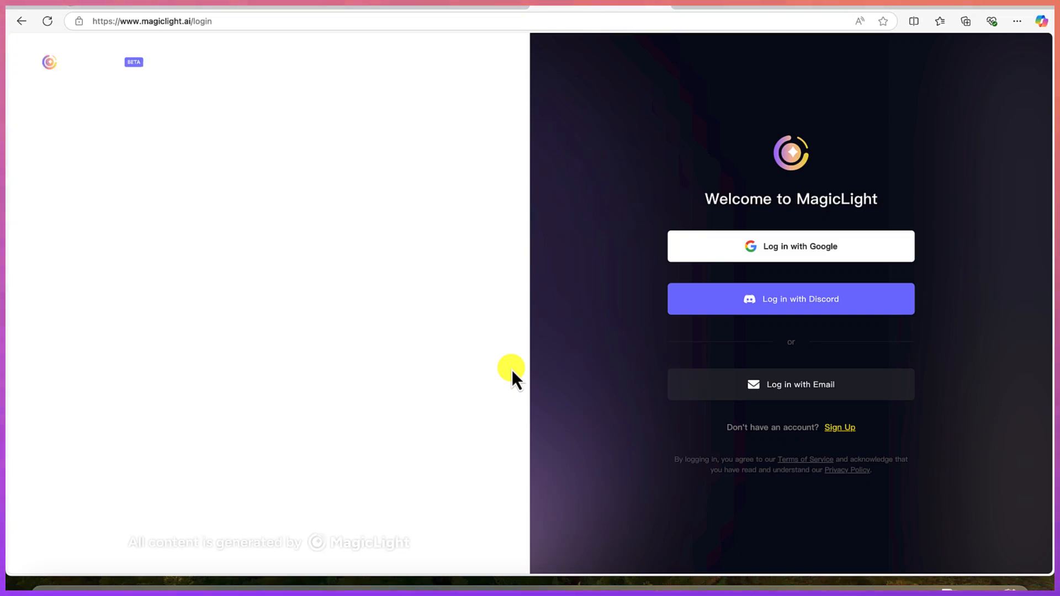
pyautogui.moveTo(788, 416)
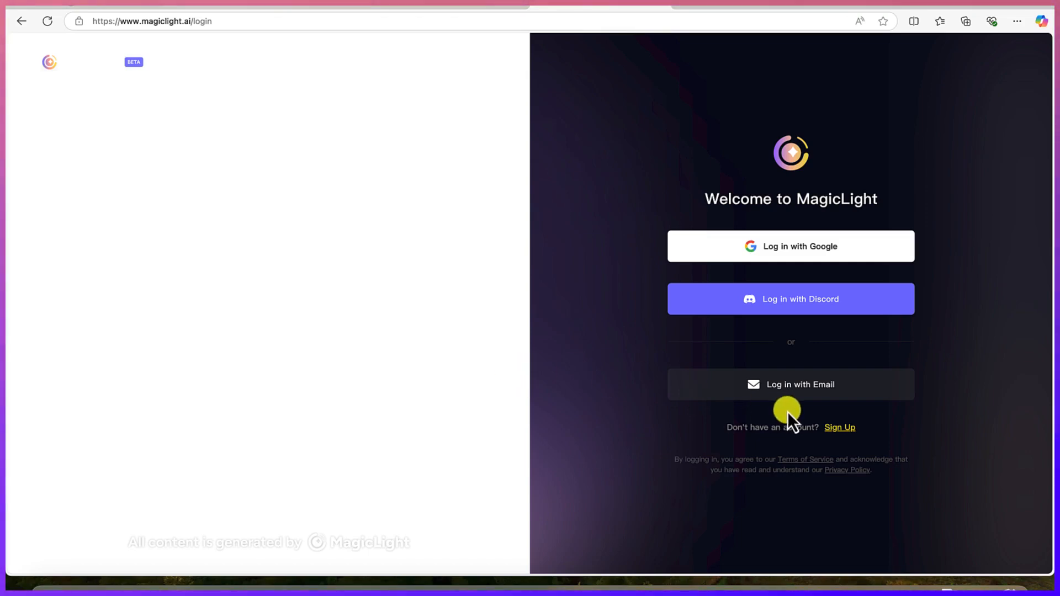
pyautogui.moveTo(838, 433)
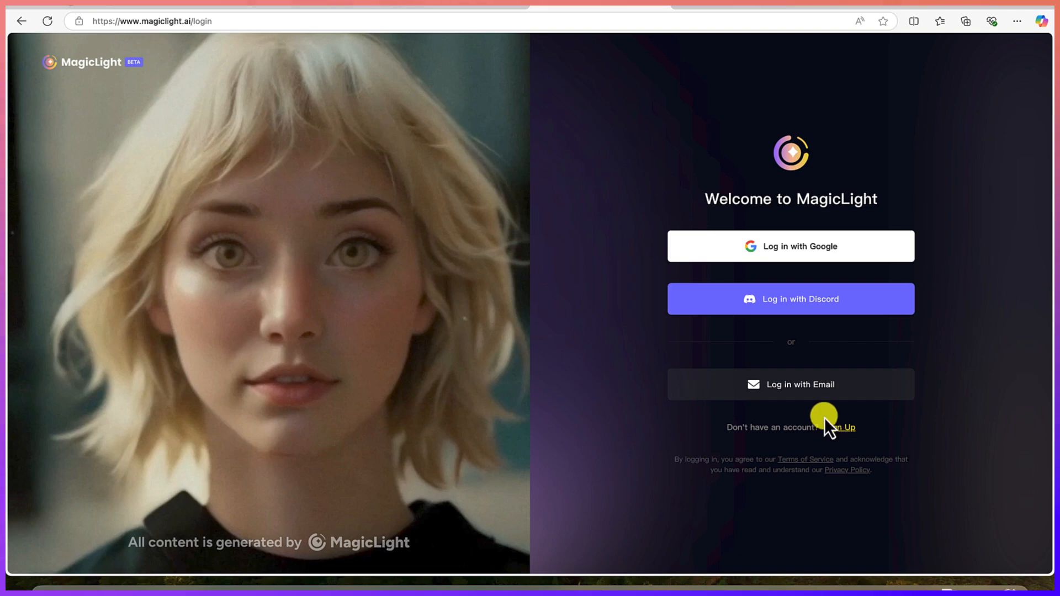
pyautogui.moveTo(801, 385)
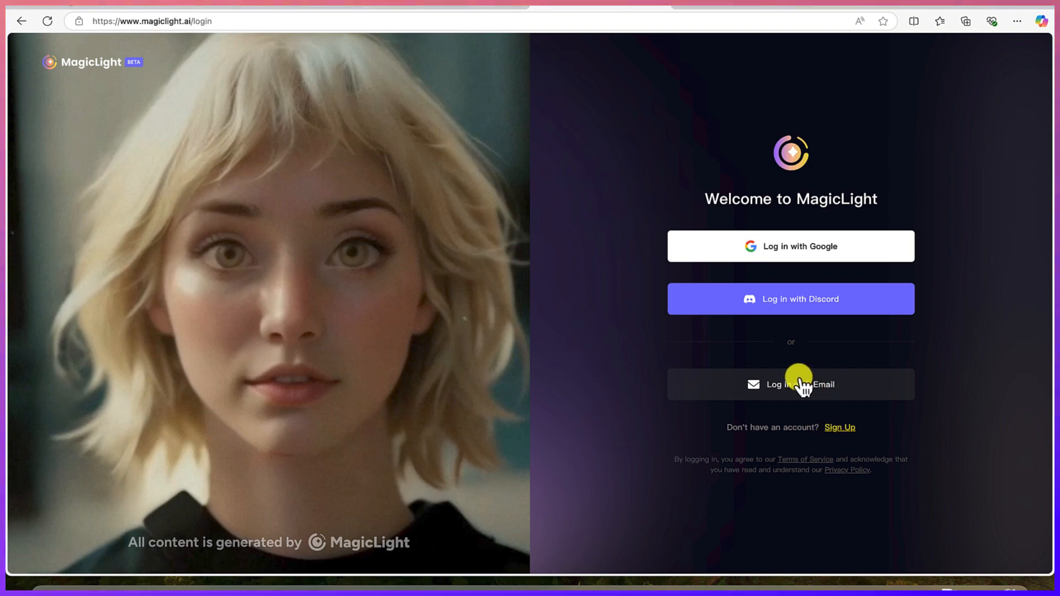
pyautogui.moveTo(802, 246)
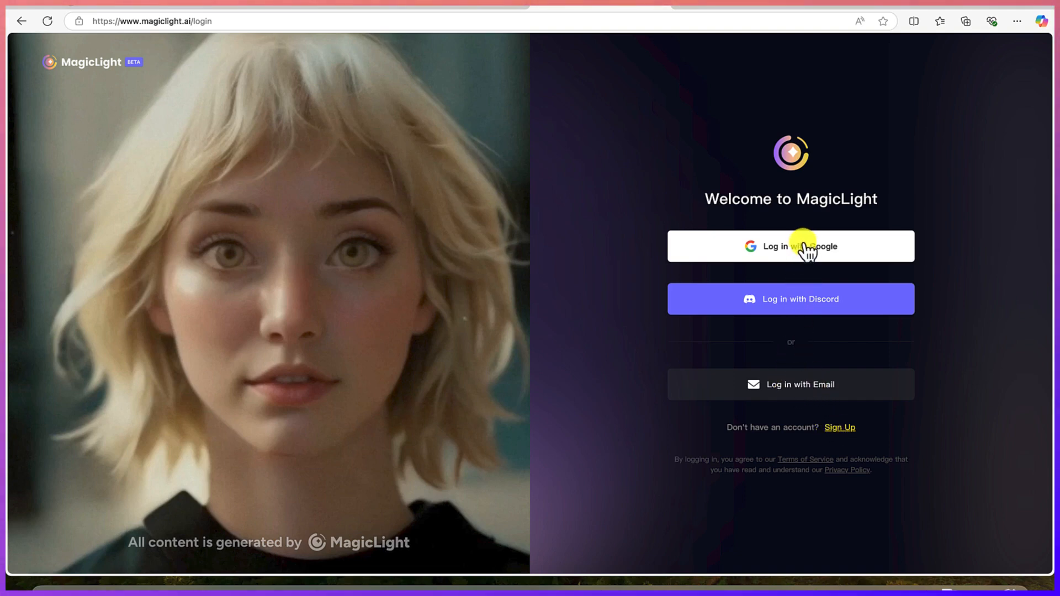
pyautogui.moveTo(790, 260)
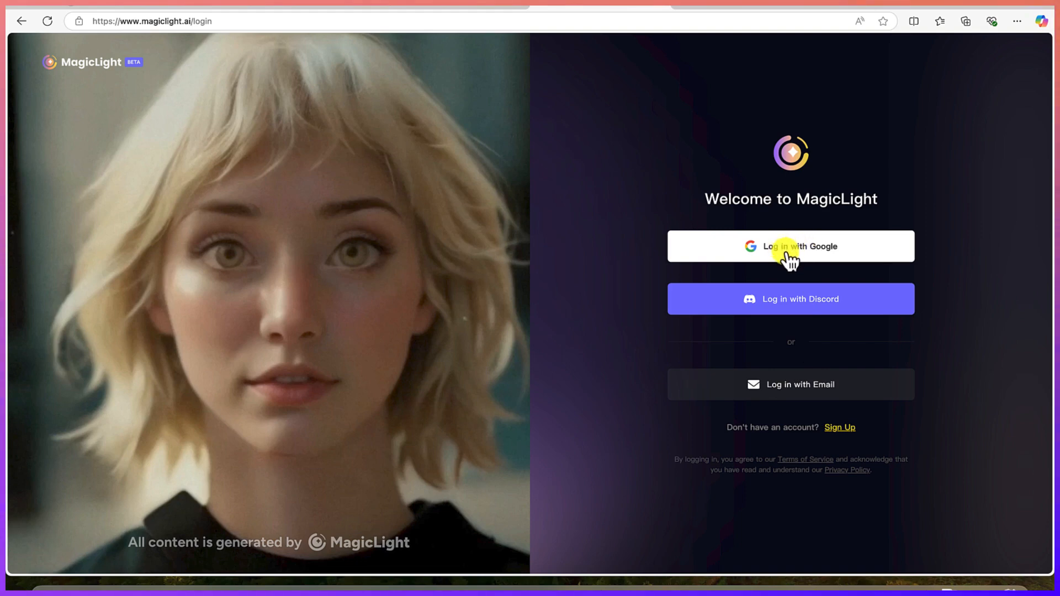
pyautogui.moveTo(789, 311)
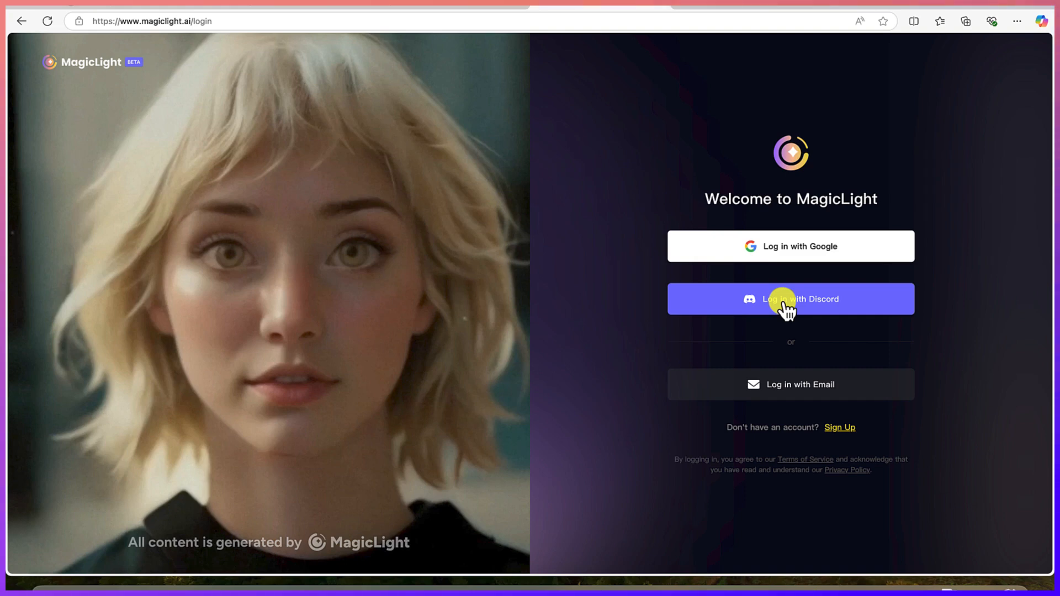
pyautogui.moveTo(828, 246)
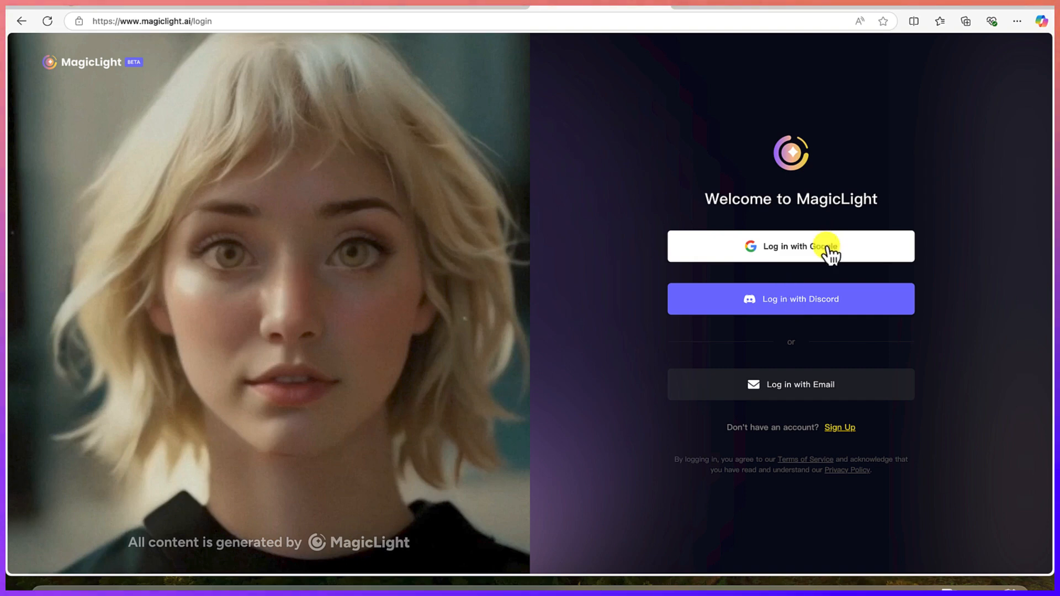
pyautogui.click(790, 245)
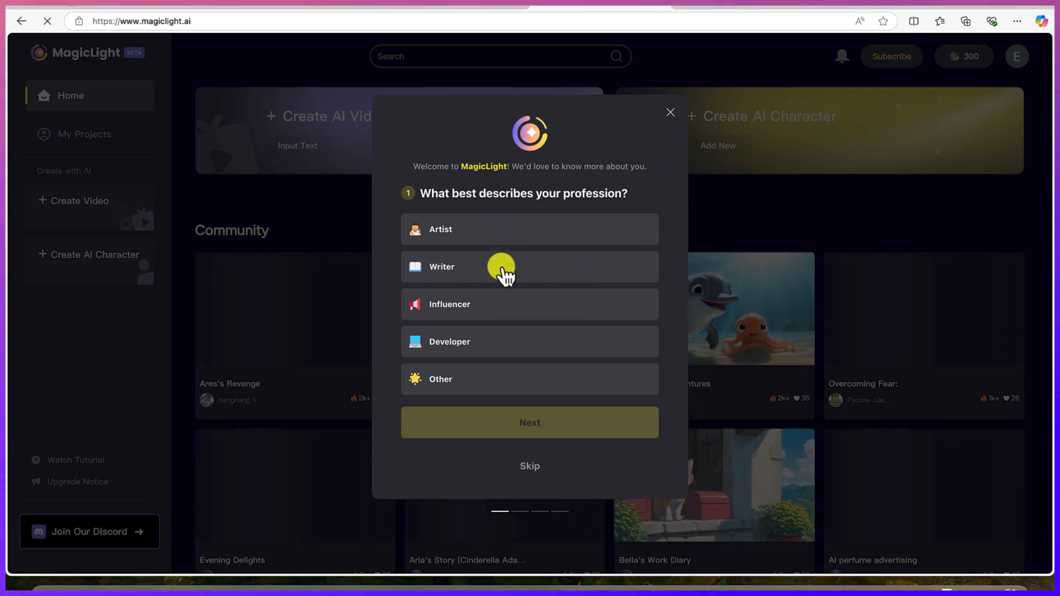
pyautogui.moveTo(504, 294)
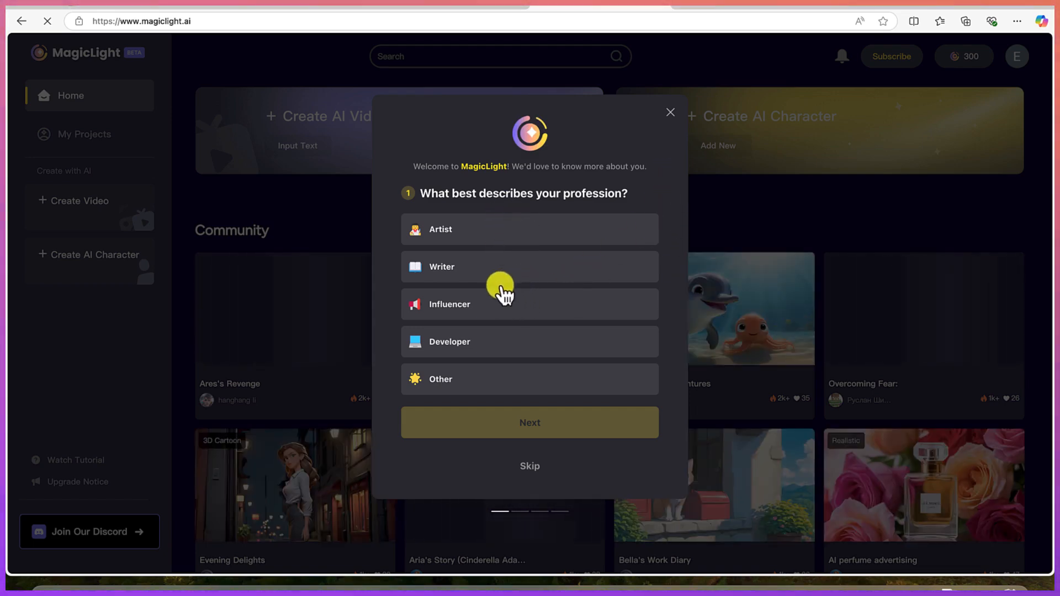
# Step: Submit survey answers: Influencer, AI dynamic video, story-driven narratives, YouTube
pyautogui.click(530, 304)
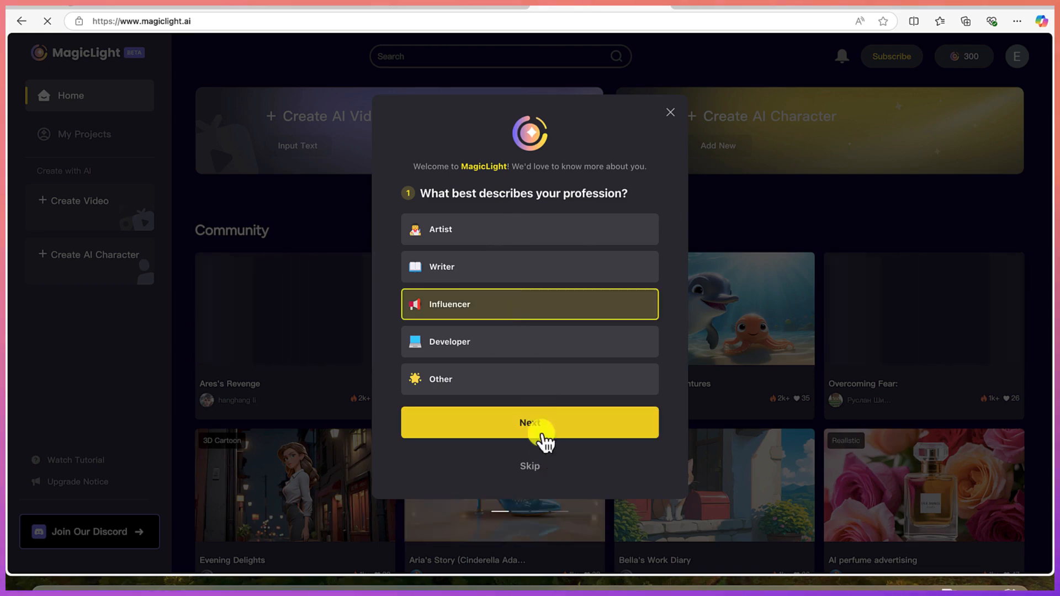
pyautogui.click(530, 422)
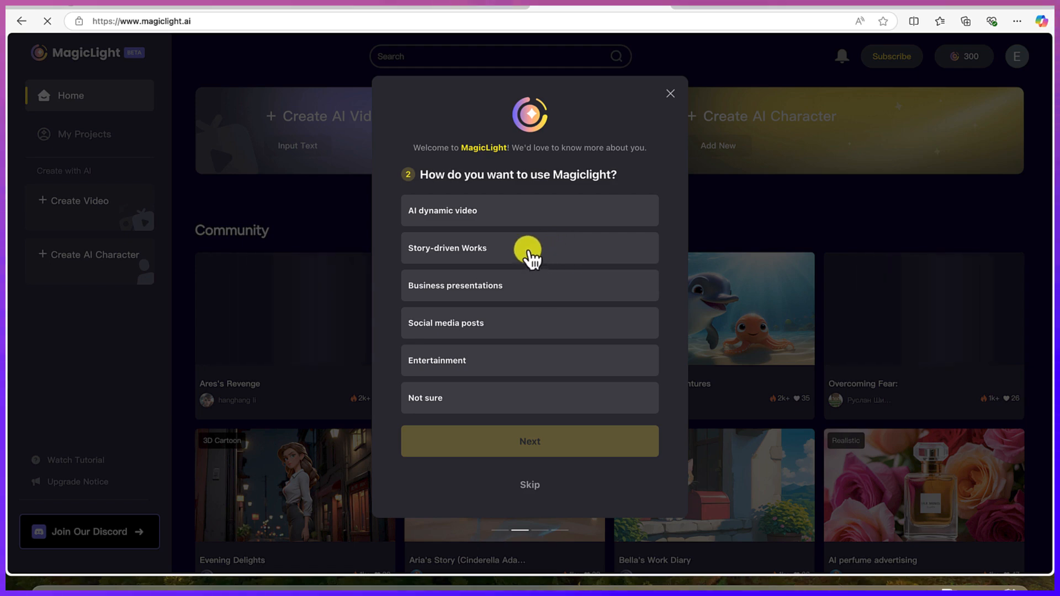
pyautogui.moveTo(534, 219)
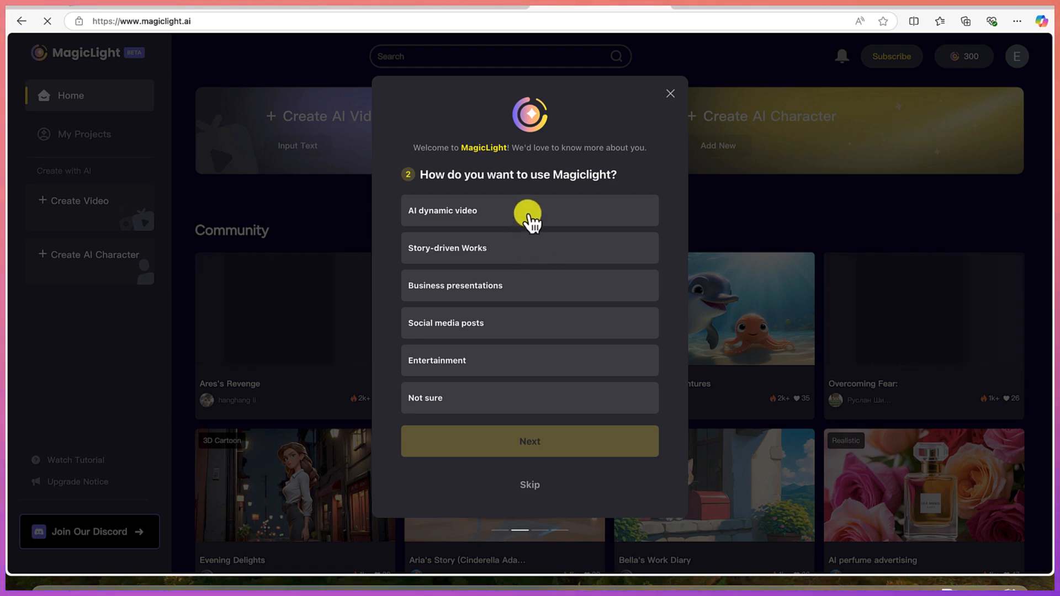
pyautogui.click(530, 211)
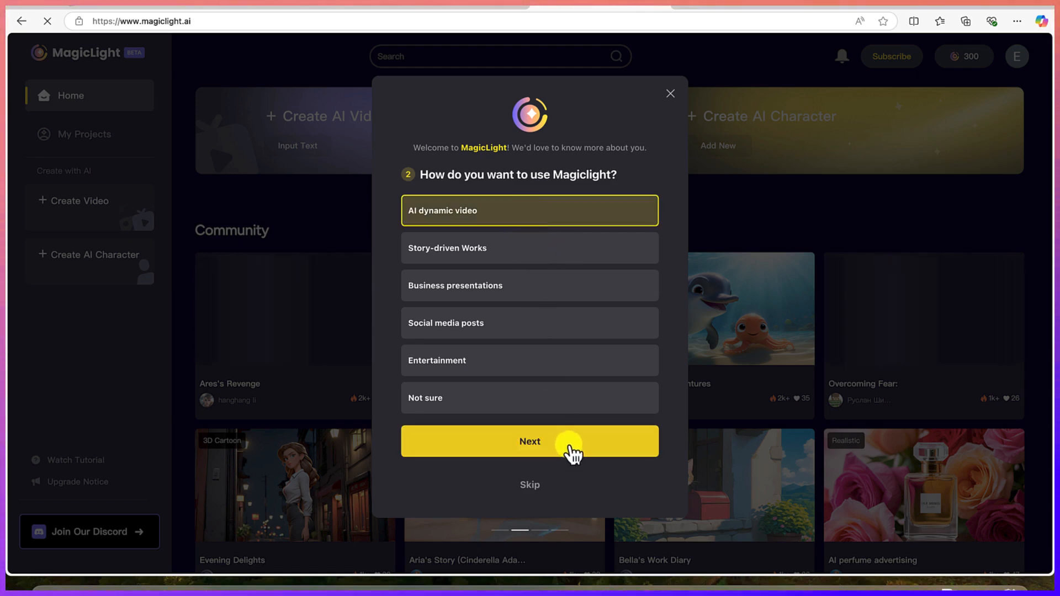
pyautogui.click(529, 442)
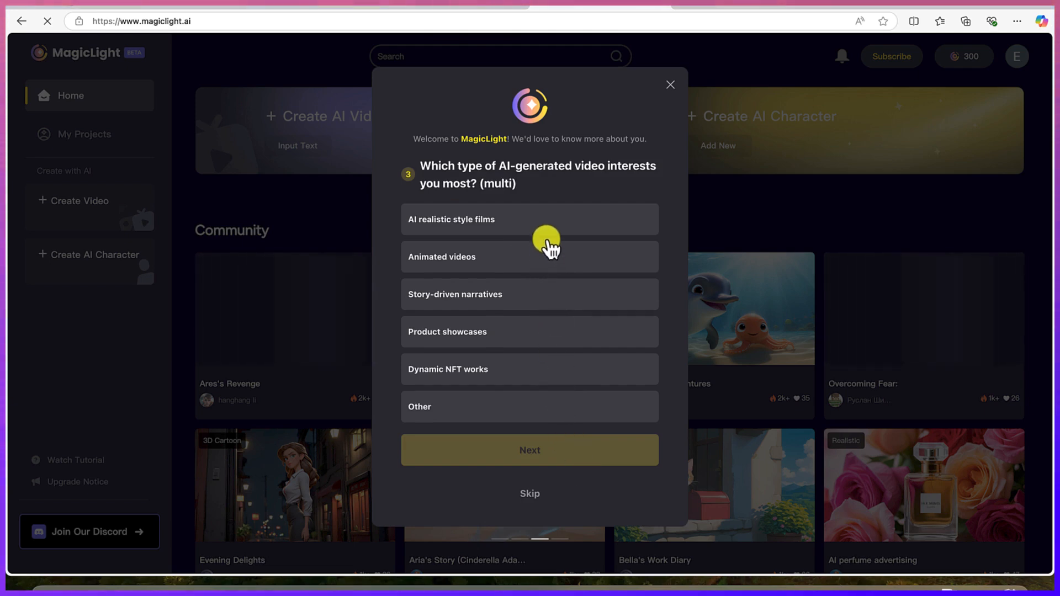
pyautogui.moveTo(548, 310)
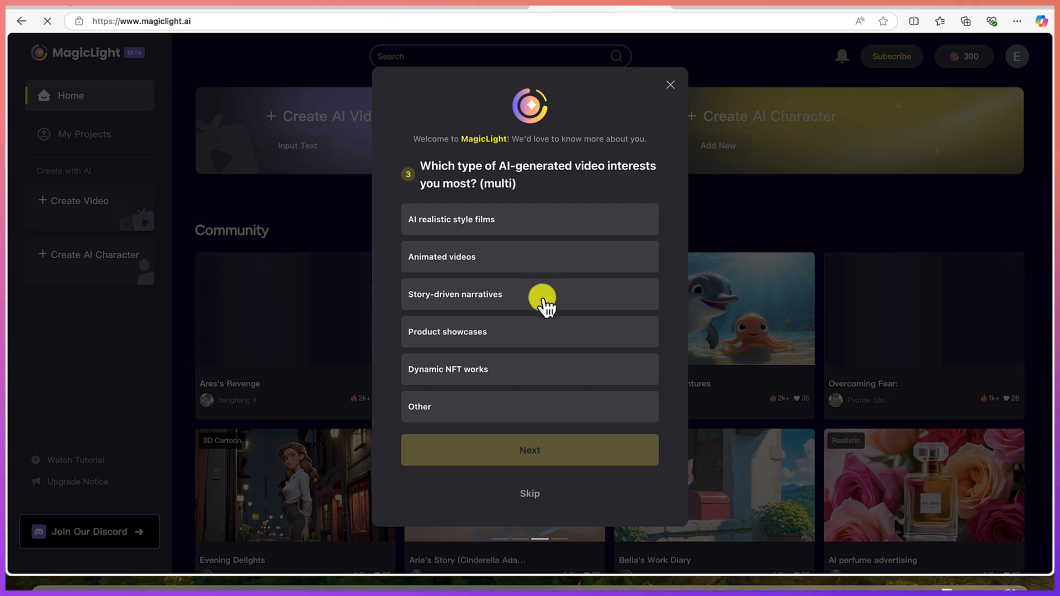
pyautogui.click(530, 256)
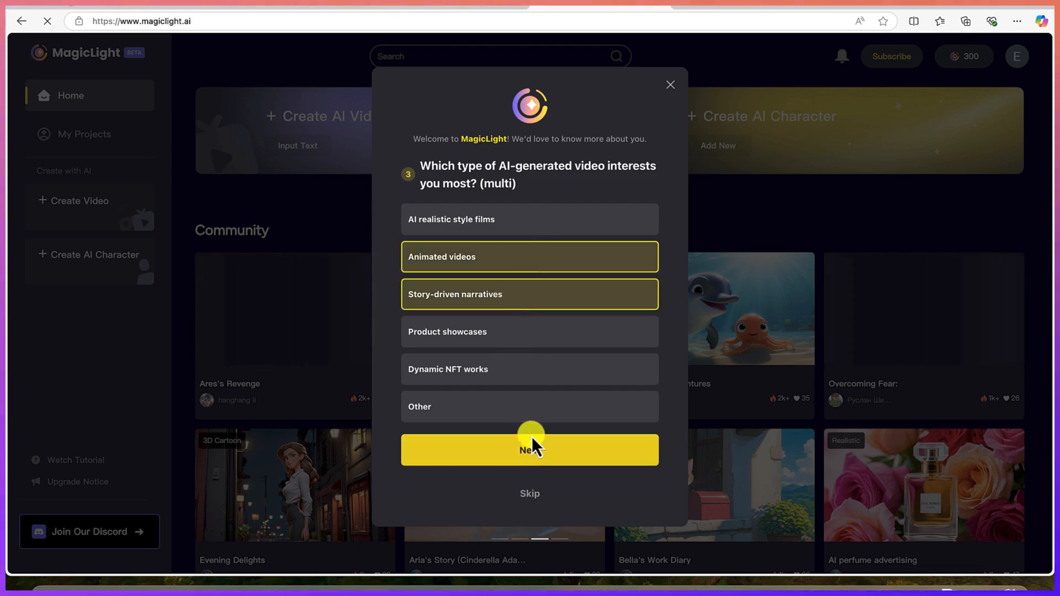
pyautogui.click(529, 451)
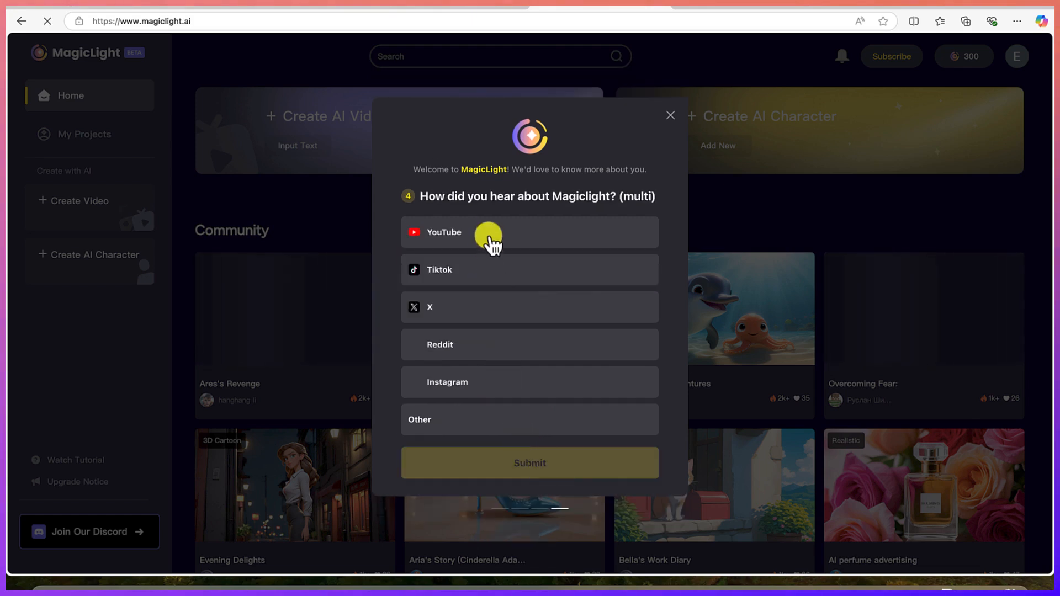
pyautogui.click(473, 232)
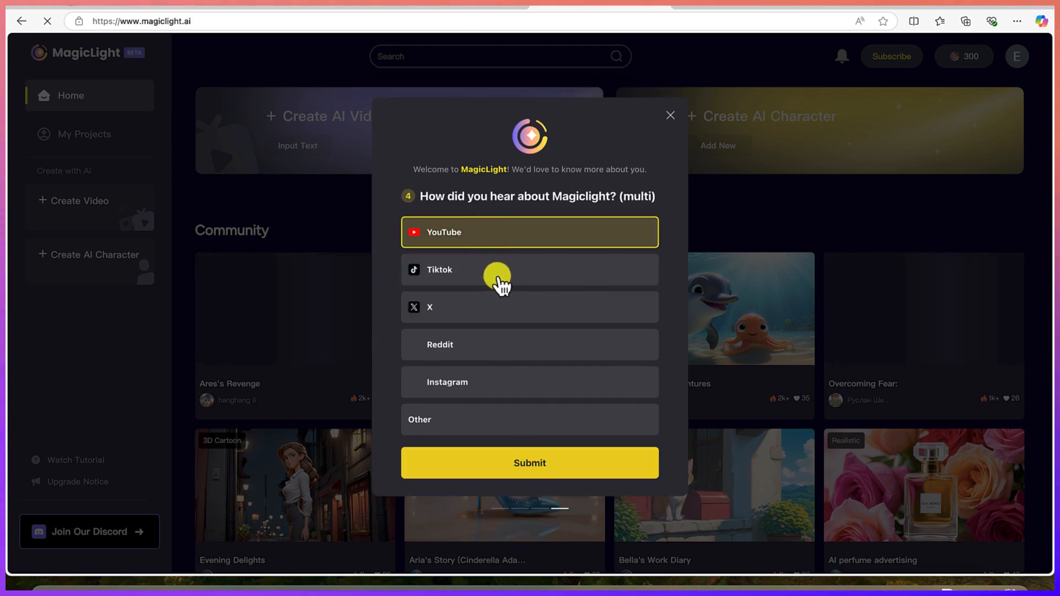
pyautogui.click(529, 463)
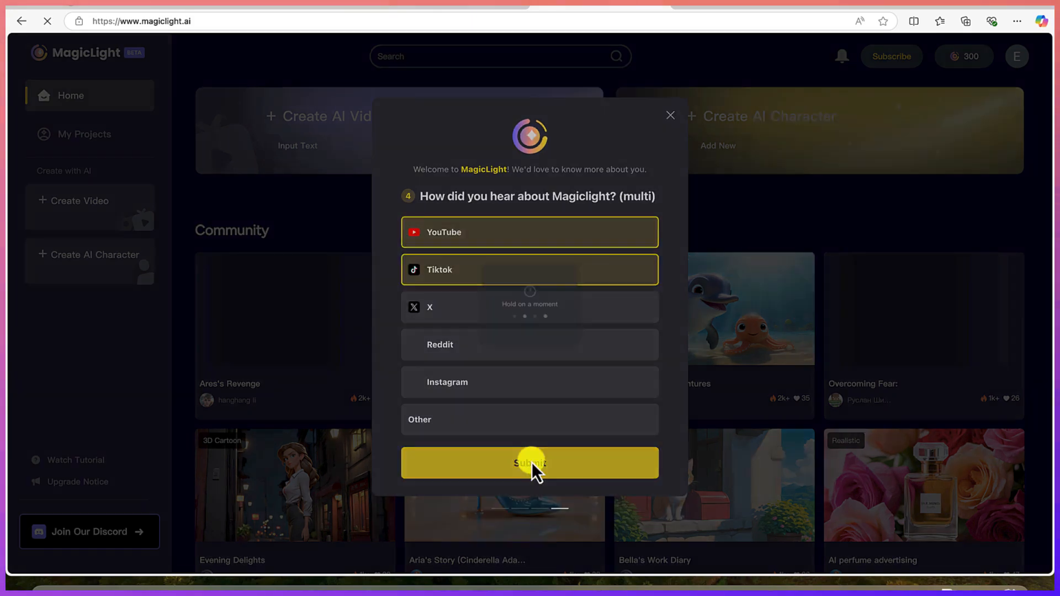
pyautogui.click(529, 463)
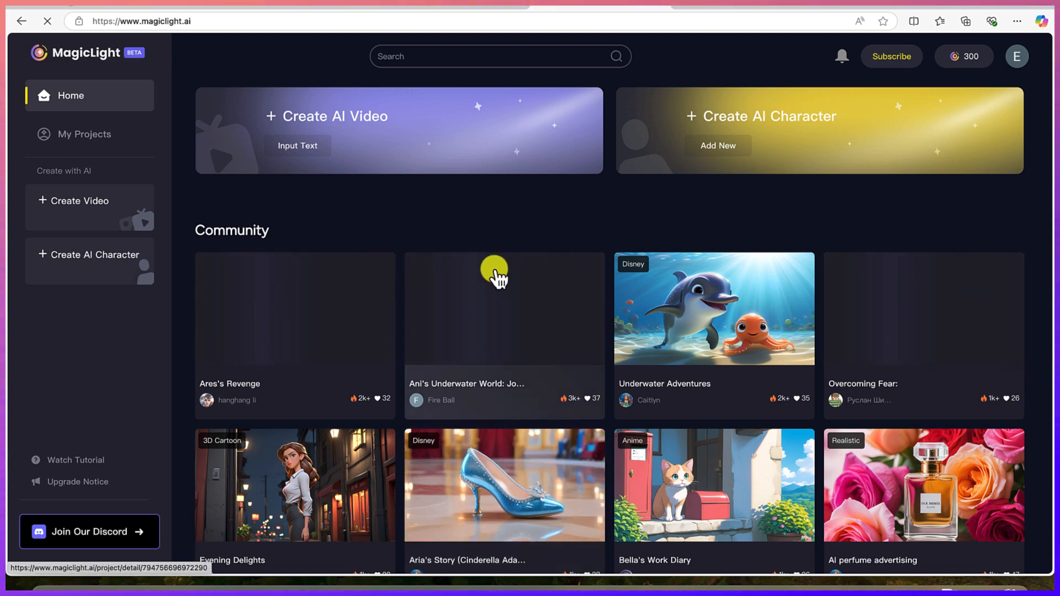
pyautogui.moveTo(250, 268)
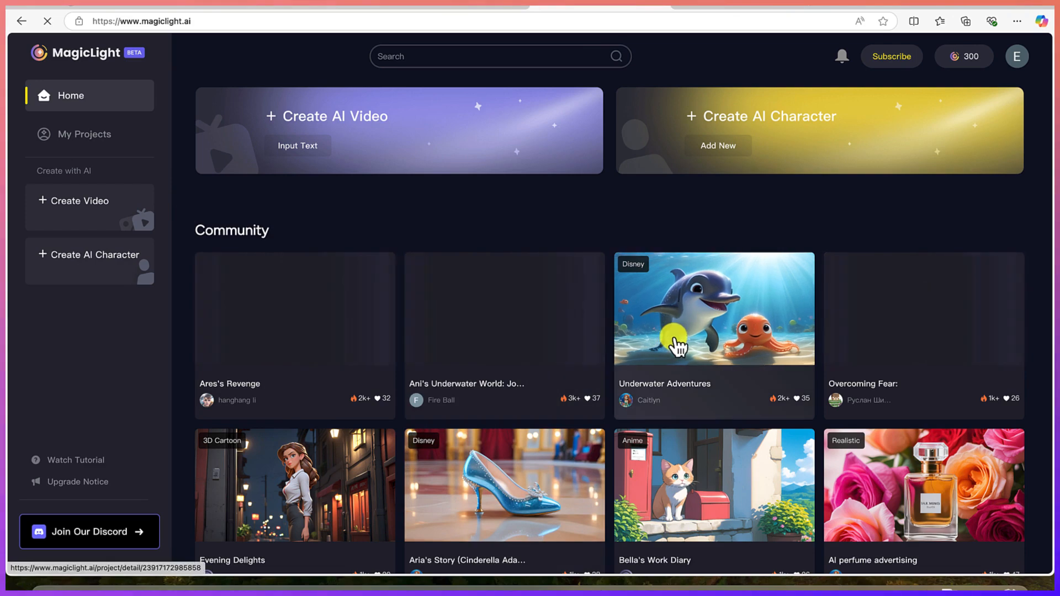
pyautogui.scroll(-3)
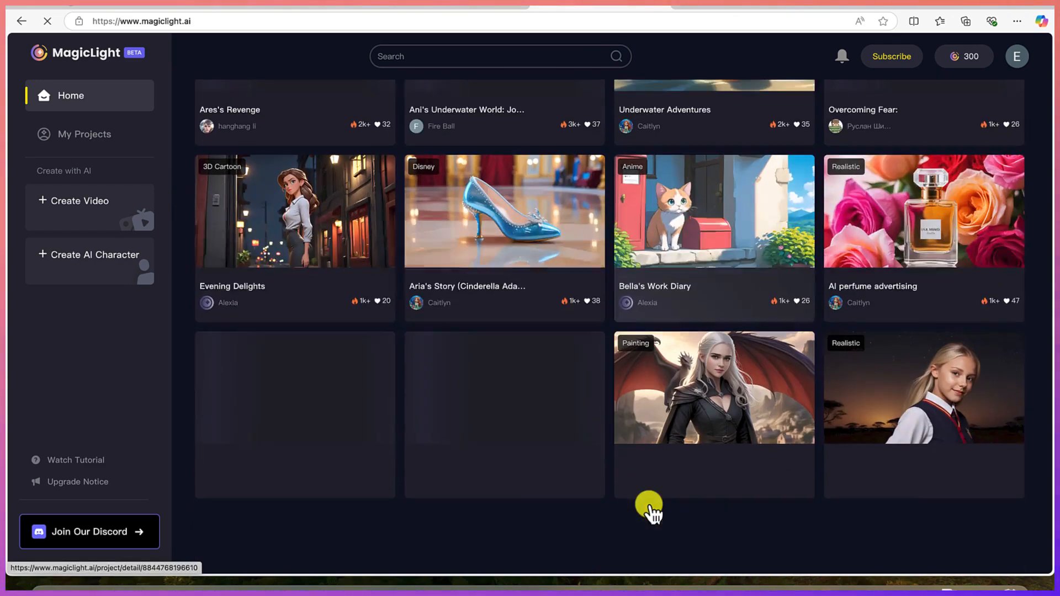
pyautogui.scroll(-3)
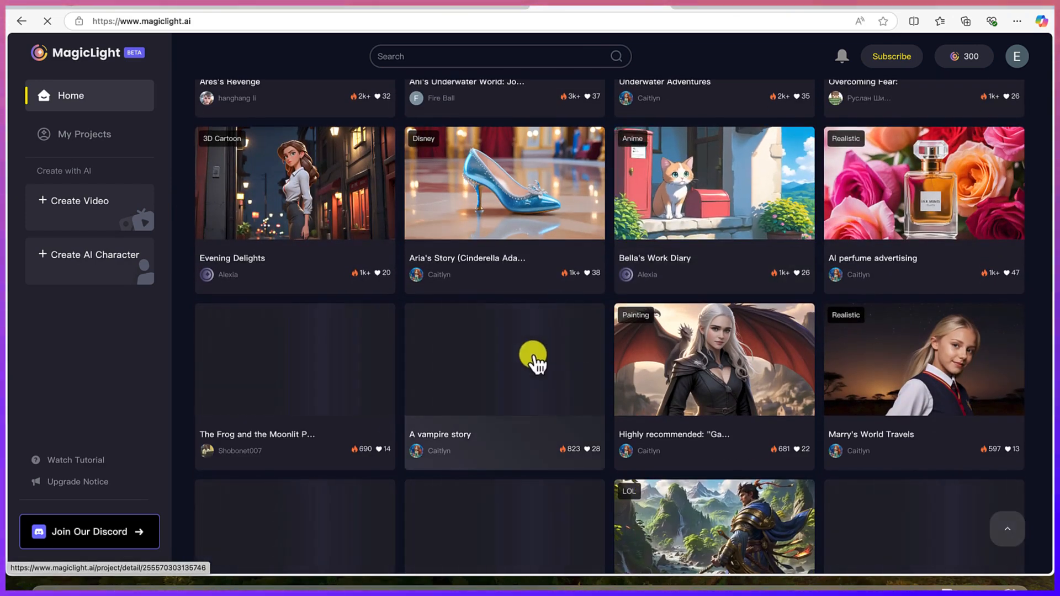
pyautogui.scroll(3)
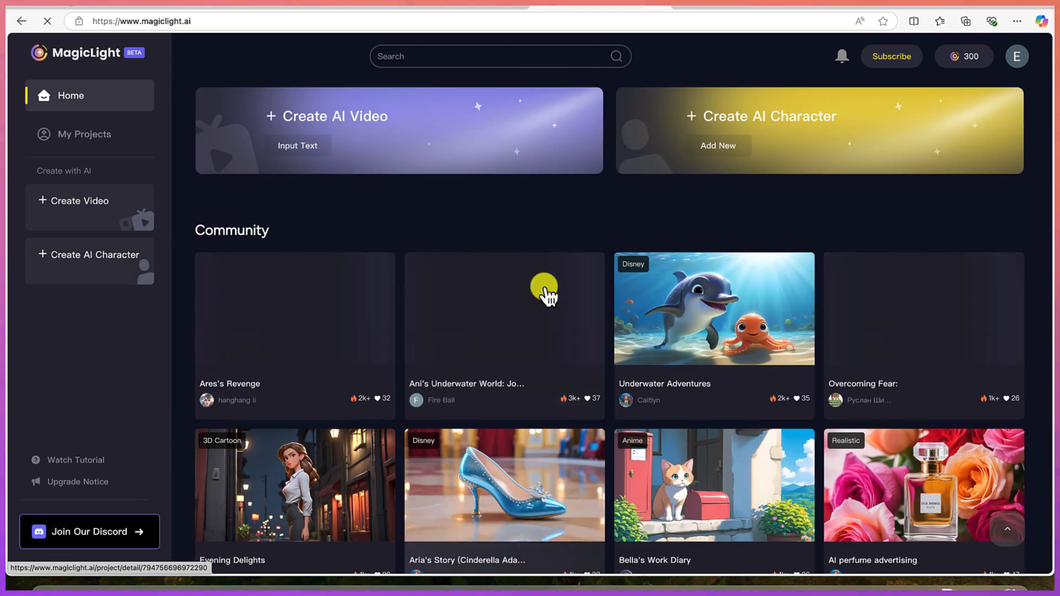
pyautogui.scroll(-3)
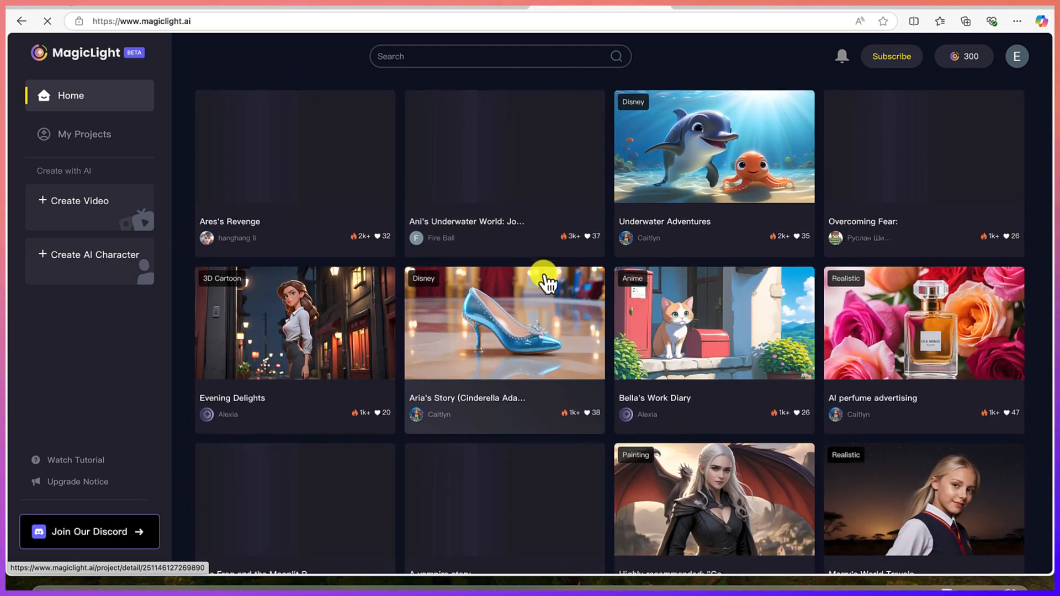
pyautogui.scroll(-3)
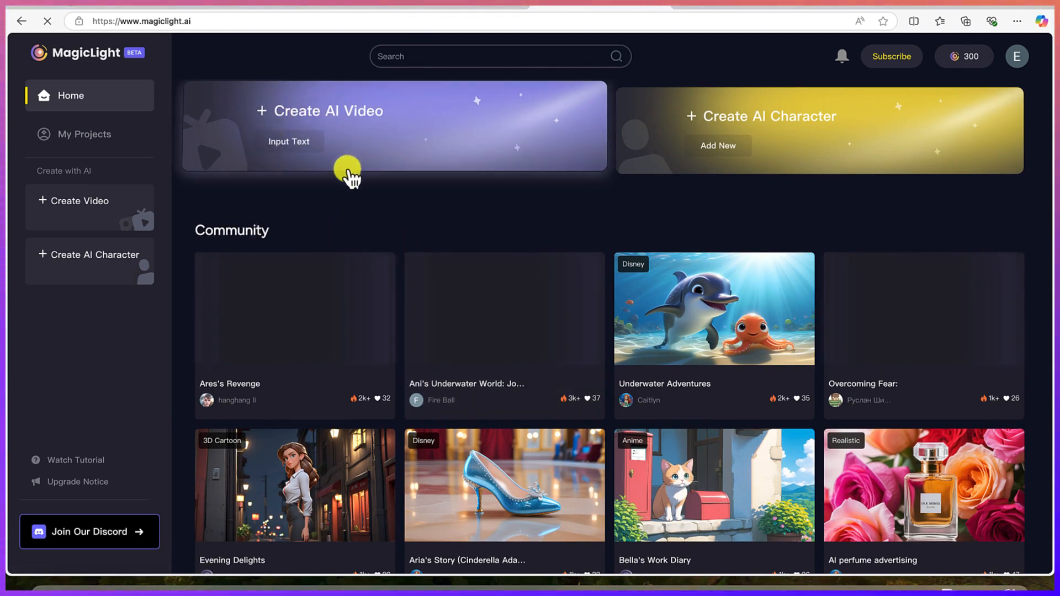
pyautogui.moveTo(338, 121)
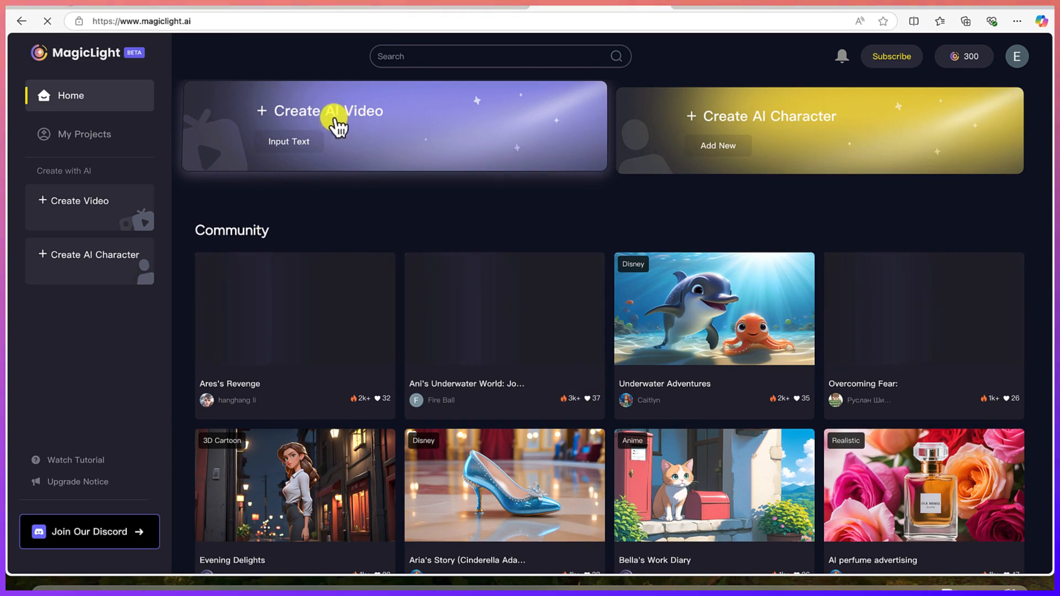
pyautogui.moveTo(280, 167)
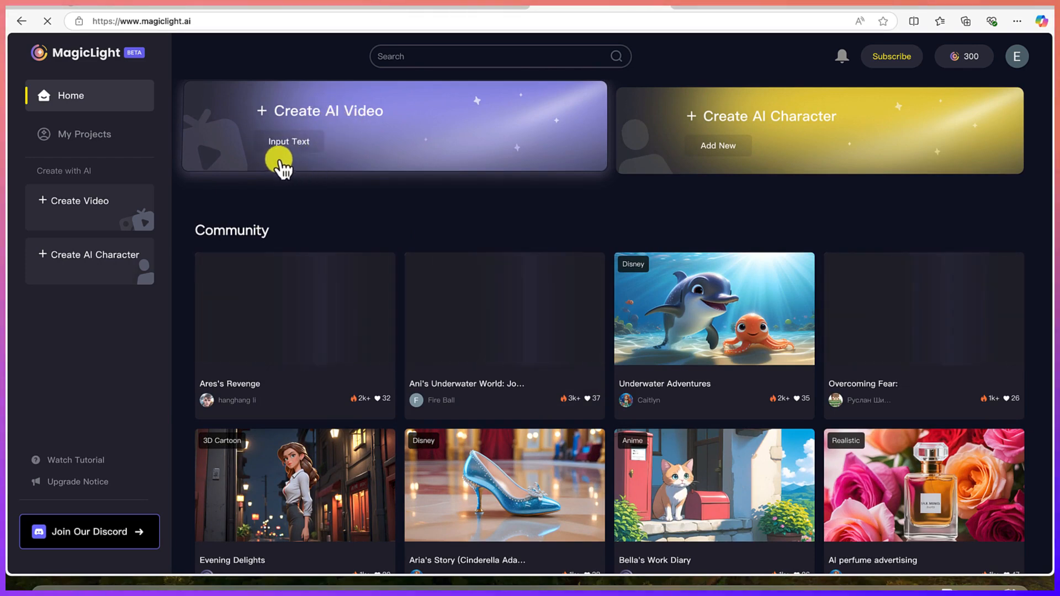
pyautogui.moveTo(798, 142)
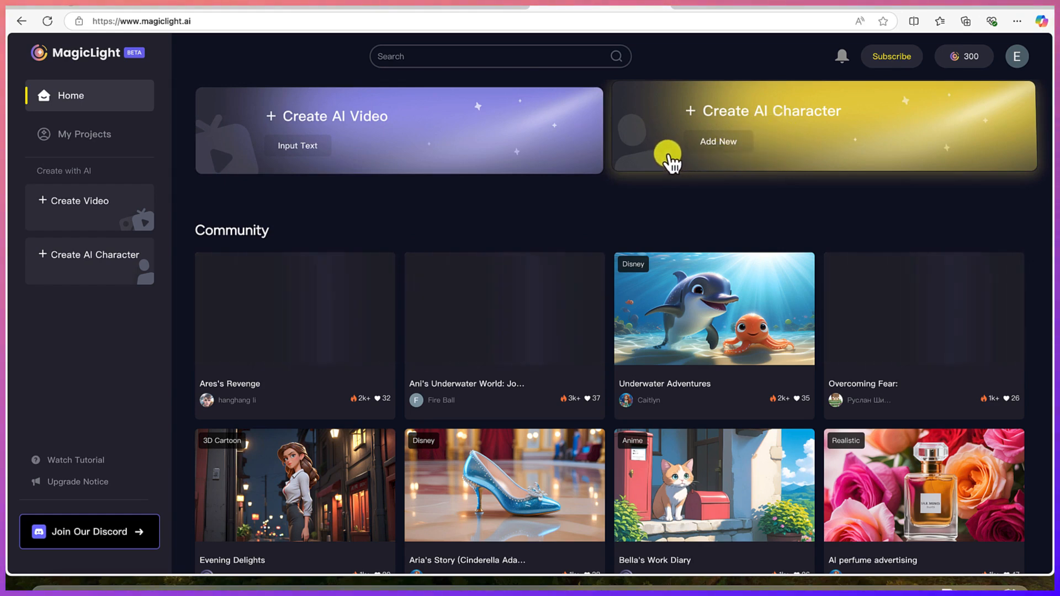
pyautogui.moveTo(118, 193)
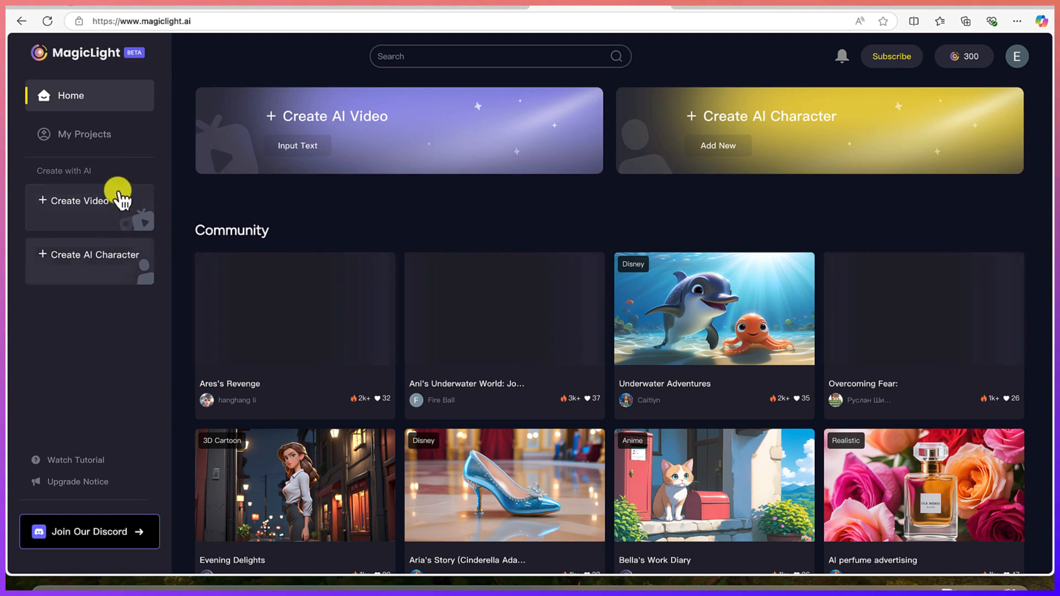
pyautogui.moveTo(102, 531)
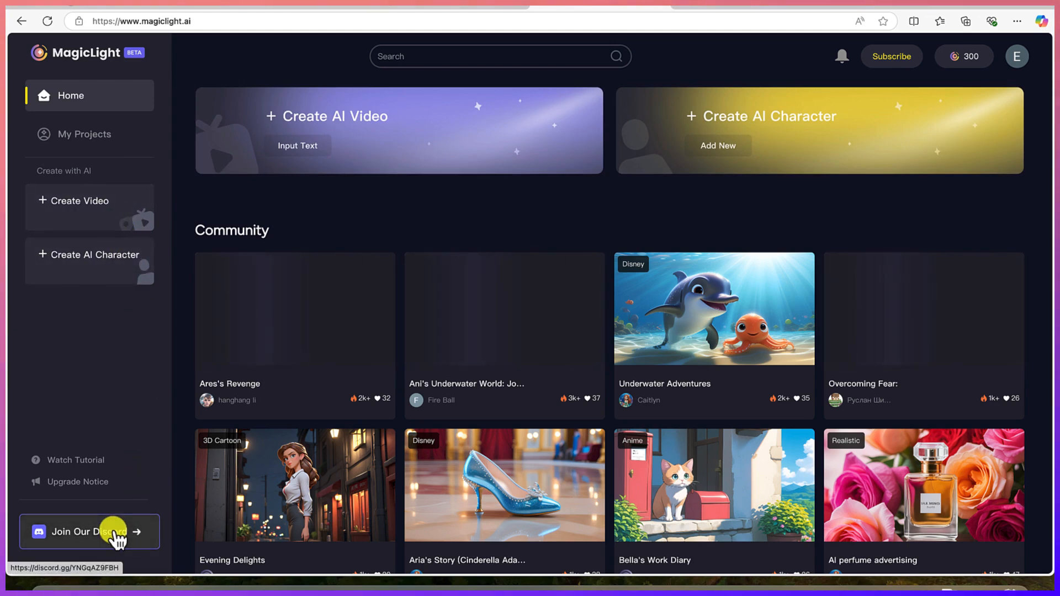
pyautogui.moveTo(98, 487)
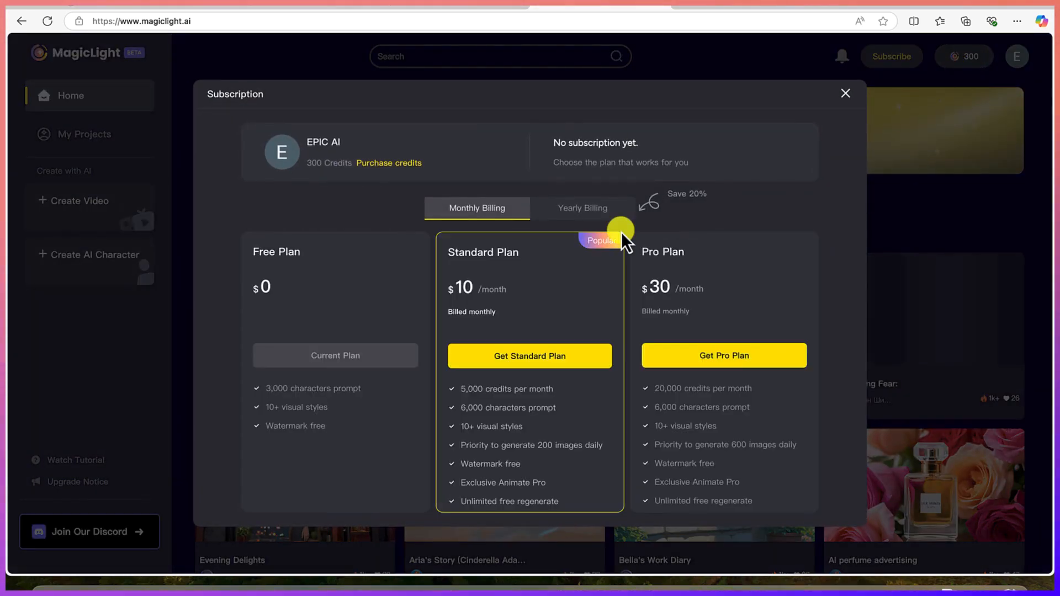
pyautogui.moveTo(449, 334)
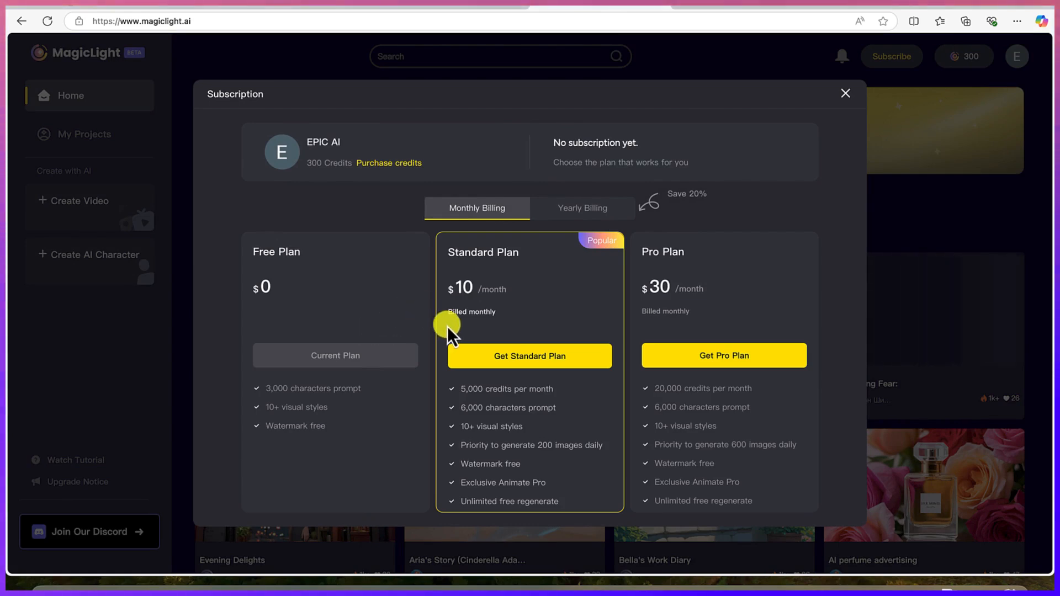
pyautogui.moveTo(451, 323)
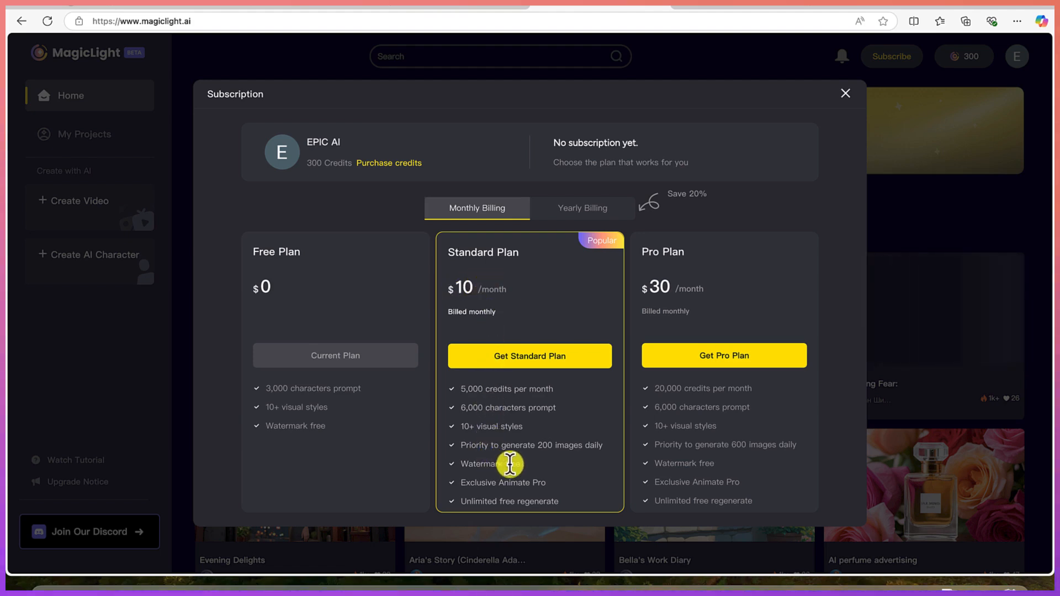
pyautogui.moveTo(465, 397)
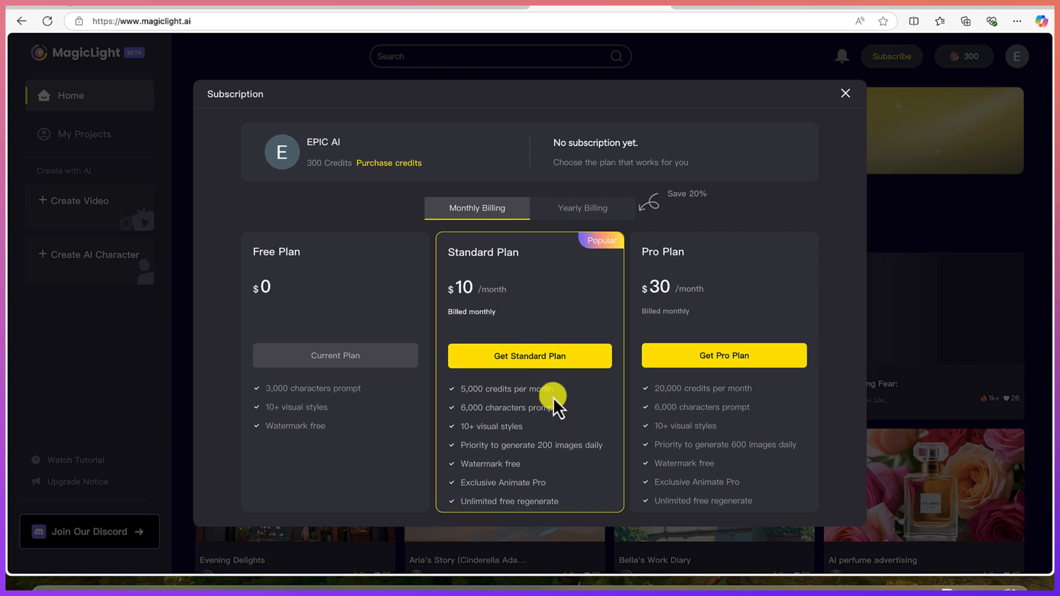
pyautogui.moveTo(880, 126)
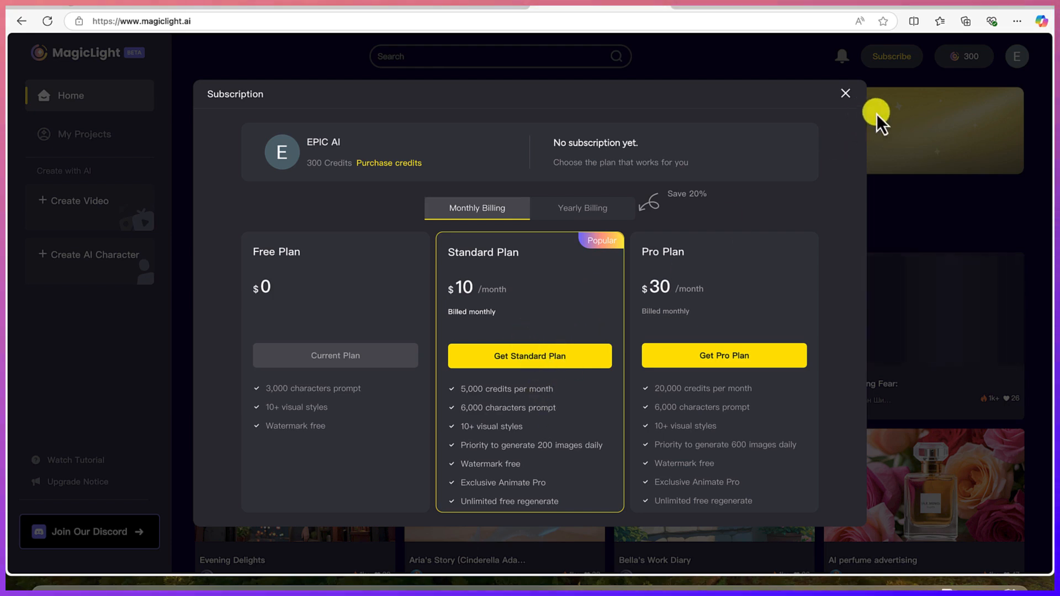
# Step: Close the subscription plans and choose Add New on the Create AI Character card
pyautogui.click(844, 93)
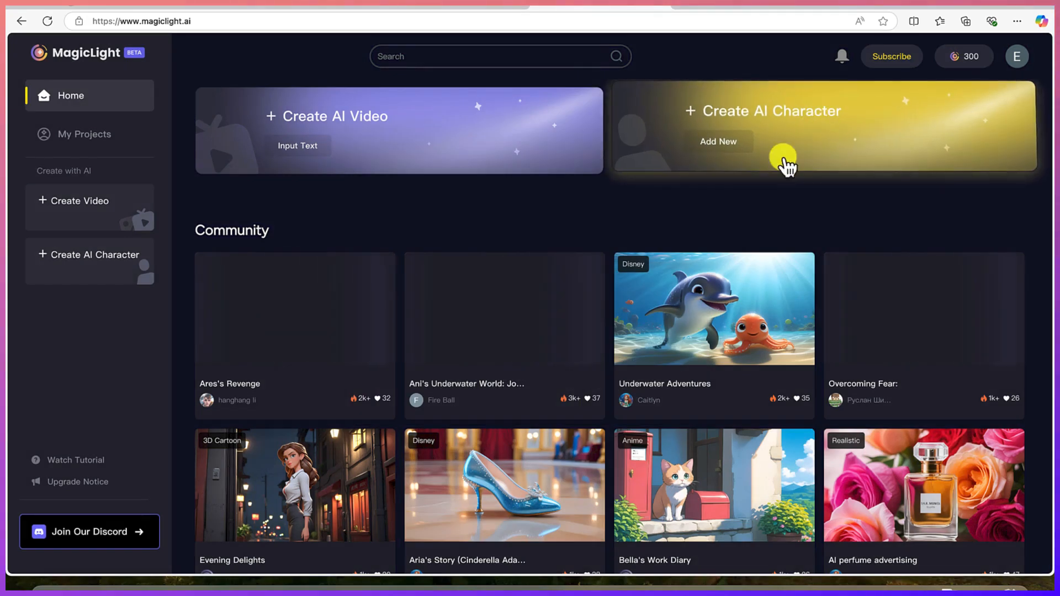
pyautogui.moveTo(497, 343)
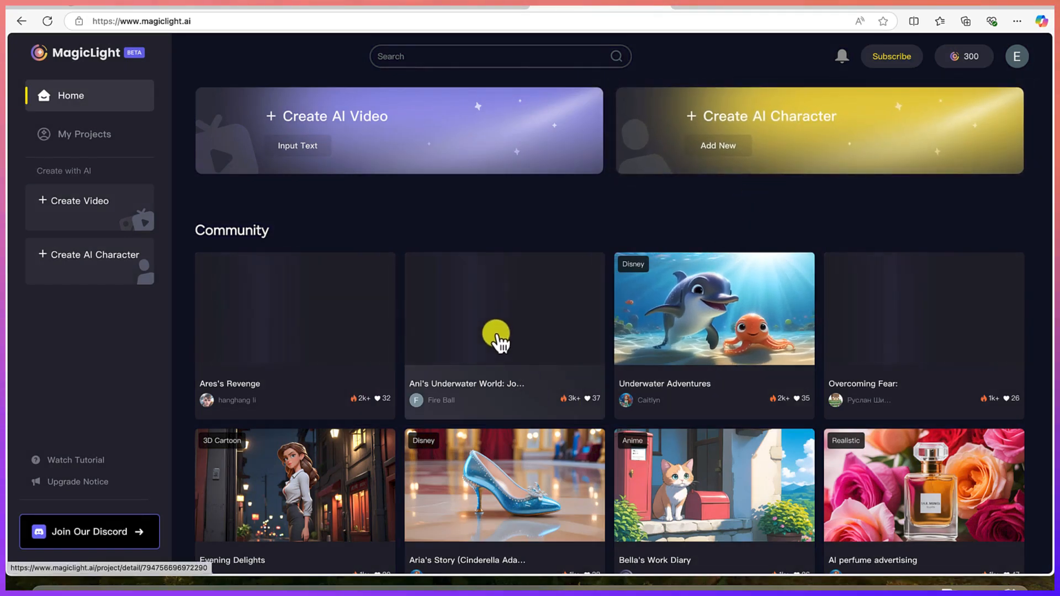
pyautogui.moveTo(659, 233)
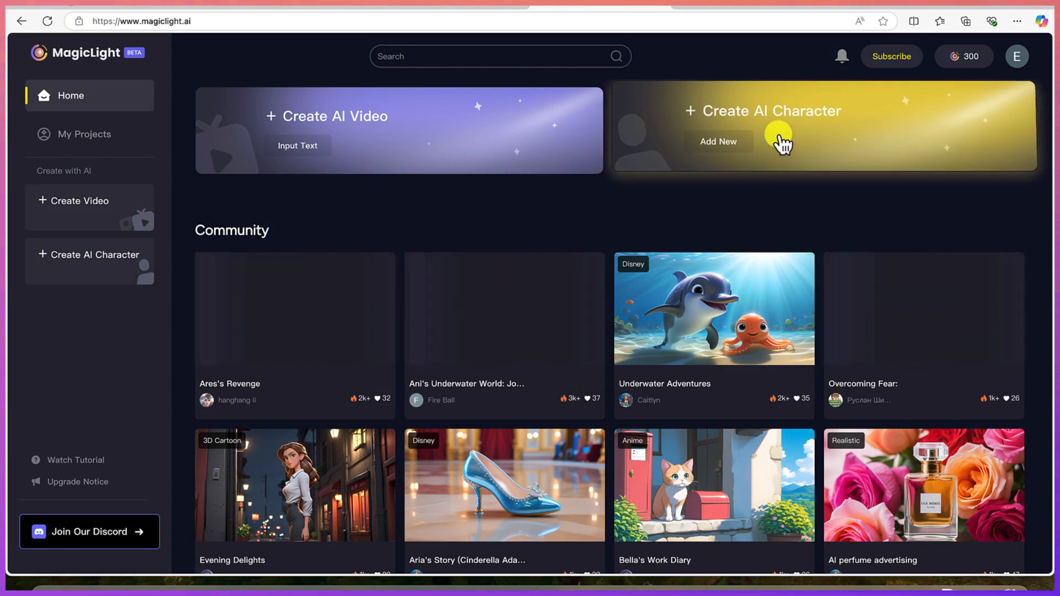
pyautogui.click(719, 141)
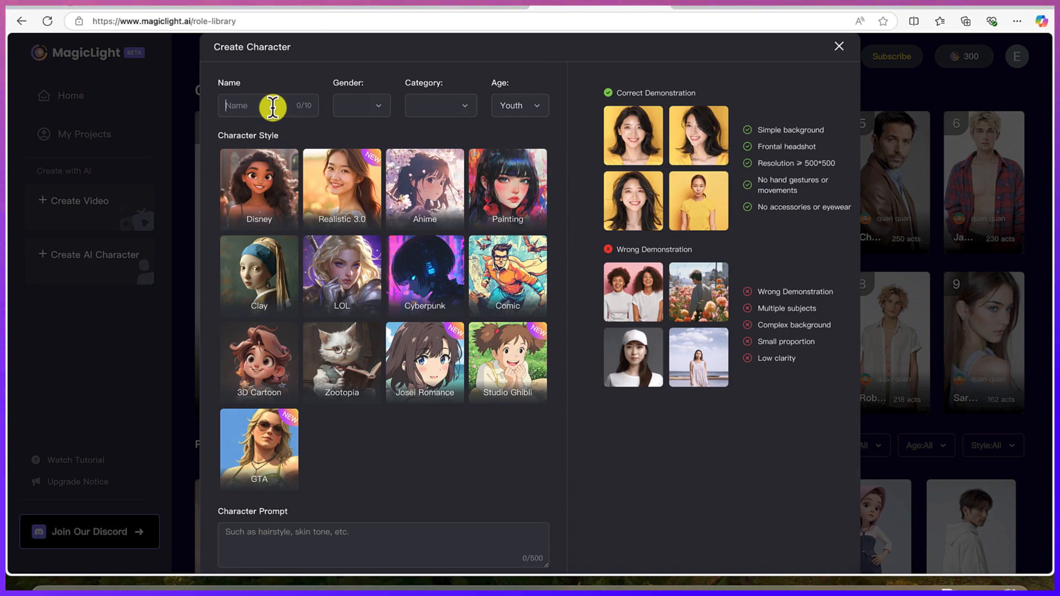
# Step: Name the character Bu and make it a male Anthro child in Zootopia style
pyautogui.write('Bu')
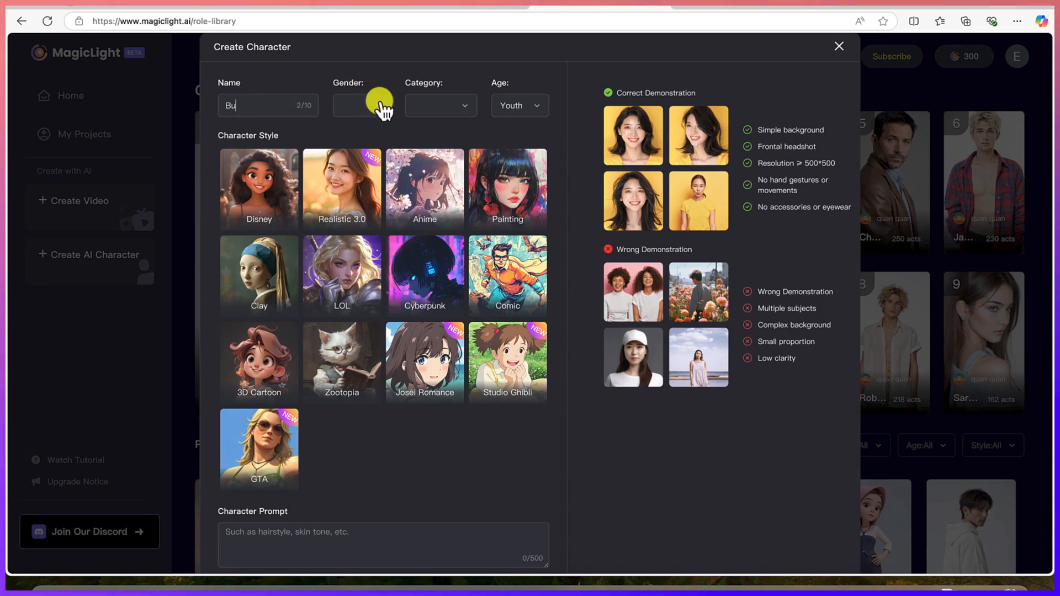
pyautogui.click(362, 105)
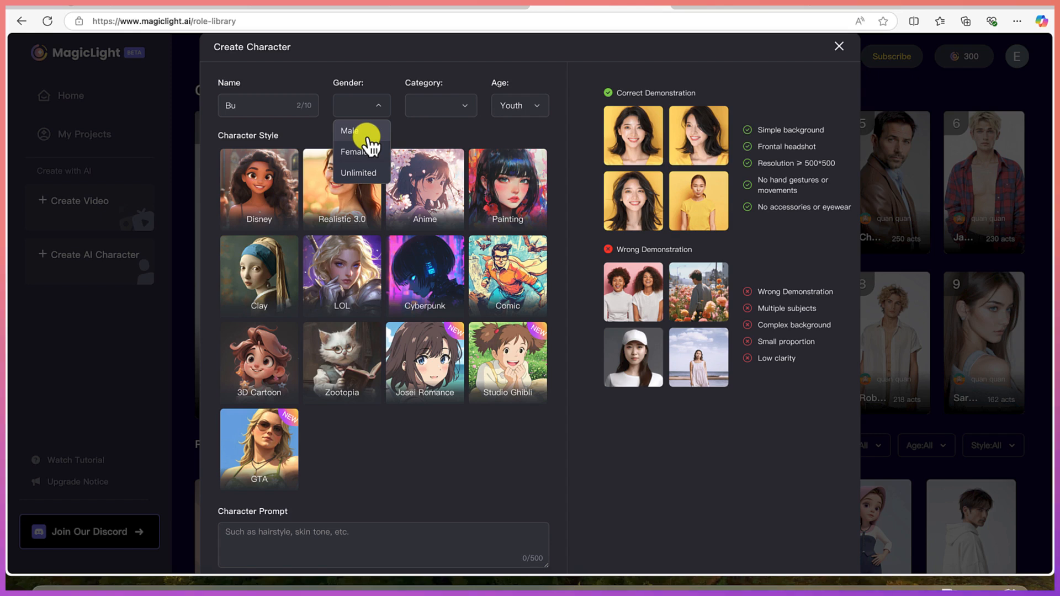
pyautogui.click(350, 130)
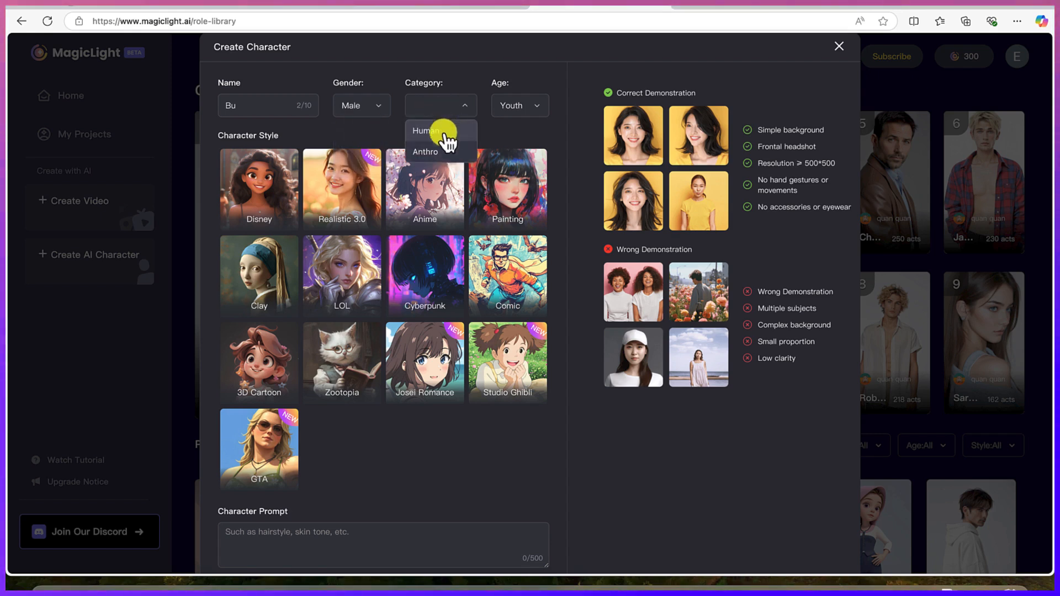
pyautogui.click(425, 151)
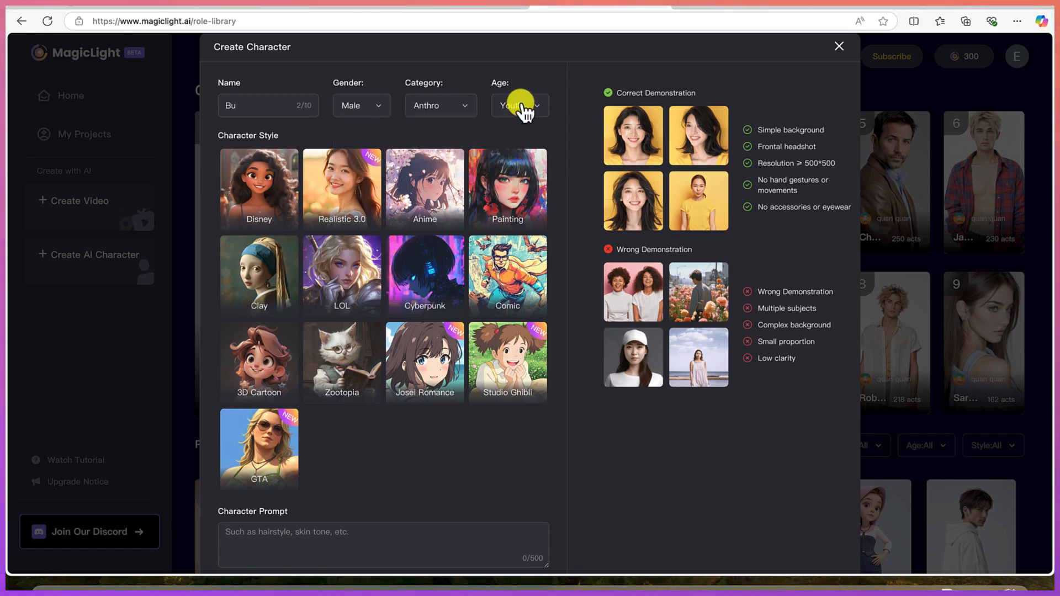
pyautogui.click(519, 105)
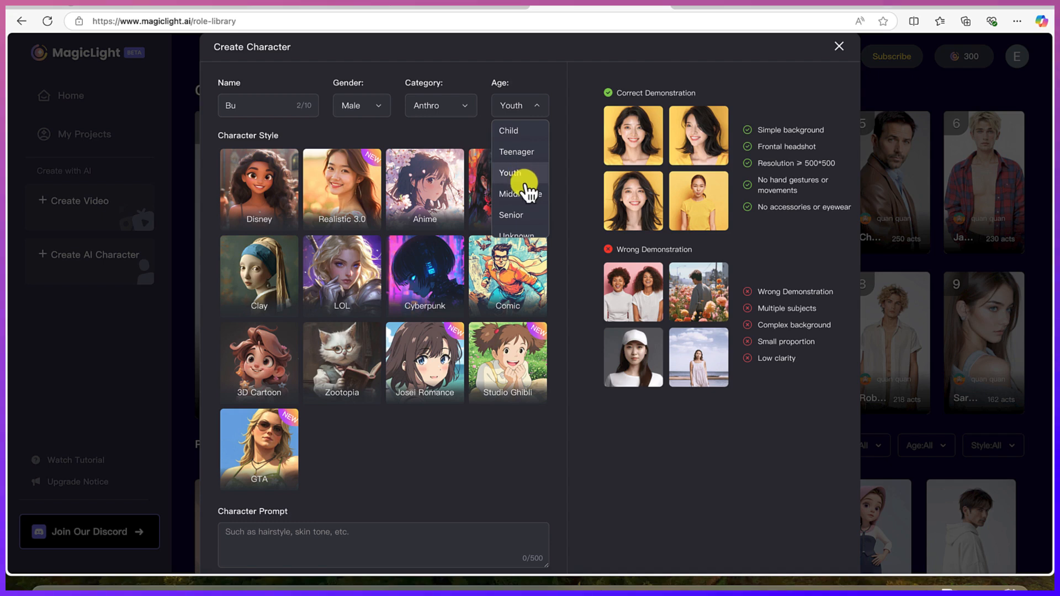
pyautogui.click(508, 130)
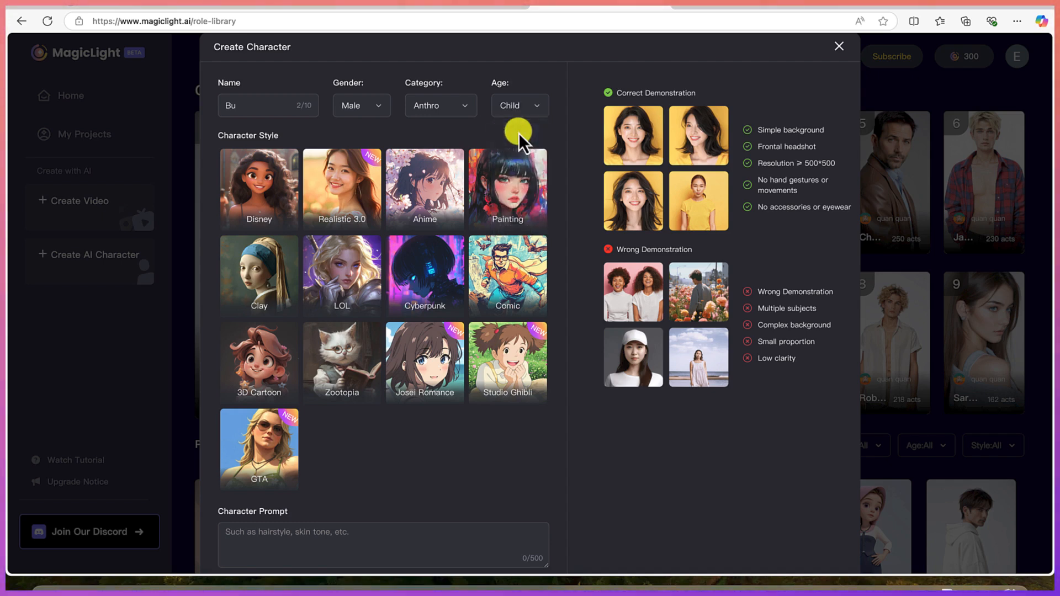
pyautogui.moveTo(394, 287)
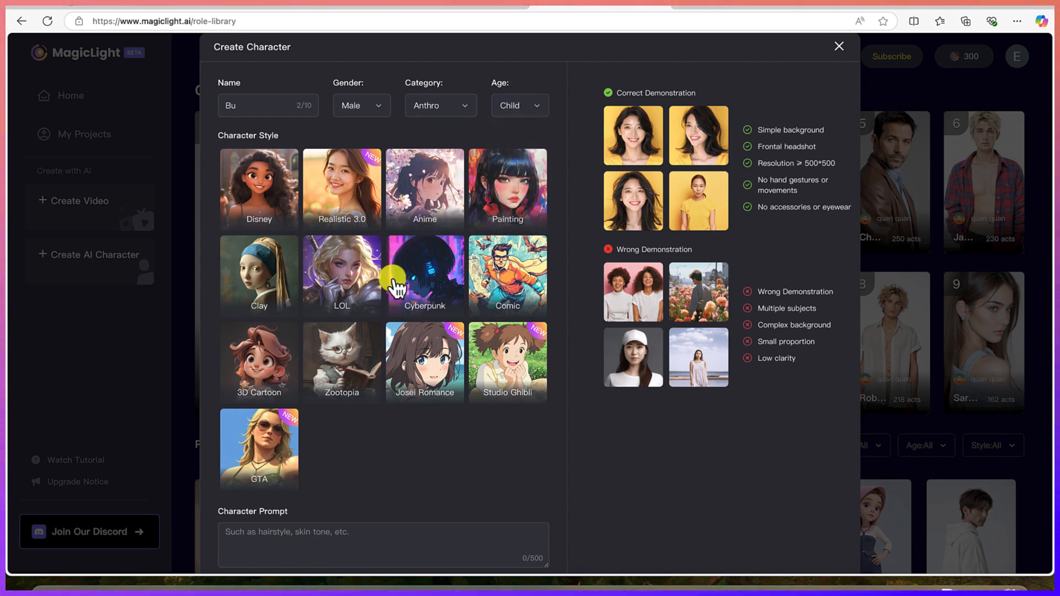
pyautogui.moveTo(372, 108)
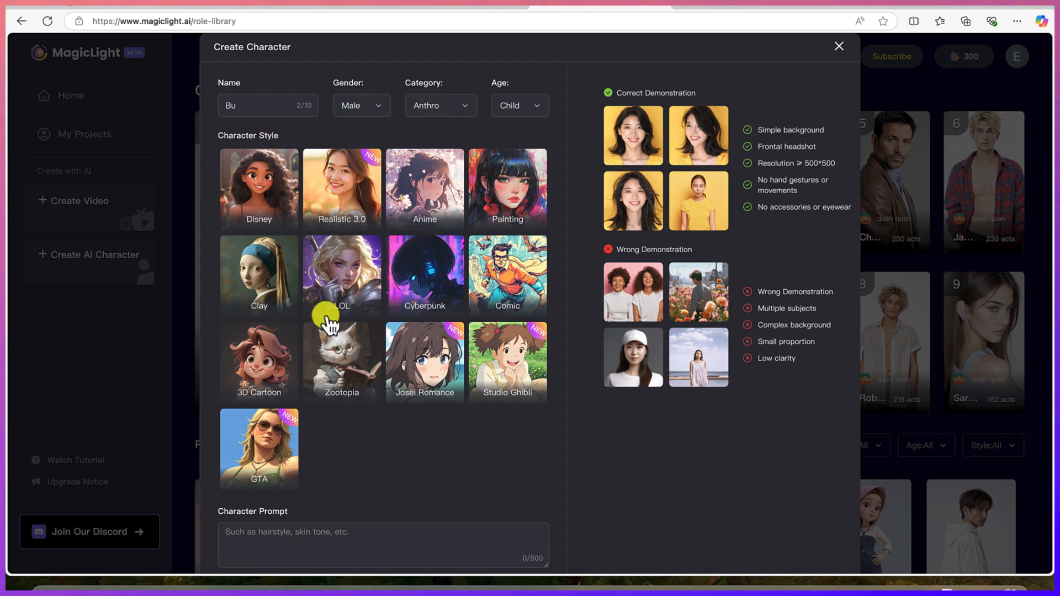
pyautogui.click(341, 362)
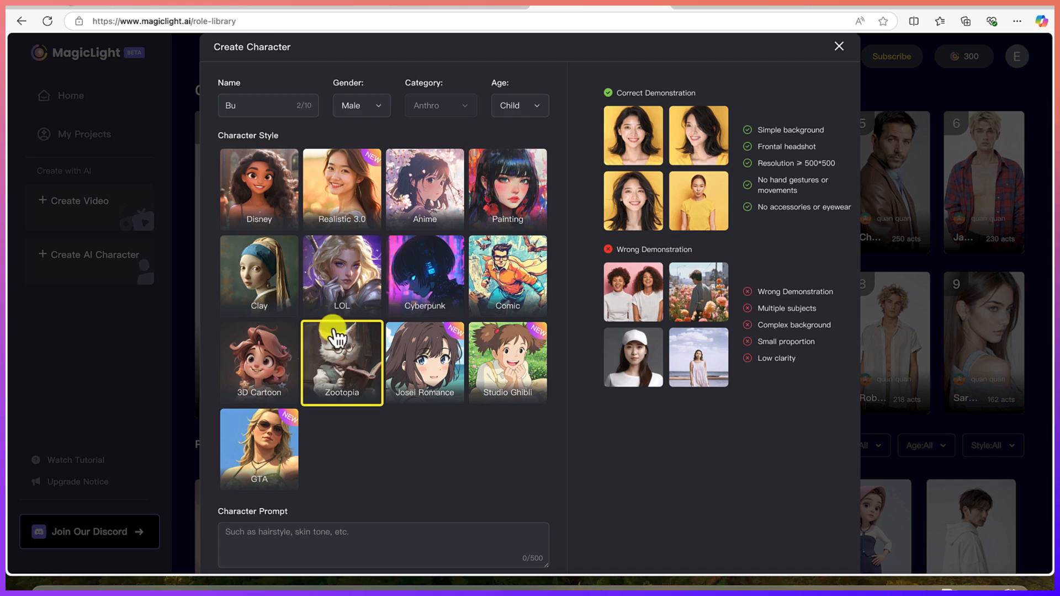
pyautogui.moveTo(361, 372)
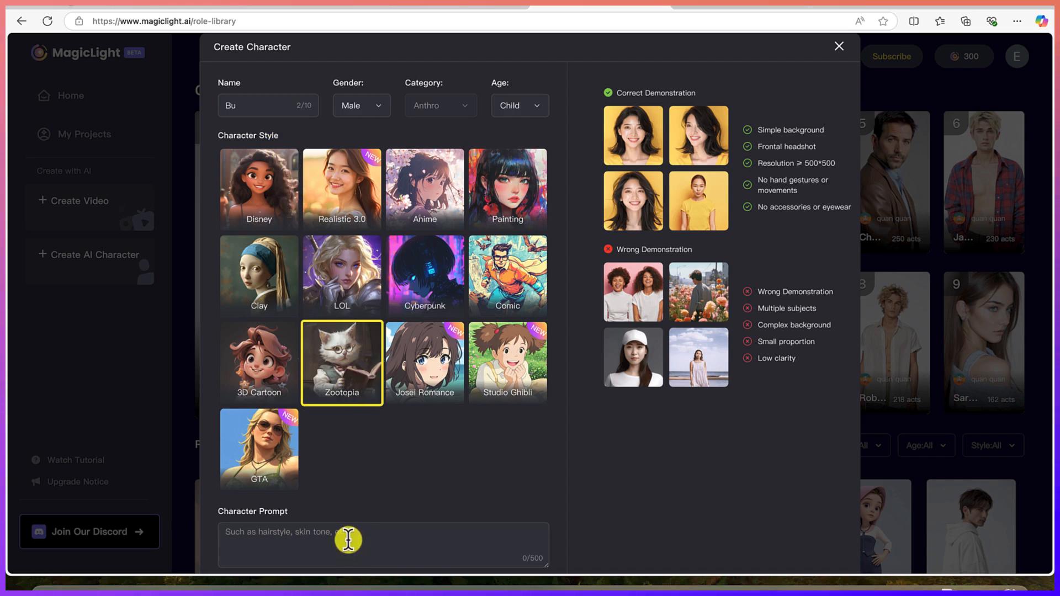
pyautogui.moveTo(292, 542)
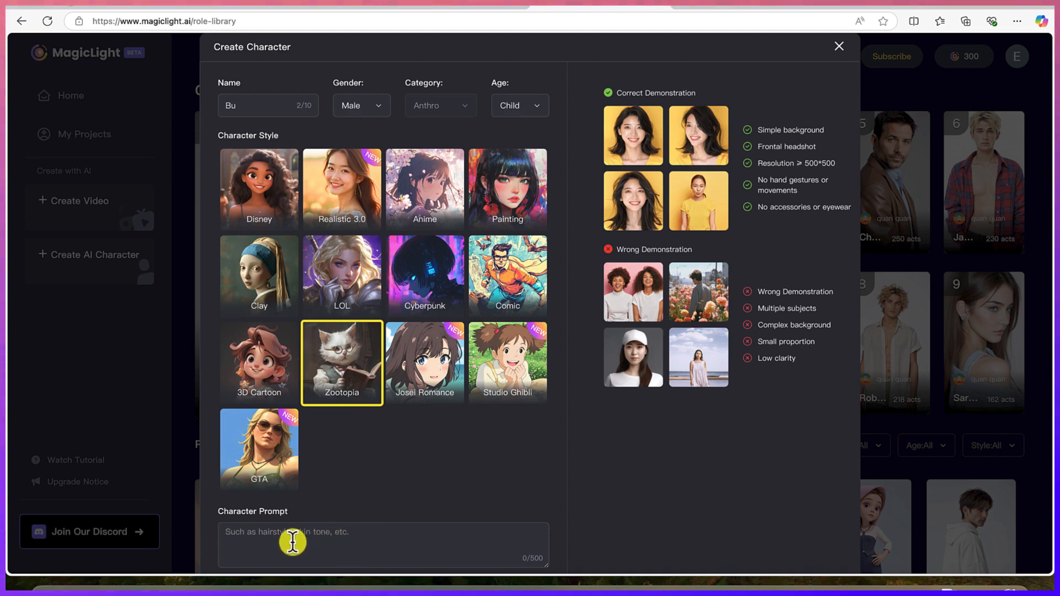
pyautogui.moveTo(308, 537)
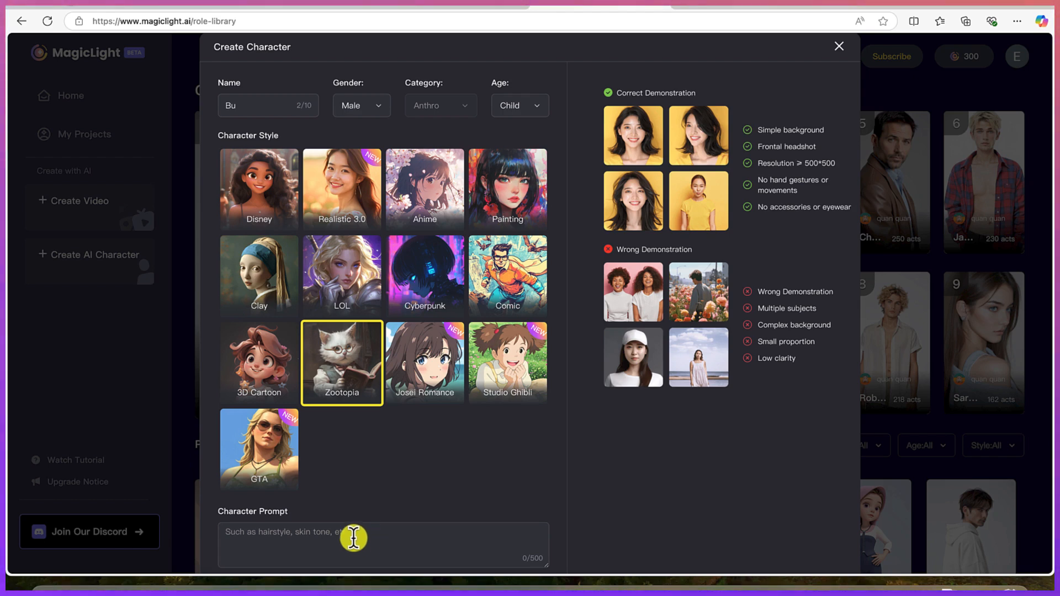
# Step: Enter the prompt for a snowy owl in a gold-trimmed wizard's hat and glowing amulet
pyautogui.scroll(-3)
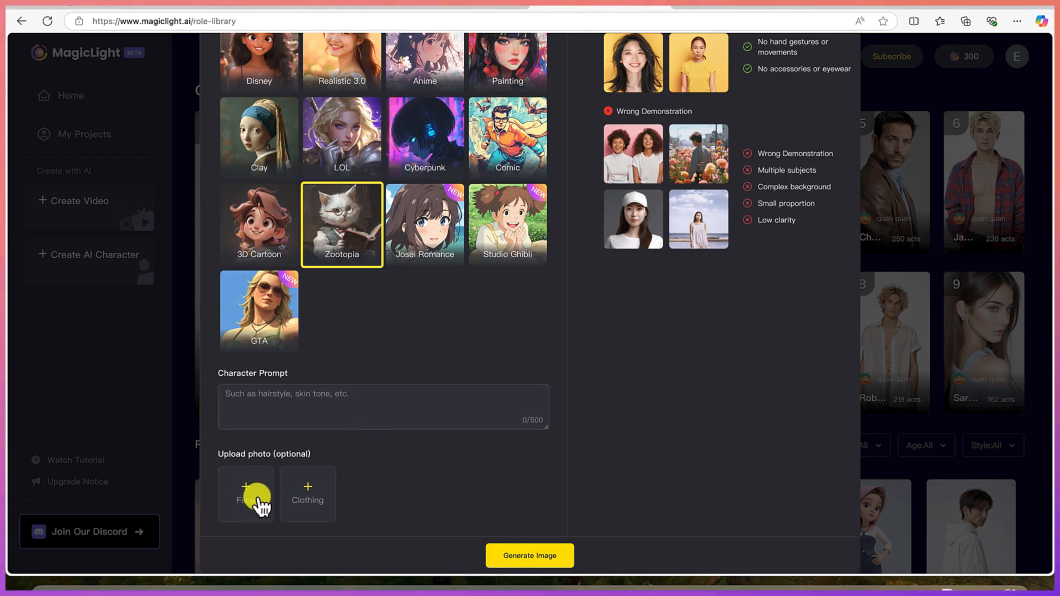
pyautogui.moveTo(239, 524)
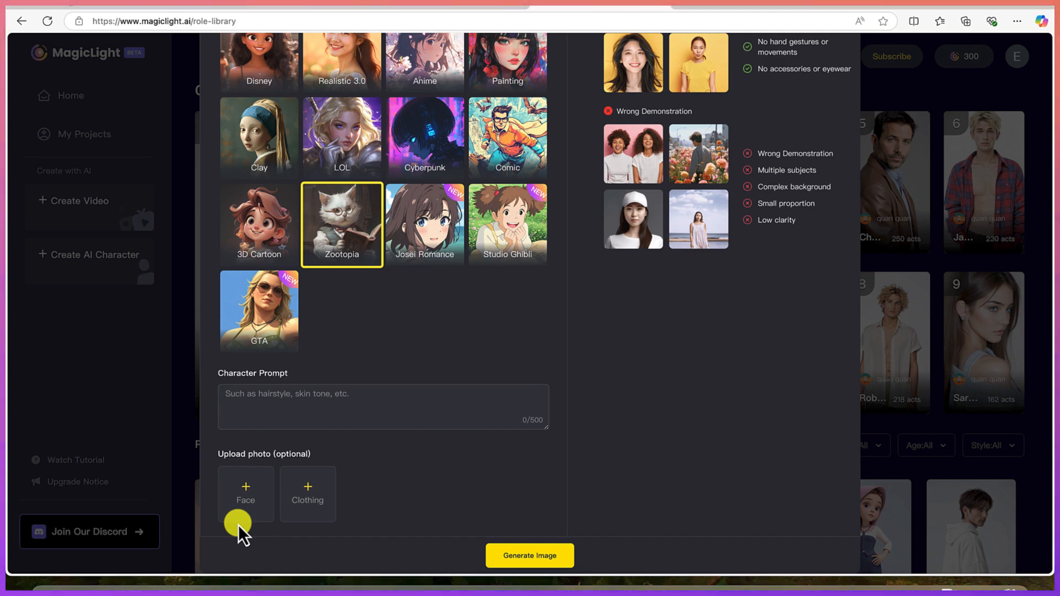
pyautogui.moveTo(250, 534)
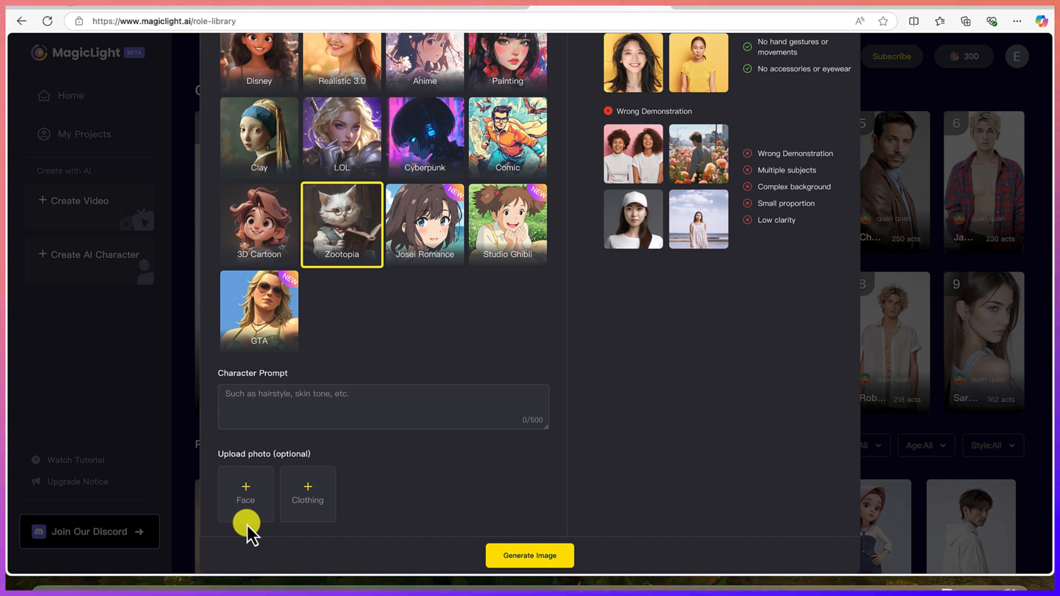
pyautogui.moveTo(338, 466)
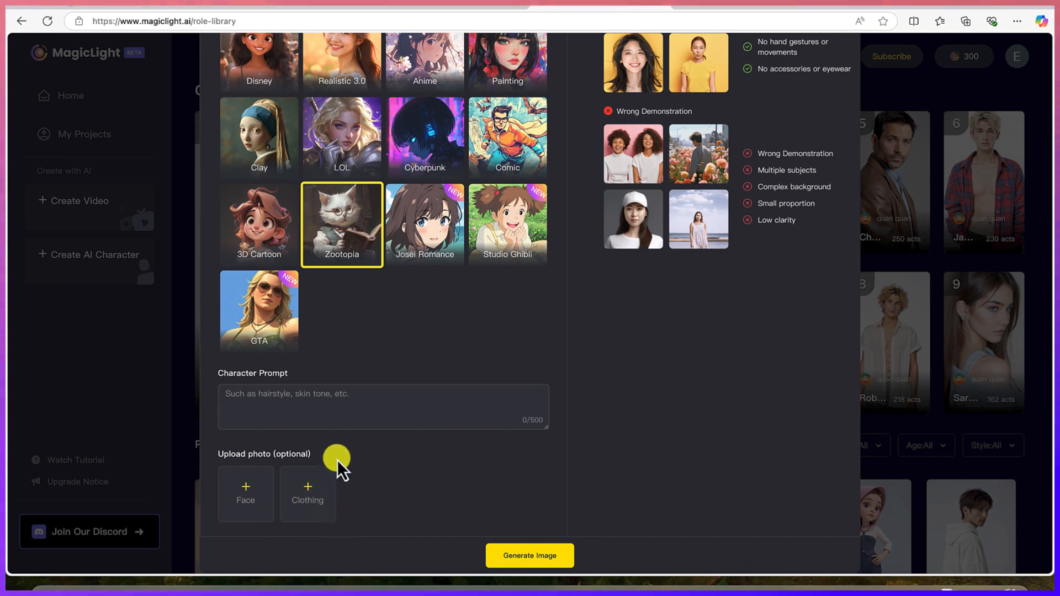
pyautogui.moveTo(391, 383)
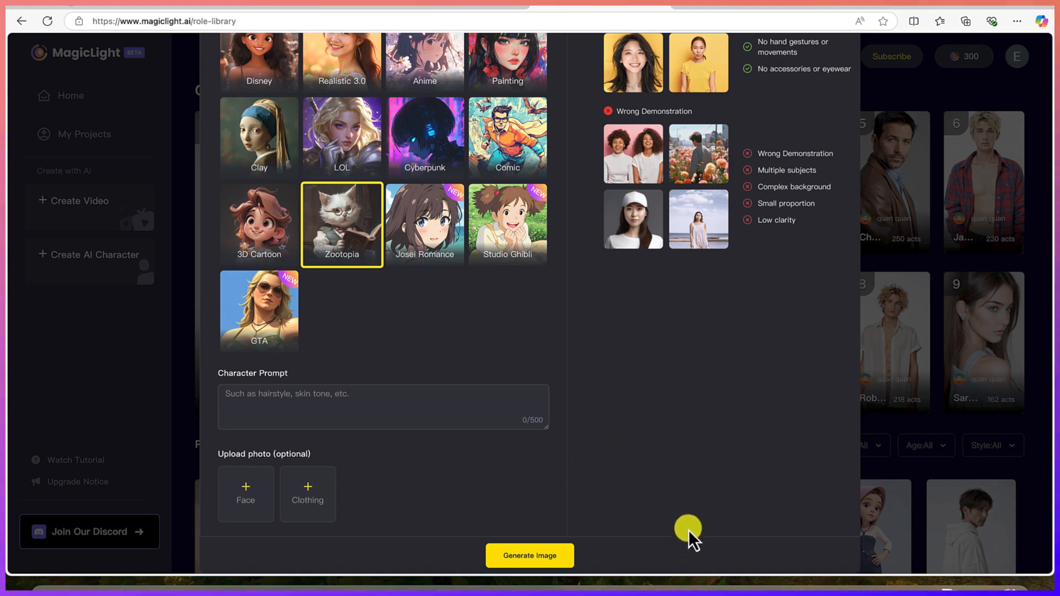
pyautogui.write("A majestic snowy owl wearing a tiny gold-trimmed wizard's hat and a glowing amulet, perched on a mystical staff surrounded by floating magical runes in a moonlit forest")
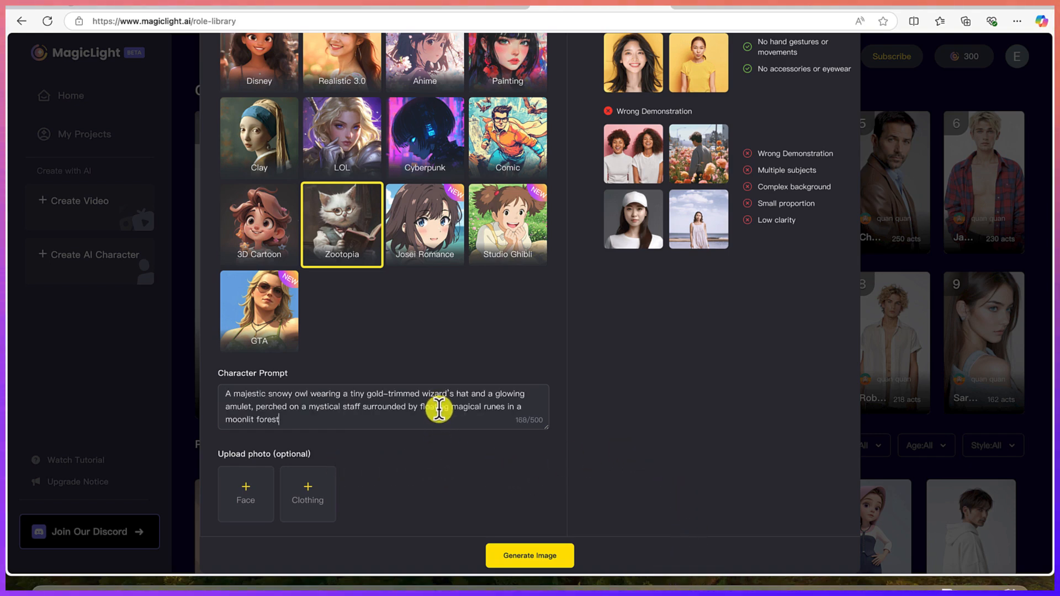
pyautogui.moveTo(337, 407)
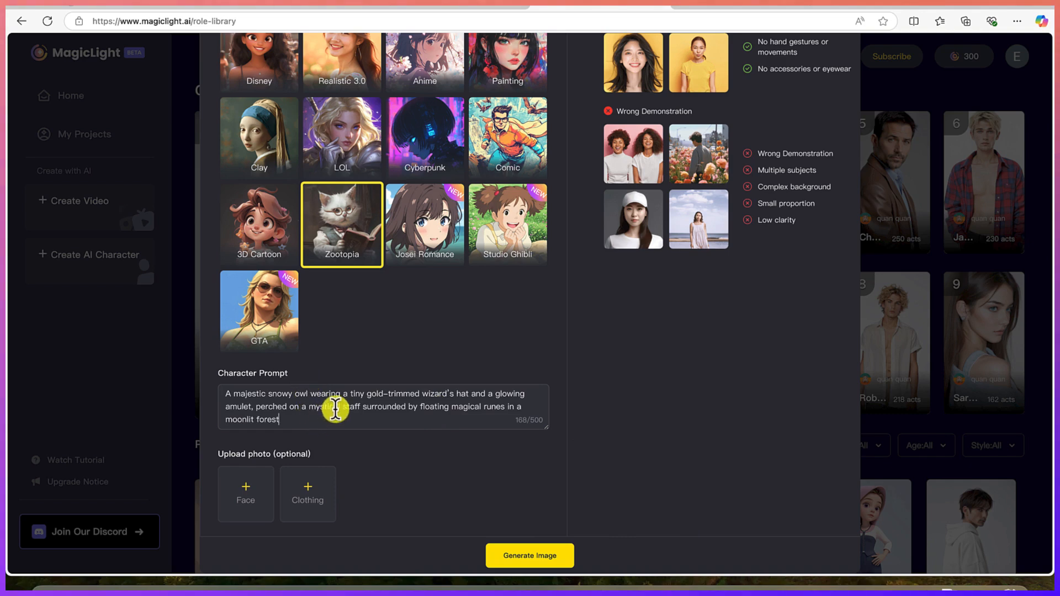
pyautogui.moveTo(425, 406)
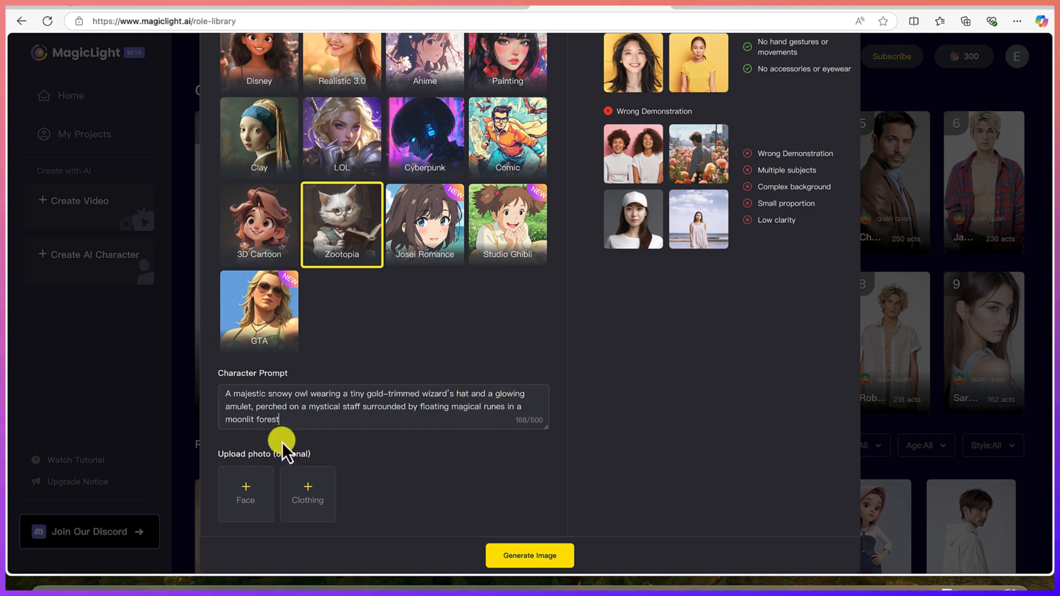
pyautogui.moveTo(328, 417)
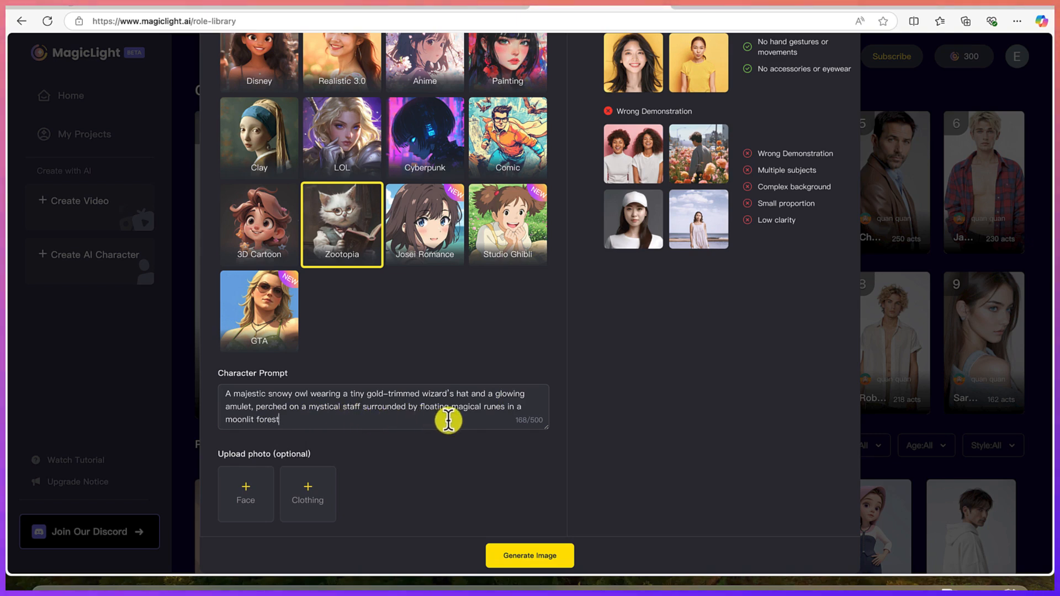
pyautogui.moveTo(350, 404)
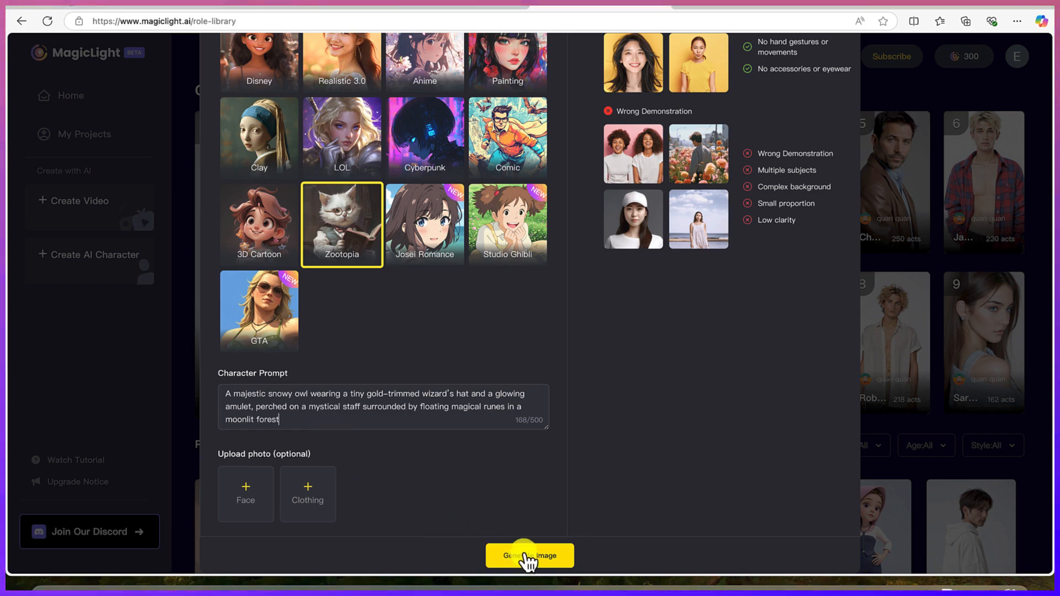
# Step: Generate the owl wizard character image and wait for its preview
pyautogui.click(529, 554)
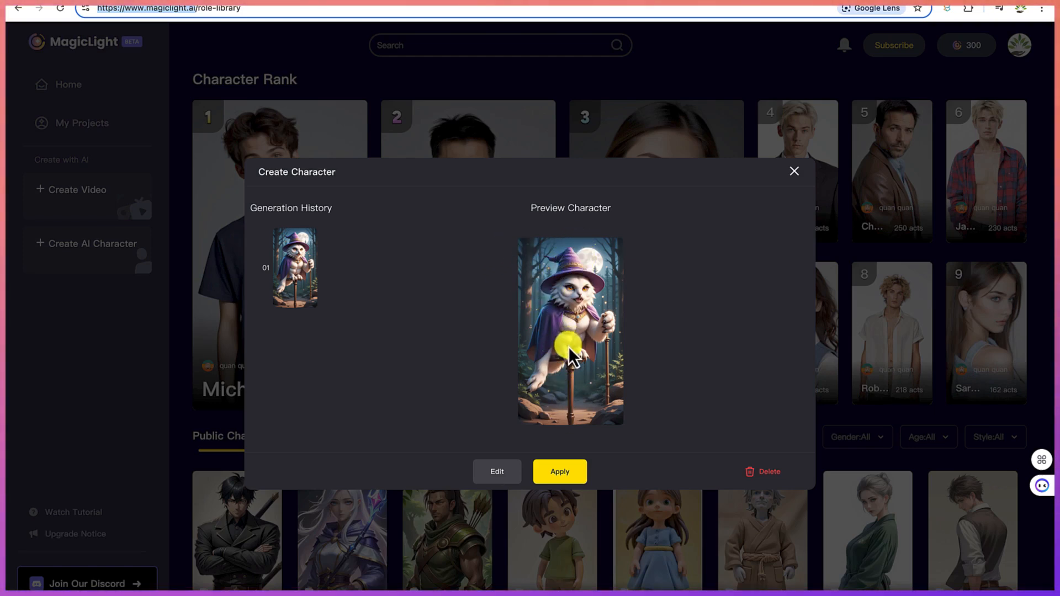
pyautogui.moveTo(501, 352)
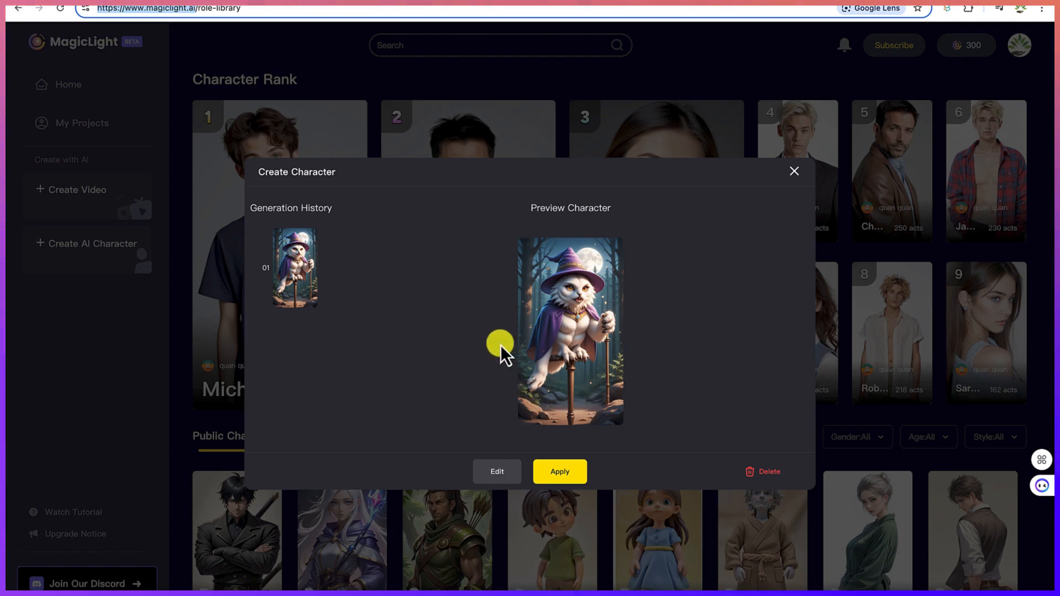
pyautogui.moveTo(554, 405)
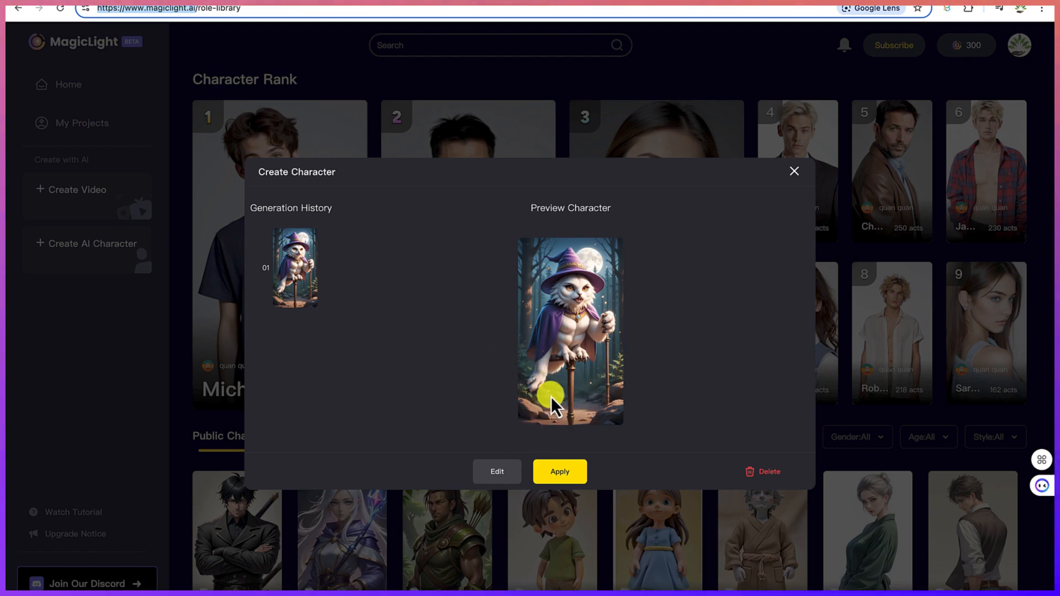
pyautogui.moveTo(497, 487)
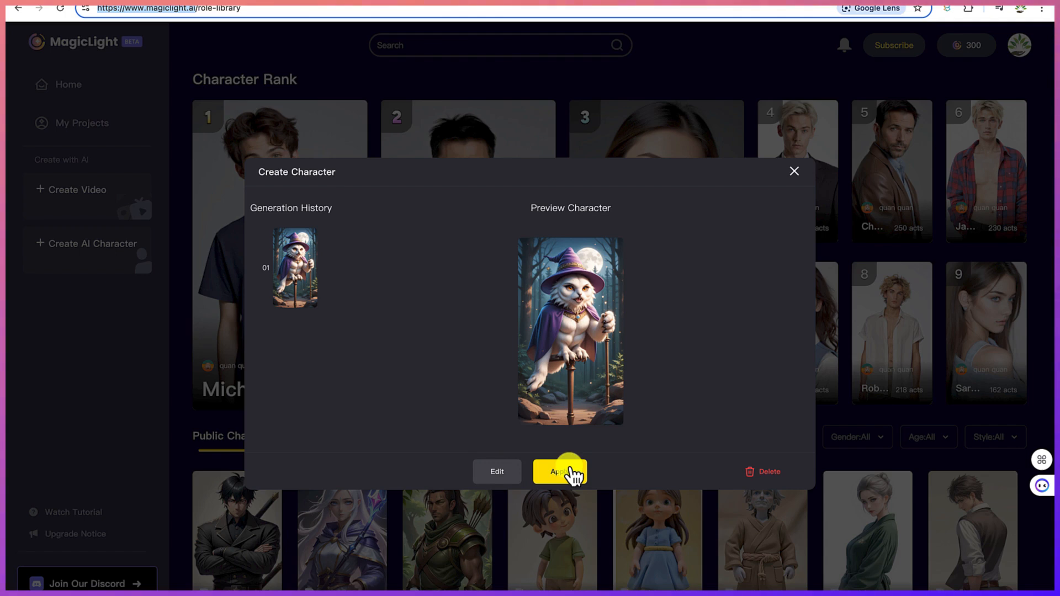
# Step: Apply the generated owl character and upload it publicly
pyautogui.click(559, 471)
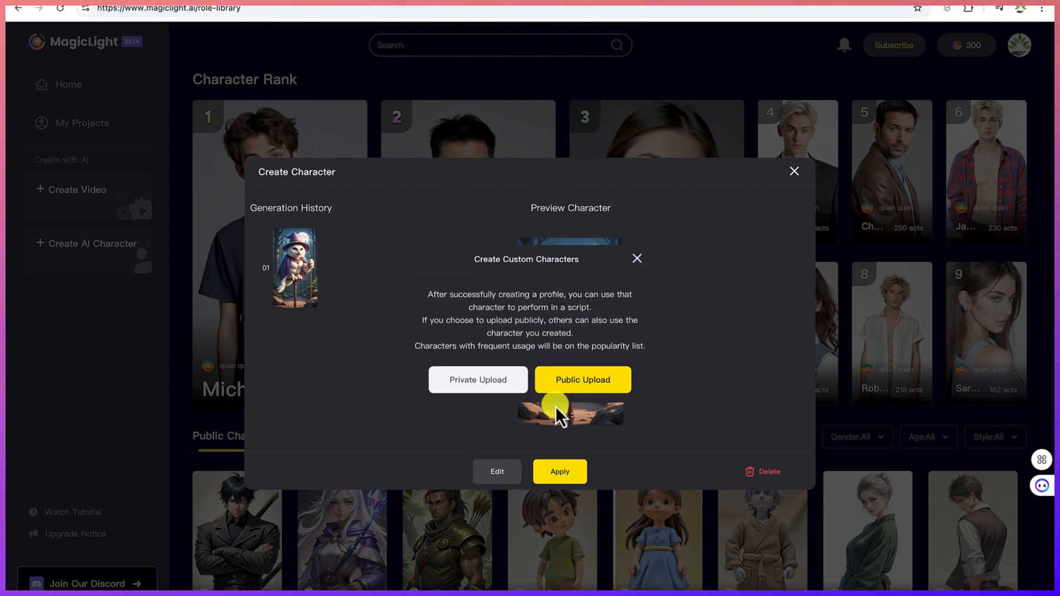
pyautogui.click(582, 380)
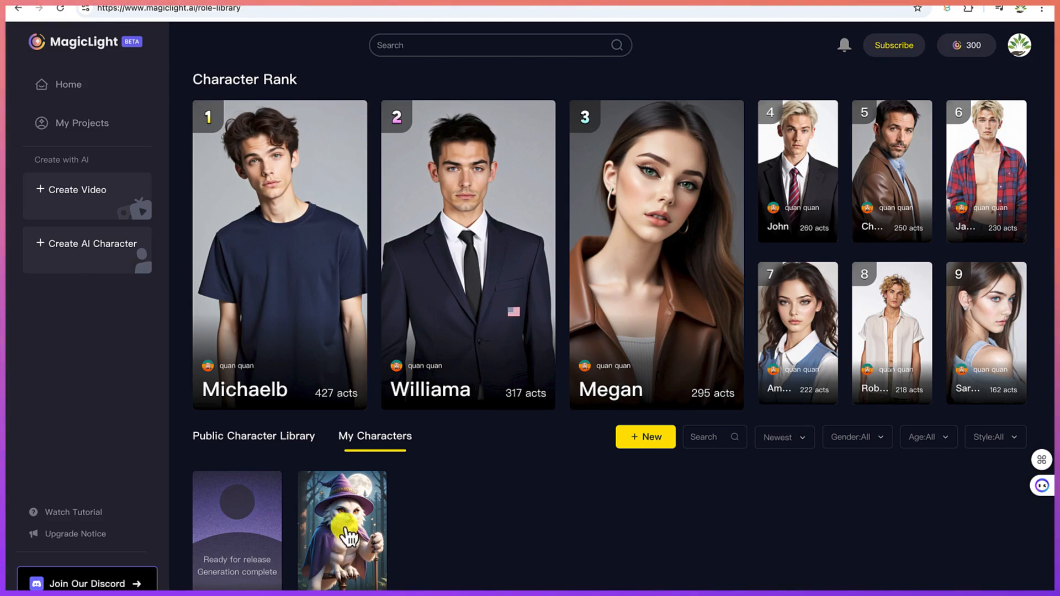
# Step: Open the owl wizard Buu's detail page from My Characters
pyautogui.click(343, 530)
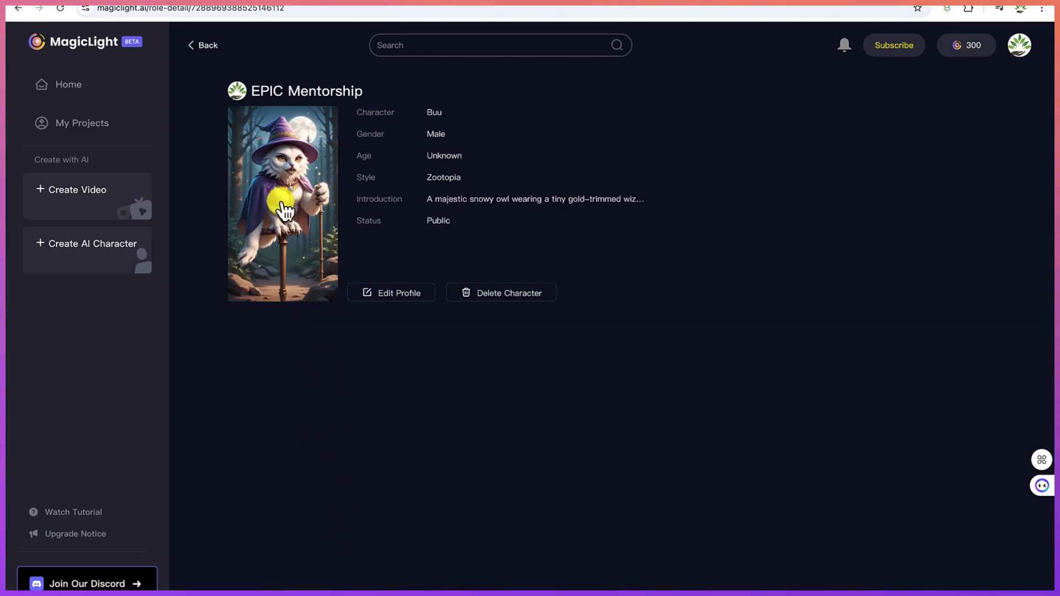
pyautogui.moveTo(305, 216)
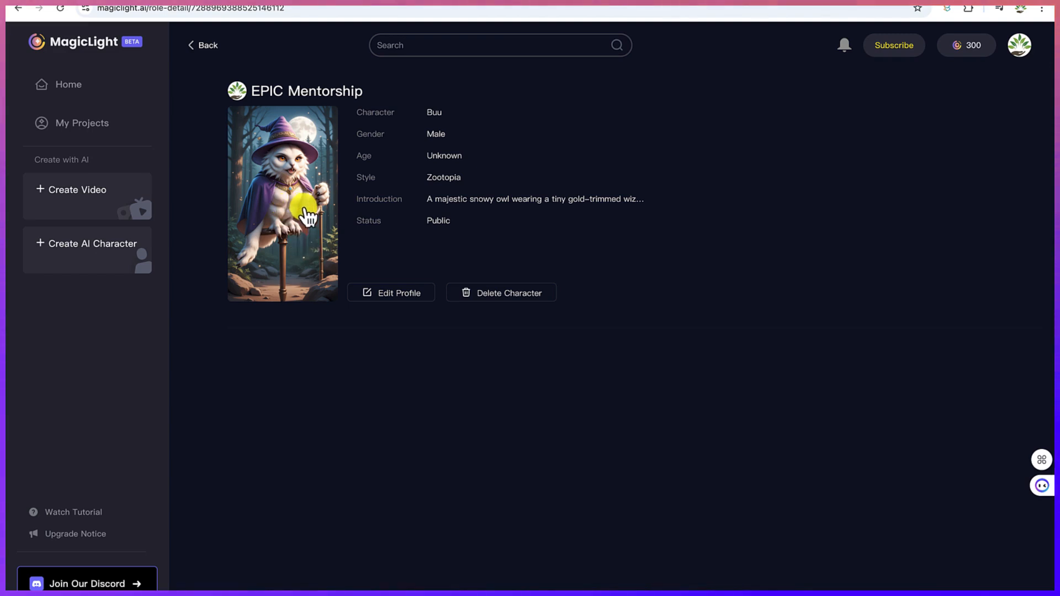
pyautogui.moveTo(318, 226)
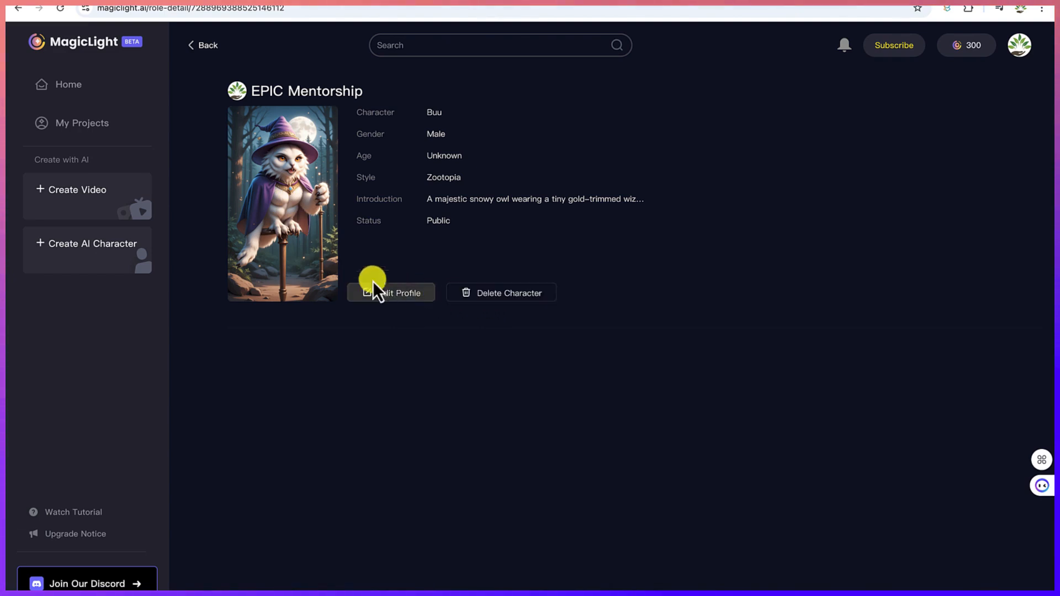
pyautogui.moveTo(538, 186)
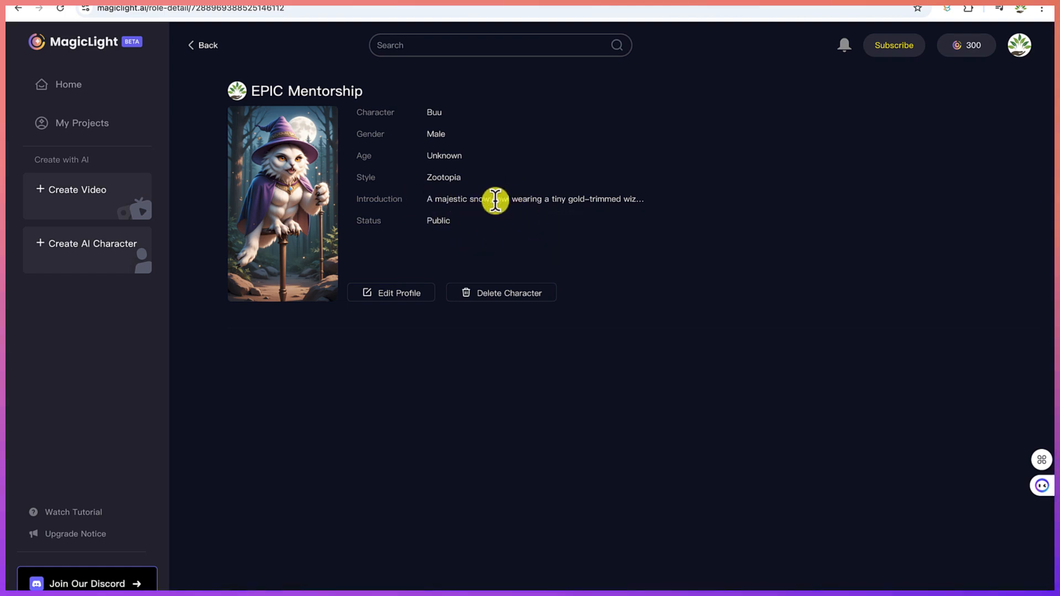
pyautogui.moveTo(494, 199)
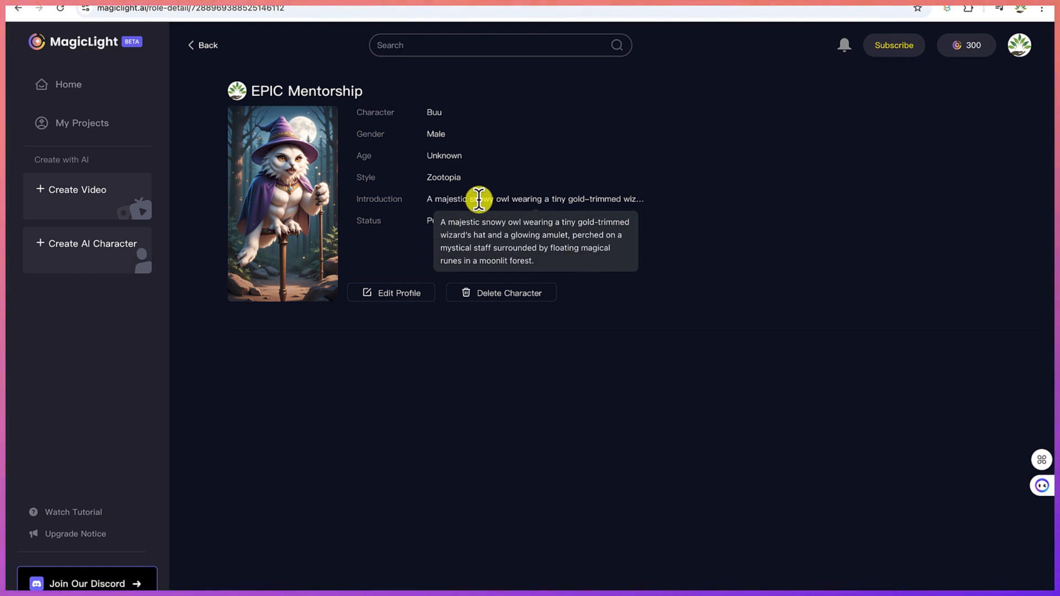
pyautogui.moveTo(336, 225)
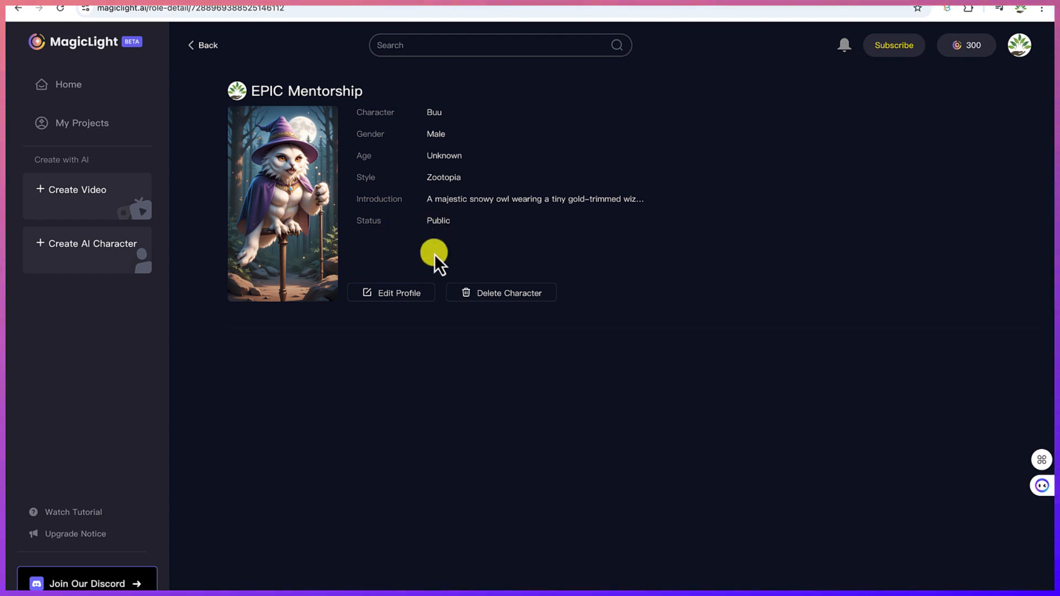
pyautogui.moveTo(481, 196)
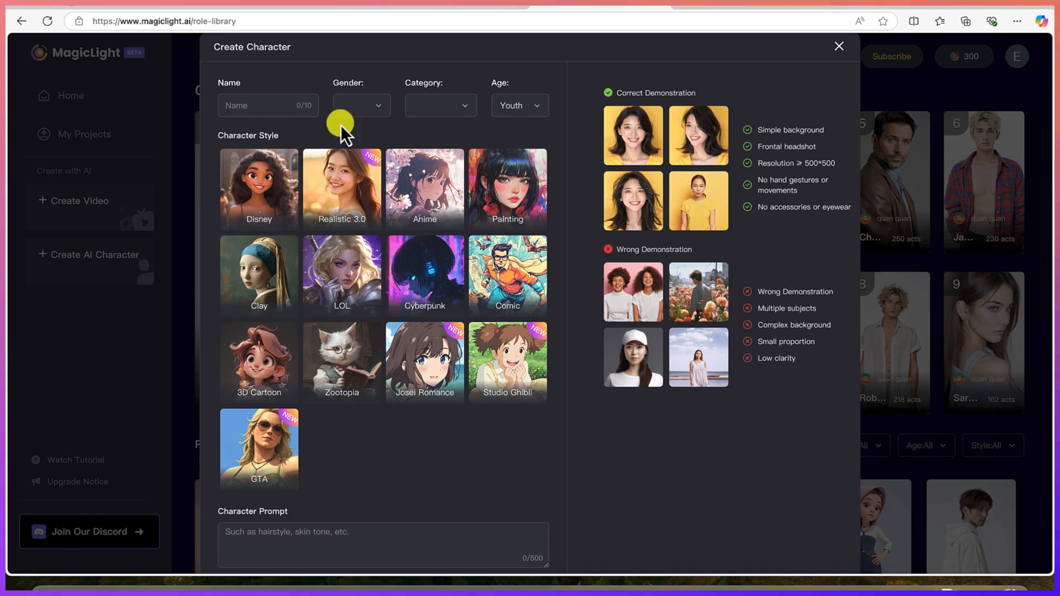
# Step: Name a new character 'hum', set age Youth, and enter the emerald-eyed archer prompt
pyautogui.click(268, 106)
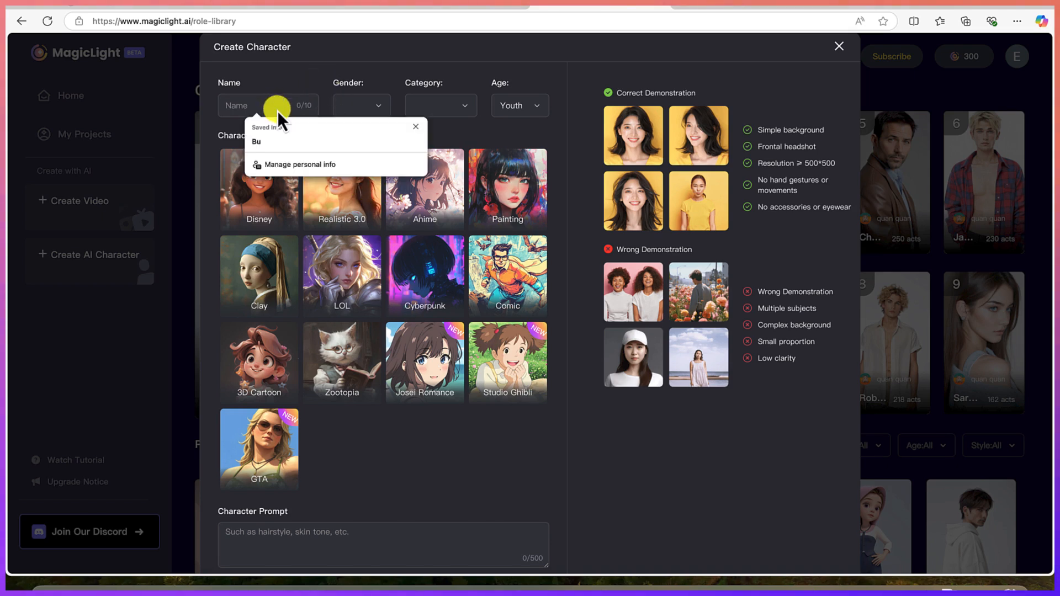
pyautogui.write('human 01')
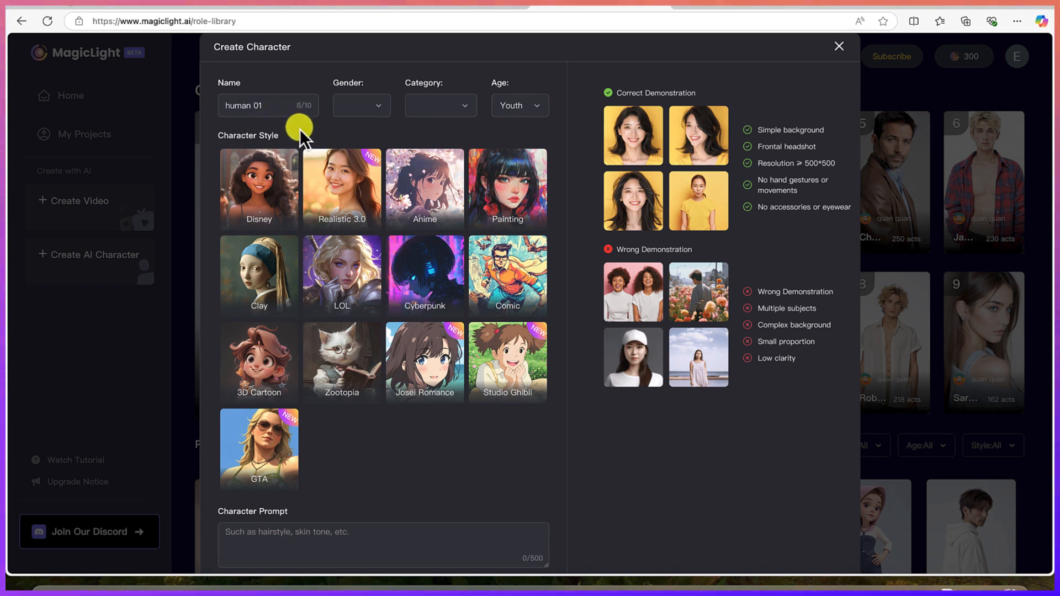
pyautogui.click(361, 106)
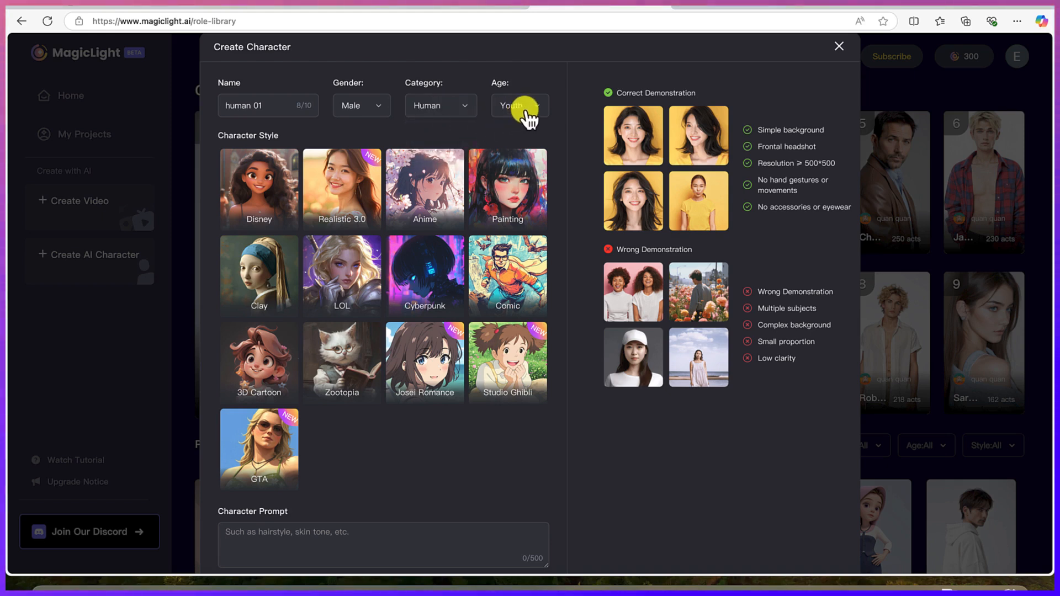
pyautogui.click(519, 106)
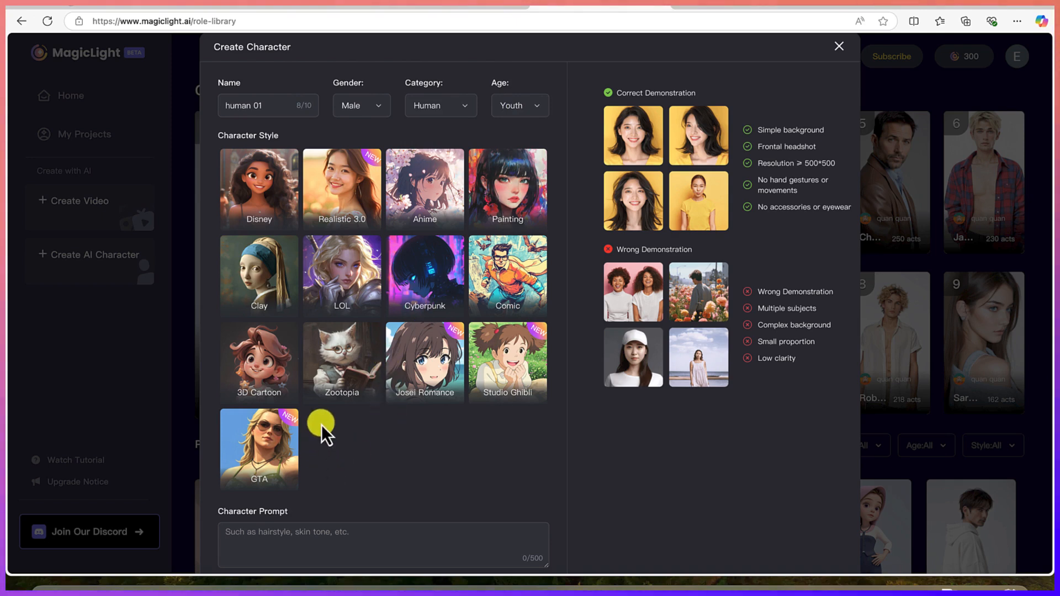
pyautogui.scroll(-3)
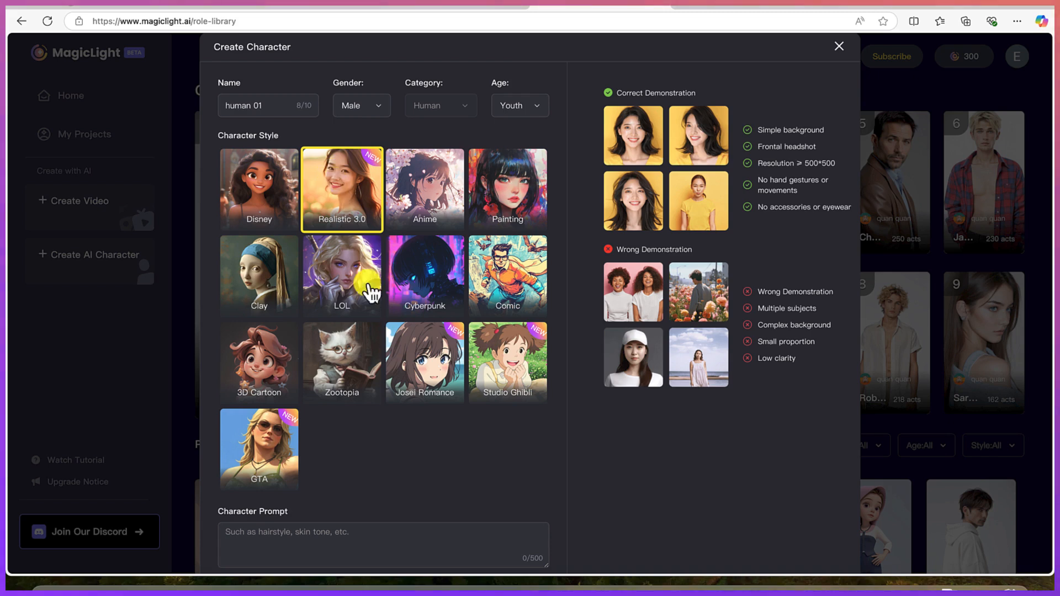
pyautogui.write('A young, ethereal archer with glowing emerald eyes, wearing a flowing cloak made of shimmering silver leaves, holding an intricately carved wooden bow, standing on a cliff under a starlit sky')
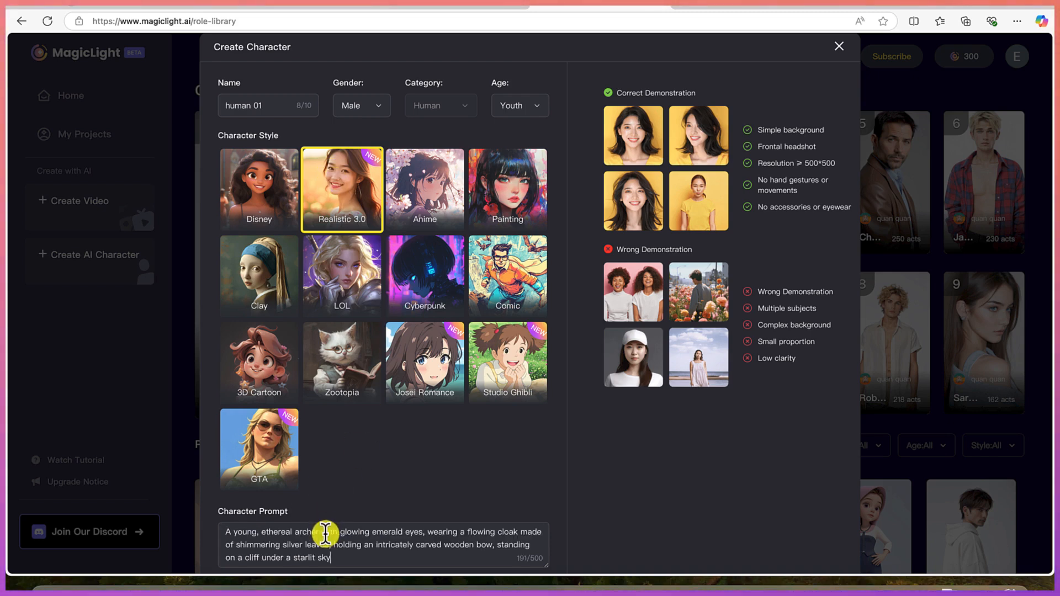
pyautogui.moveTo(281, 536)
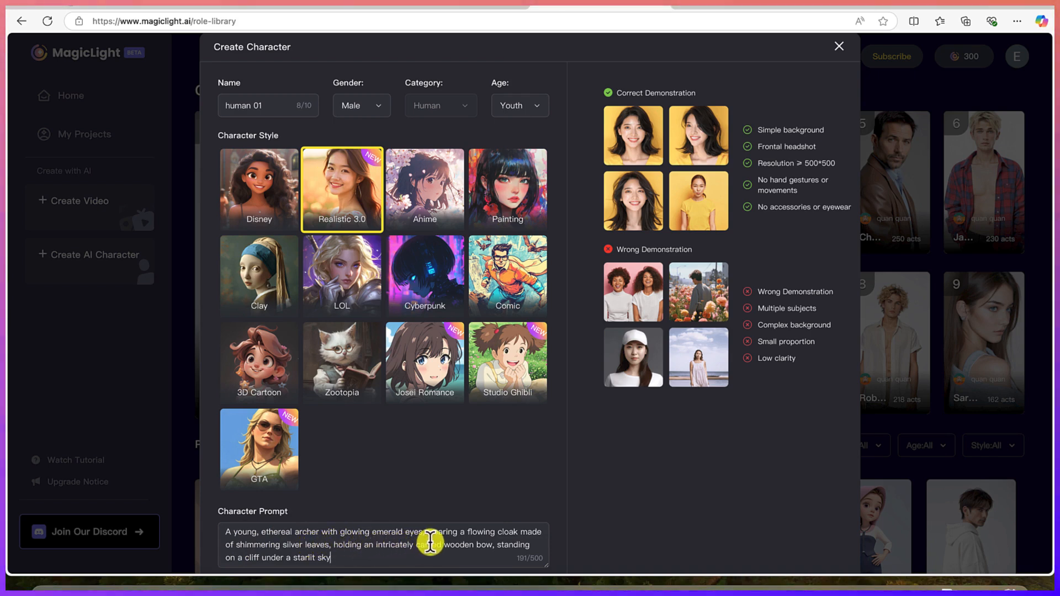
pyautogui.moveTo(276, 581)
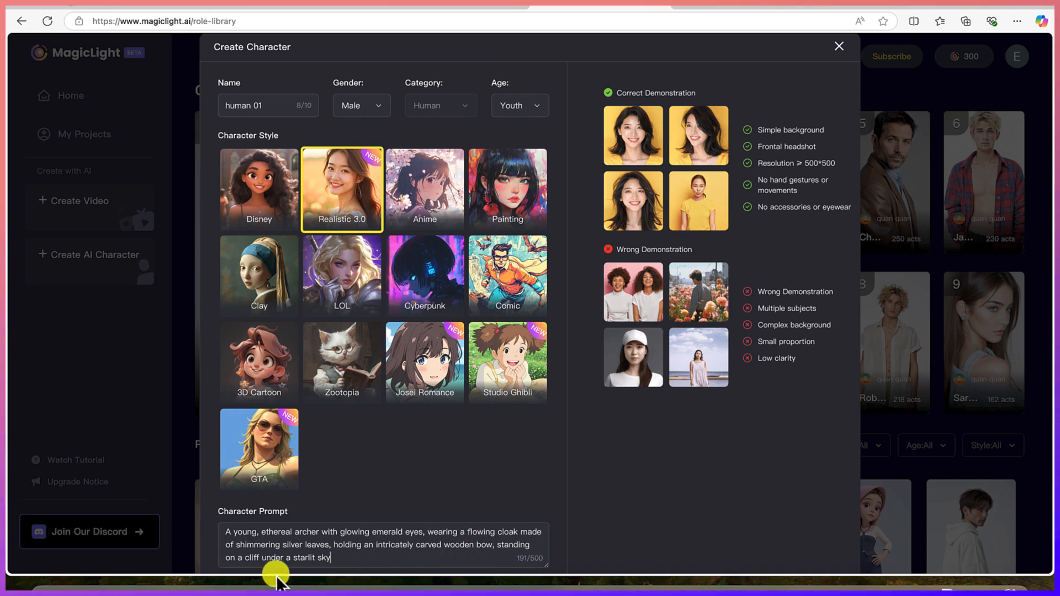
pyautogui.moveTo(321, 551)
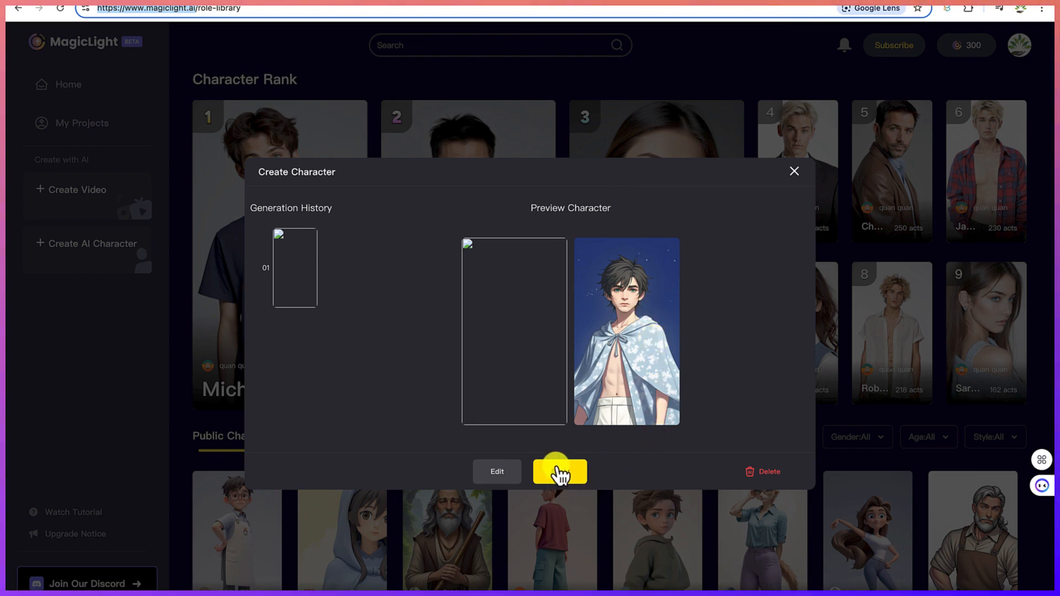
# Step: Publish the archer character publicly, view its details, and start a new video
pyautogui.click(559, 471)
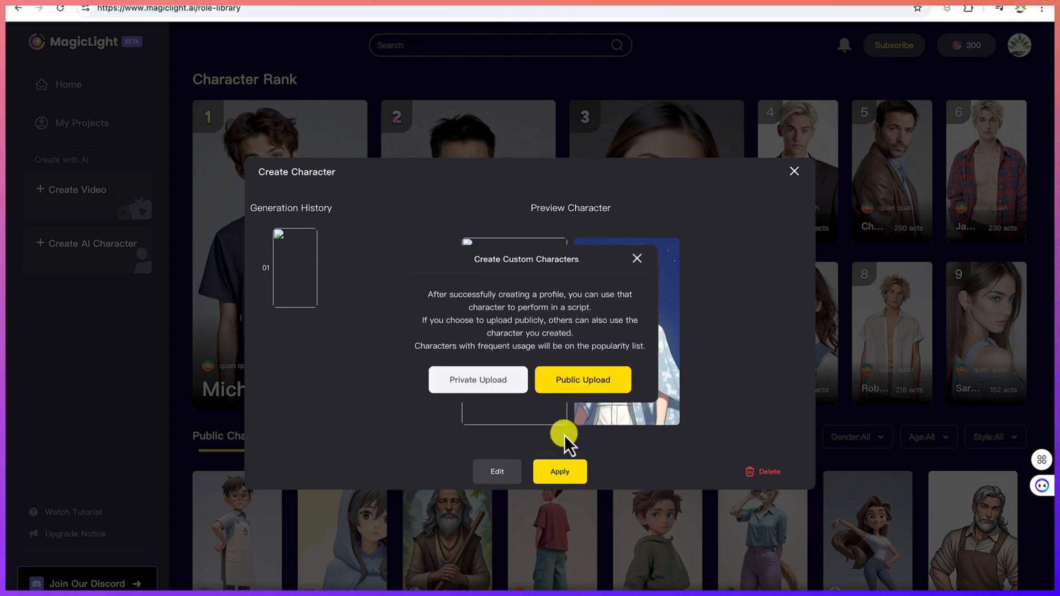
pyautogui.click(582, 380)
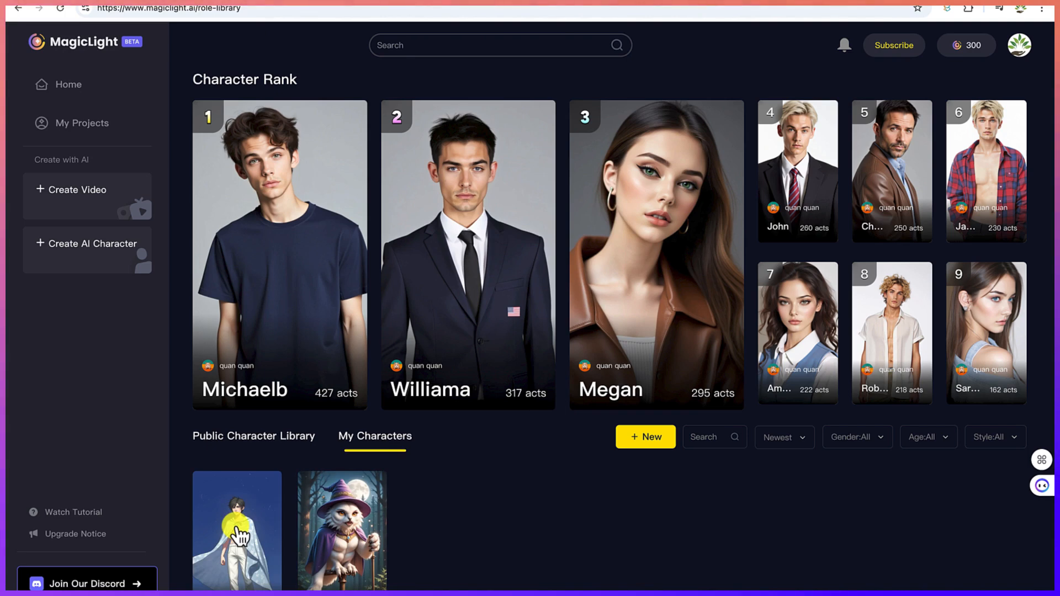
pyautogui.click(236, 530)
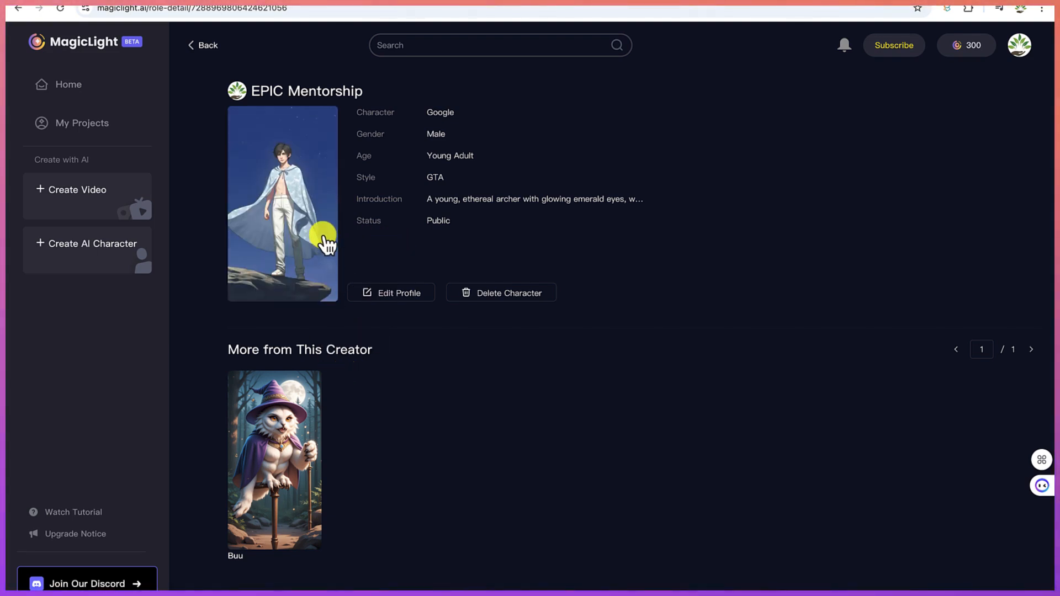
pyautogui.moveTo(77, 196)
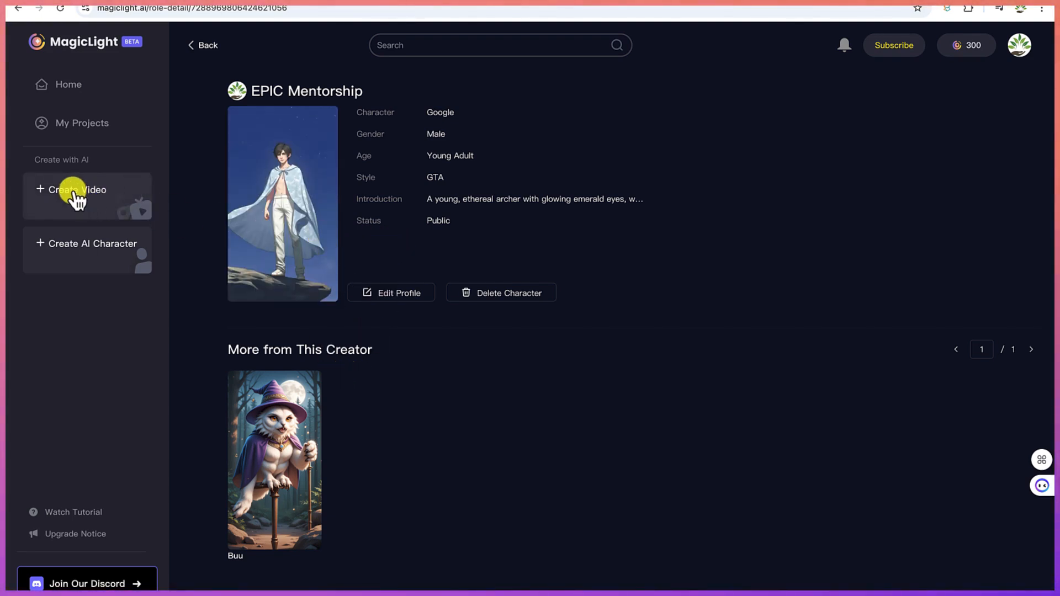
pyautogui.click(78, 190)
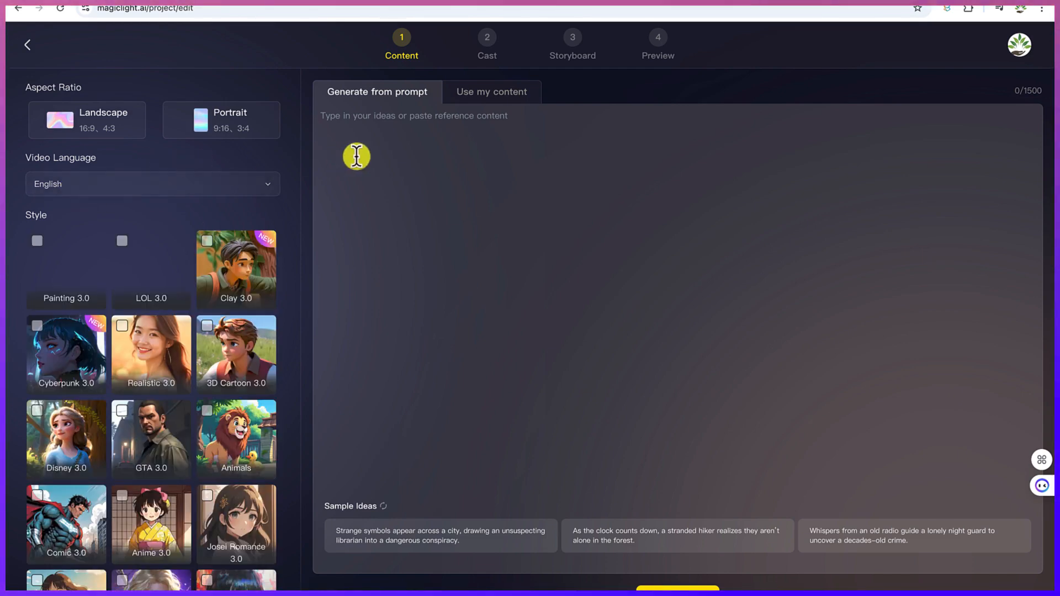
pyautogui.moveTo(421, 176)
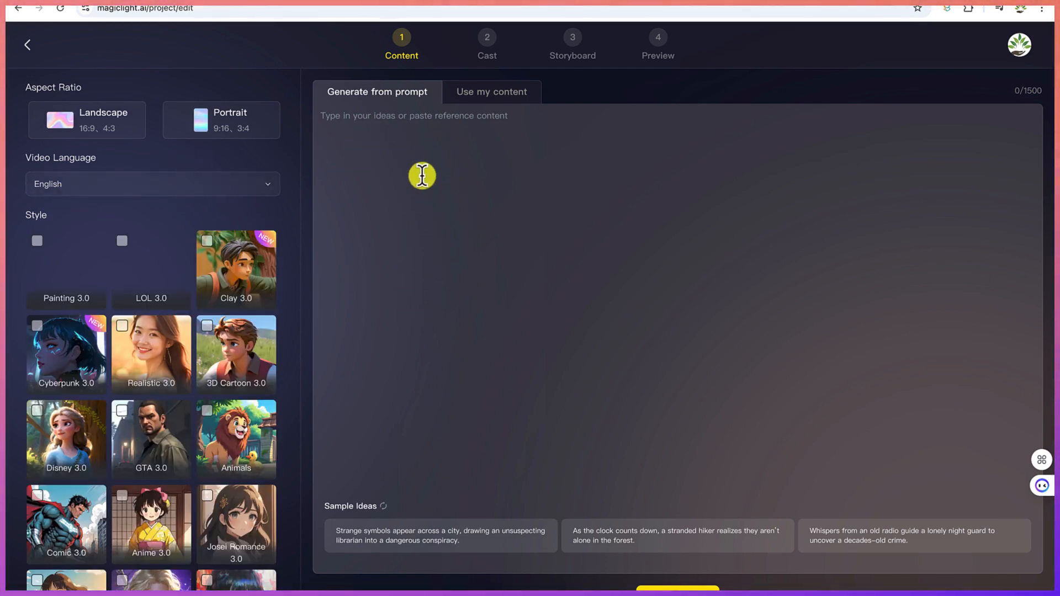
pyautogui.moveTo(430, 152)
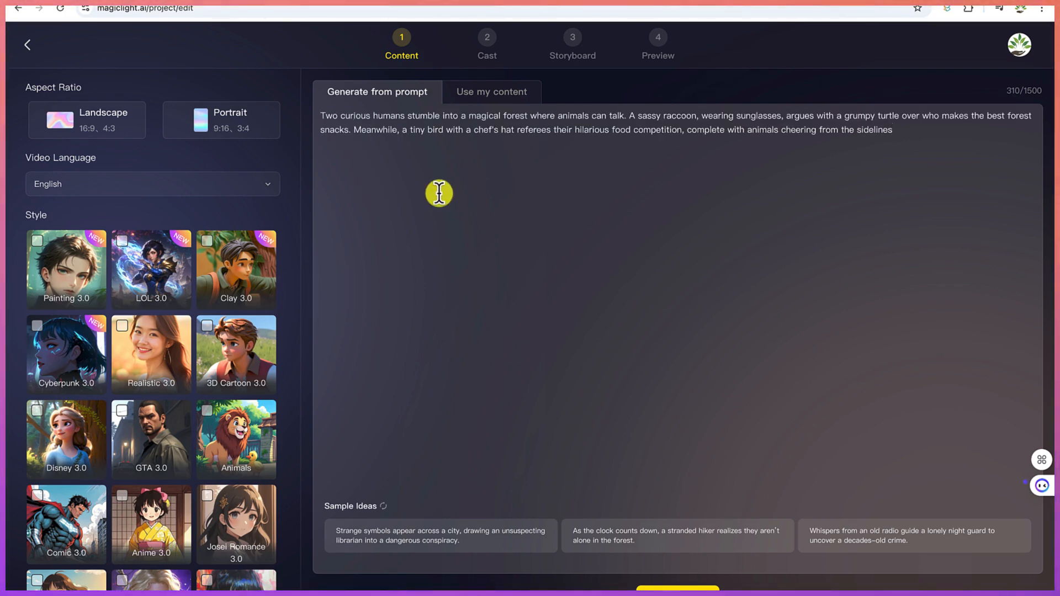
pyautogui.moveTo(469, 127)
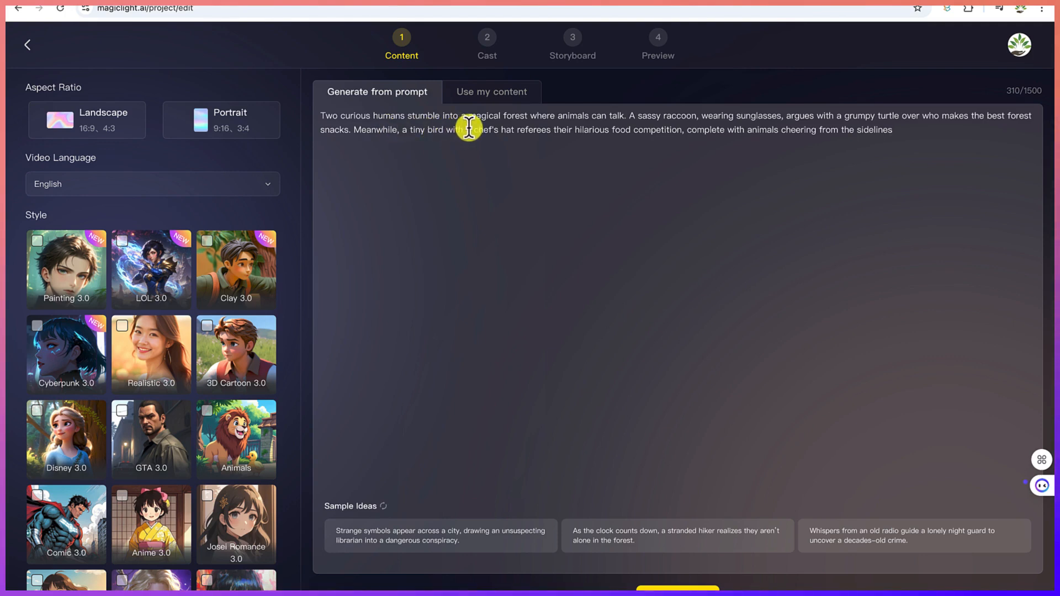
pyautogui.moveTo(602, 129)
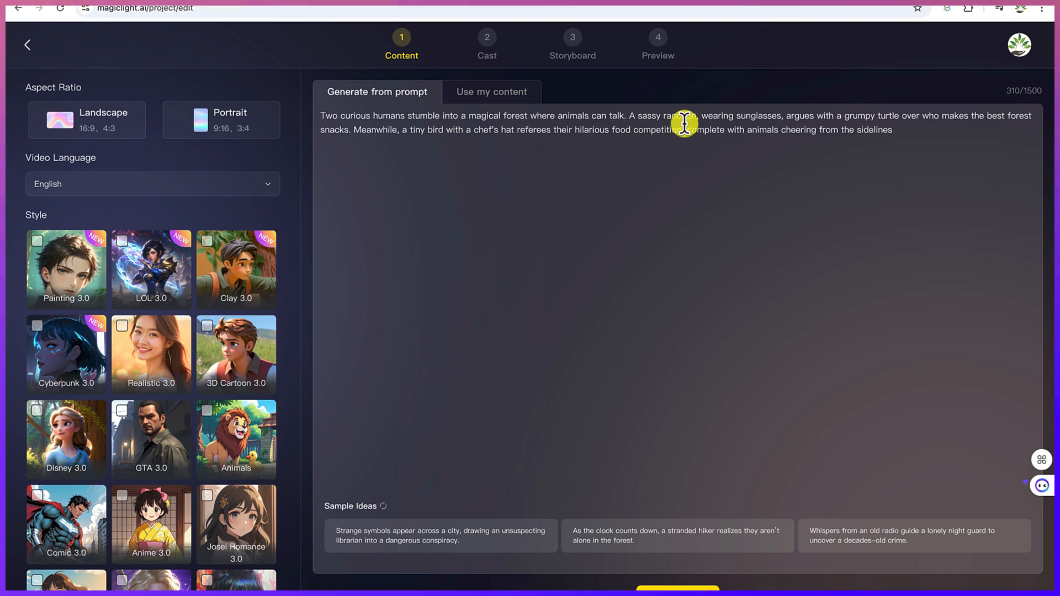
pyautogui.moveTo(637, 157)
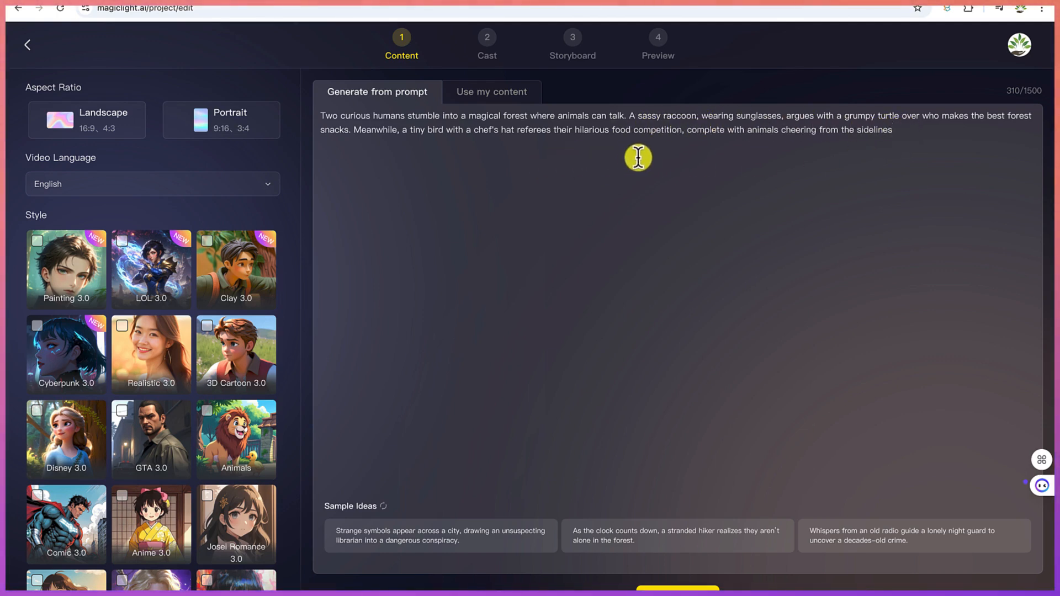
pyautogui.moveTo(634, 244)
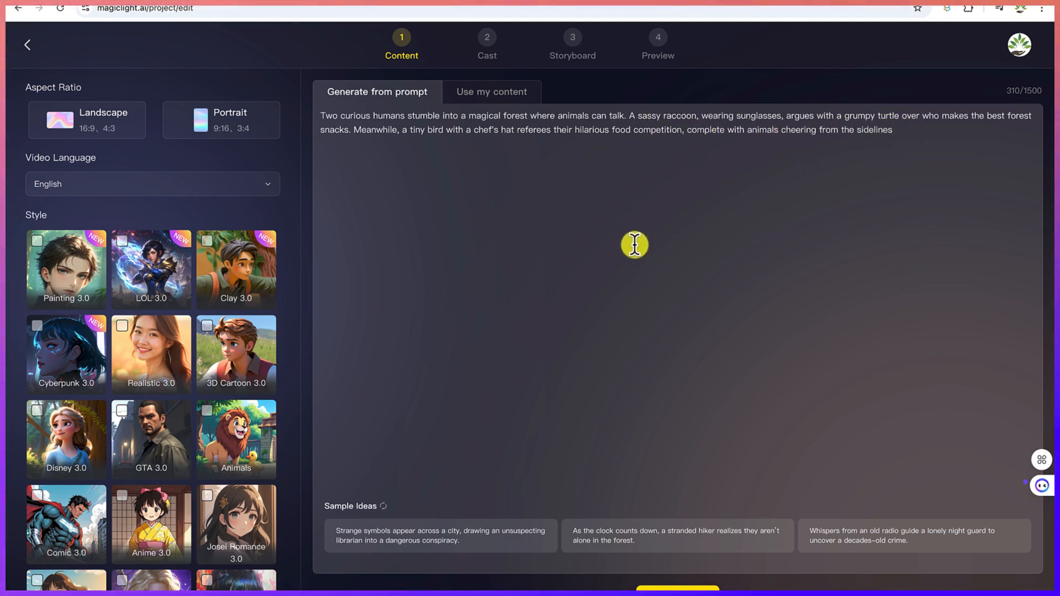
pyautogui.moveTo(513, 271)
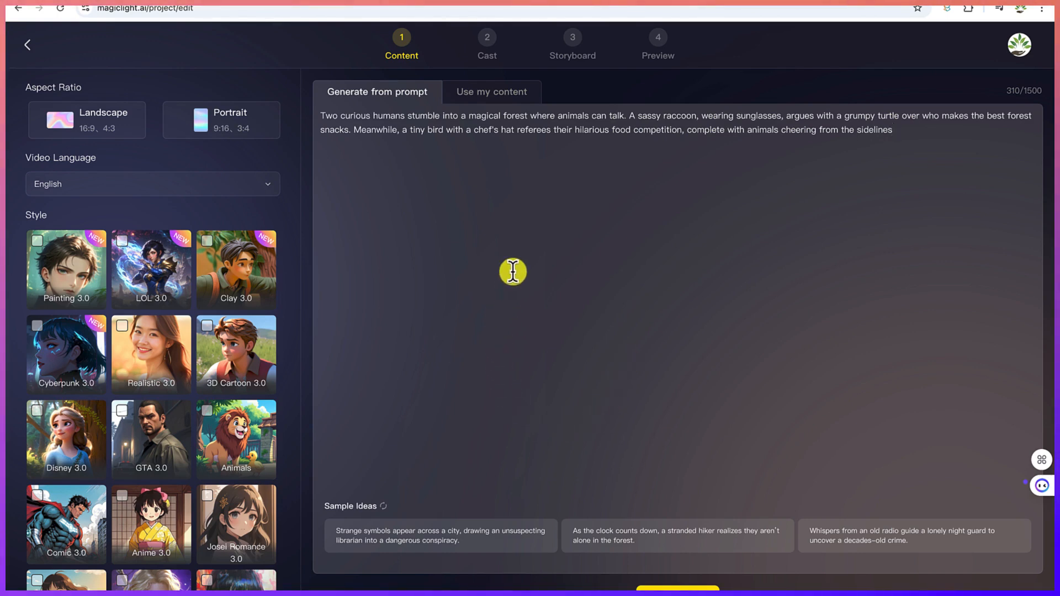
pyautogui.moveTo(429, 356)
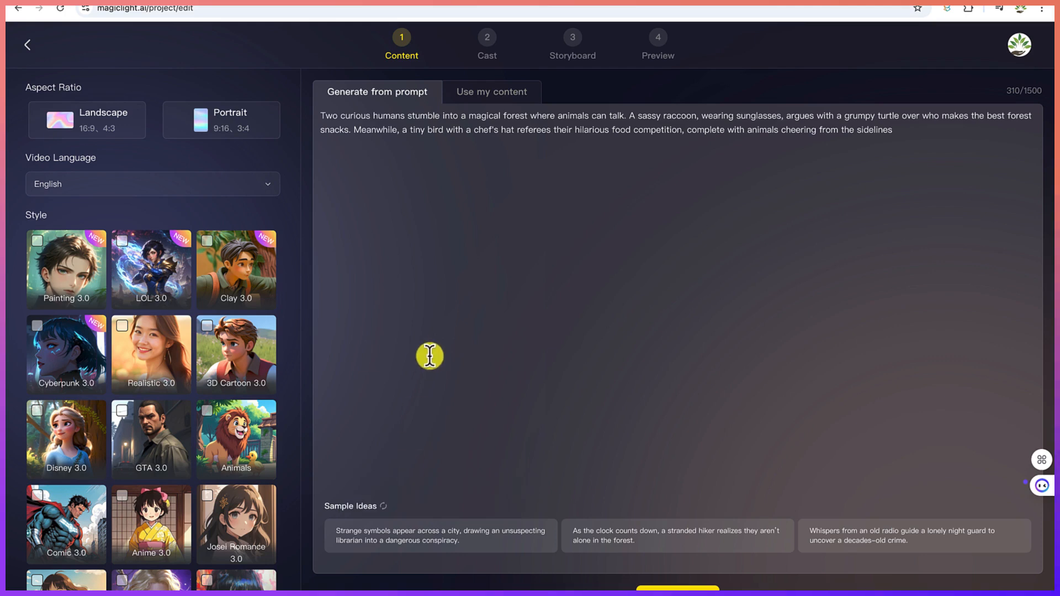
pyautogui.moveTo(445, 555)
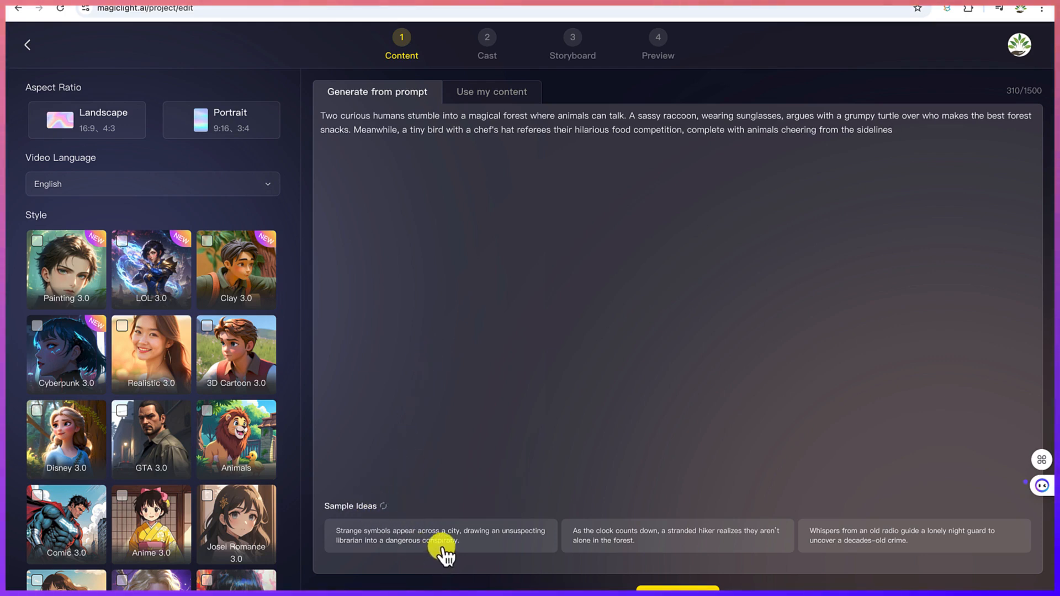
pyautogui.moveTo(877, 537)
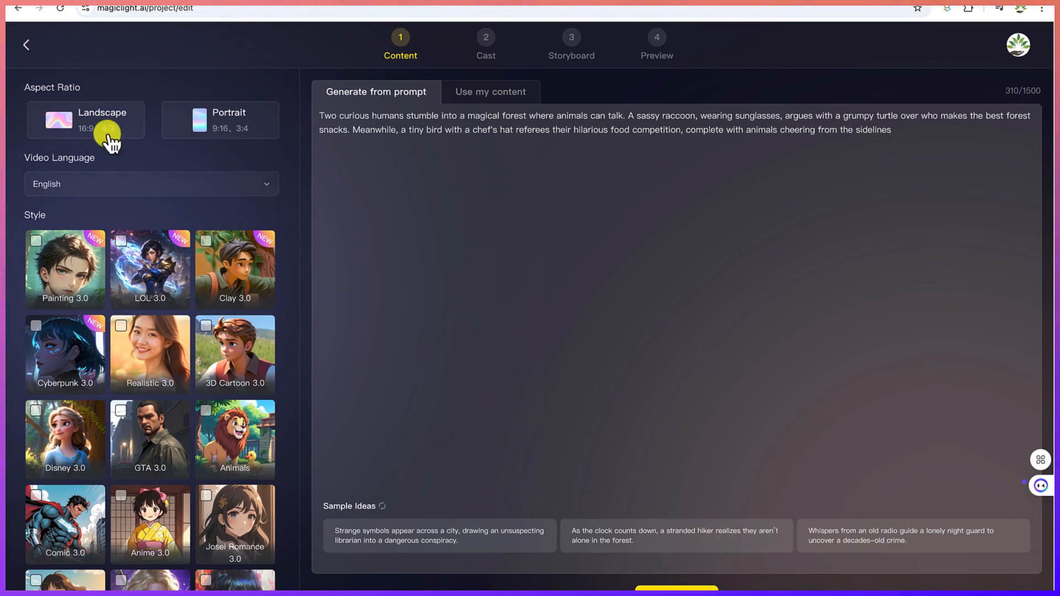
pyautogui.moveTo(43, 108)
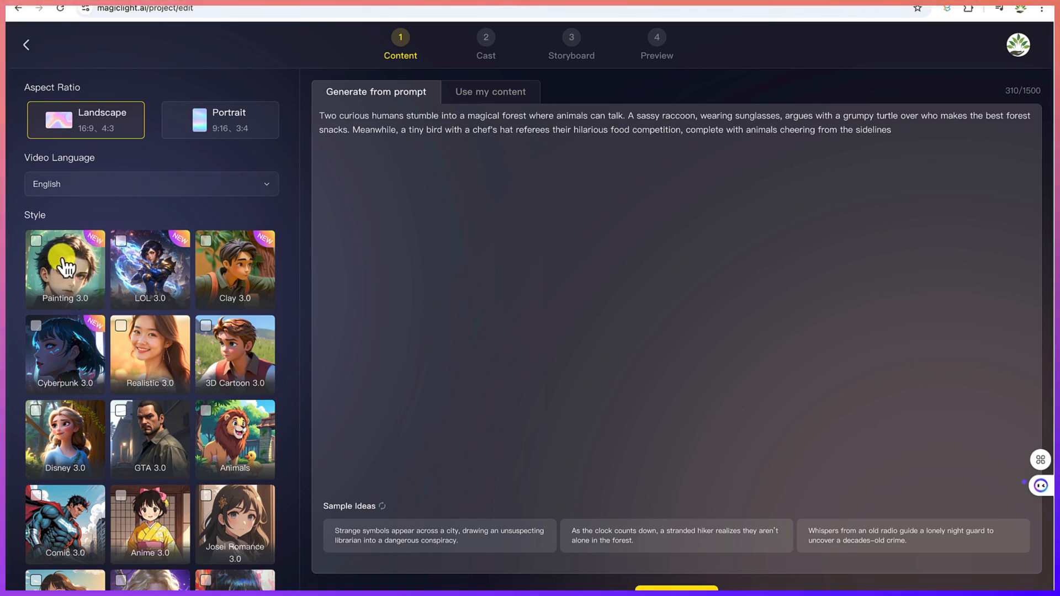
pyautogui.moveTo(138, 353)
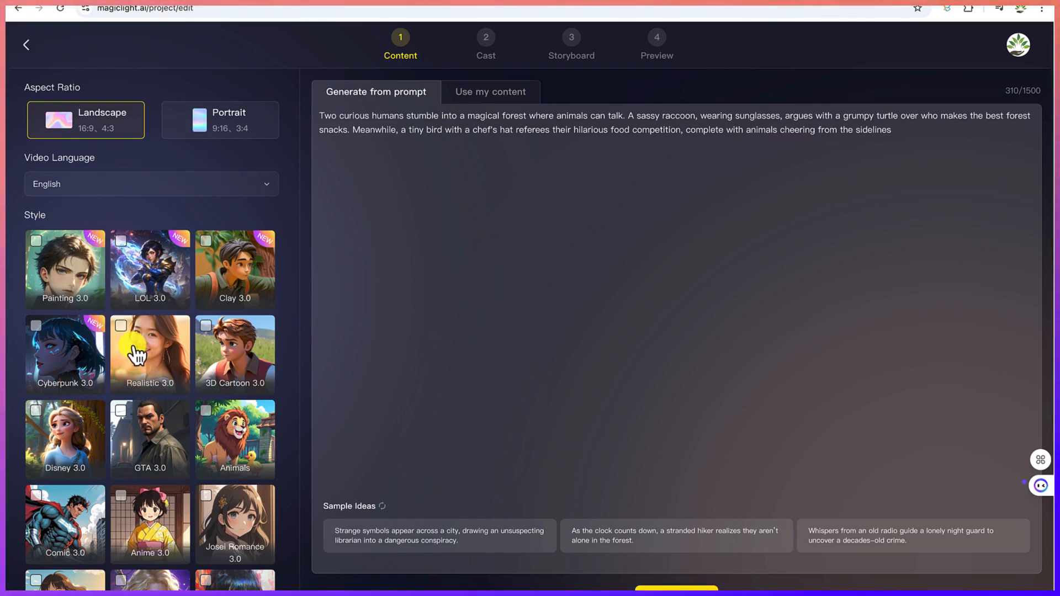
# Step: Choose the Realistic 3.0 visual style for the landscape video
pyautogui.click(150, 353)
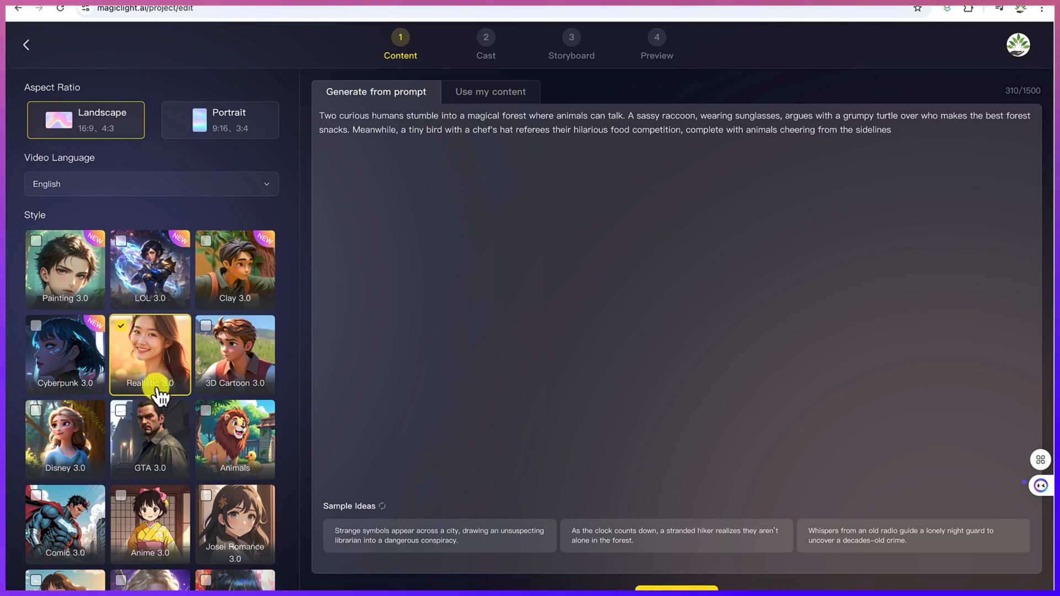
pyautogui.scroll(-3)
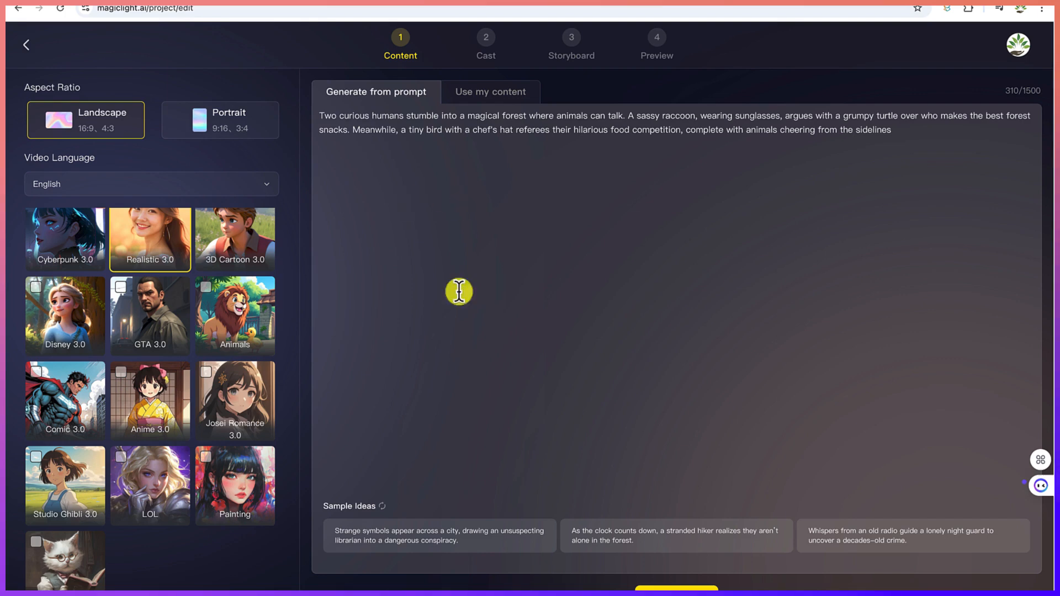
pyautogui.moveTo(635, 534)
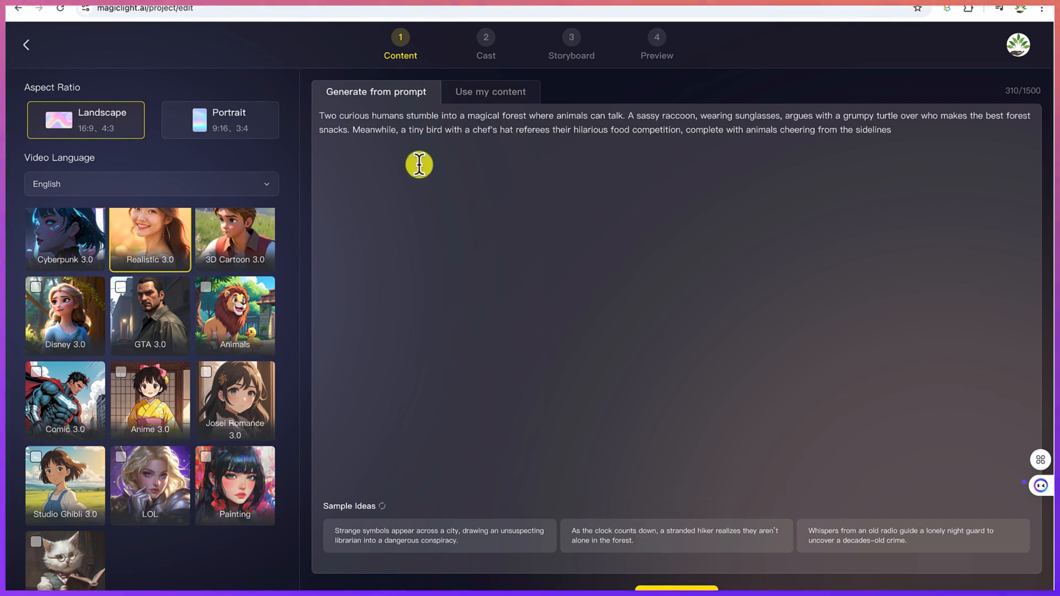
pyautogui.moveTo(401, 55)
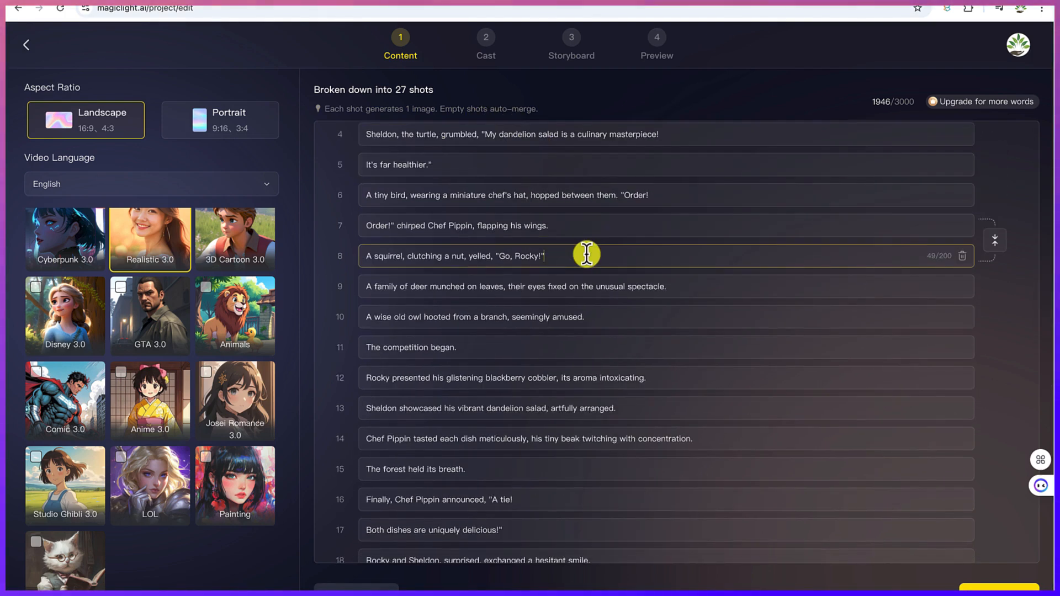
# Step: Merge the shot announcing the tie into the shot above it
pyautogui.scroll(-3)
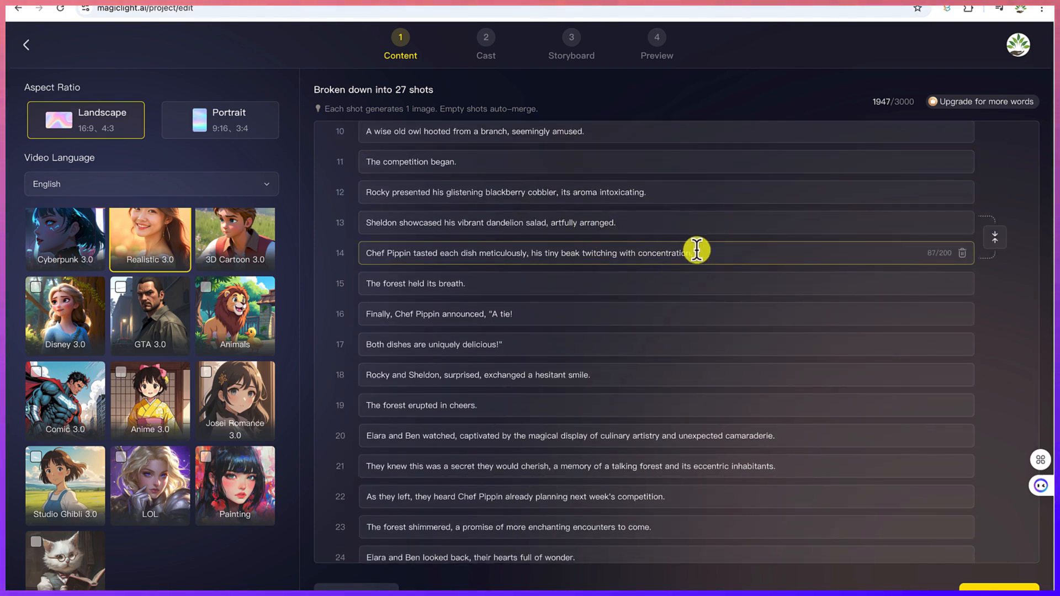
pyautogui.write('.kjkj')
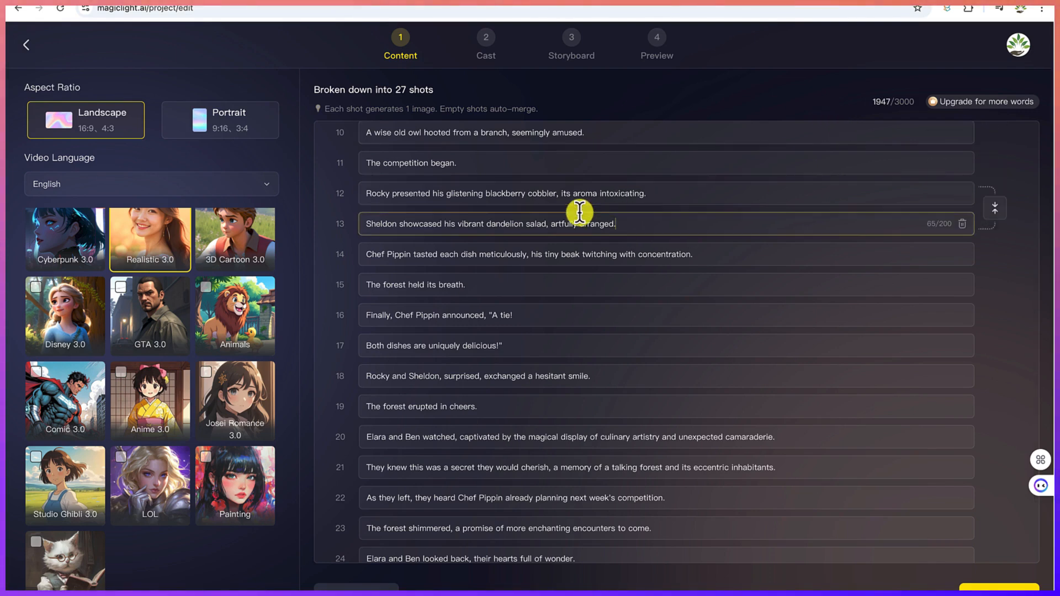
pyautogui.click(439, 315)
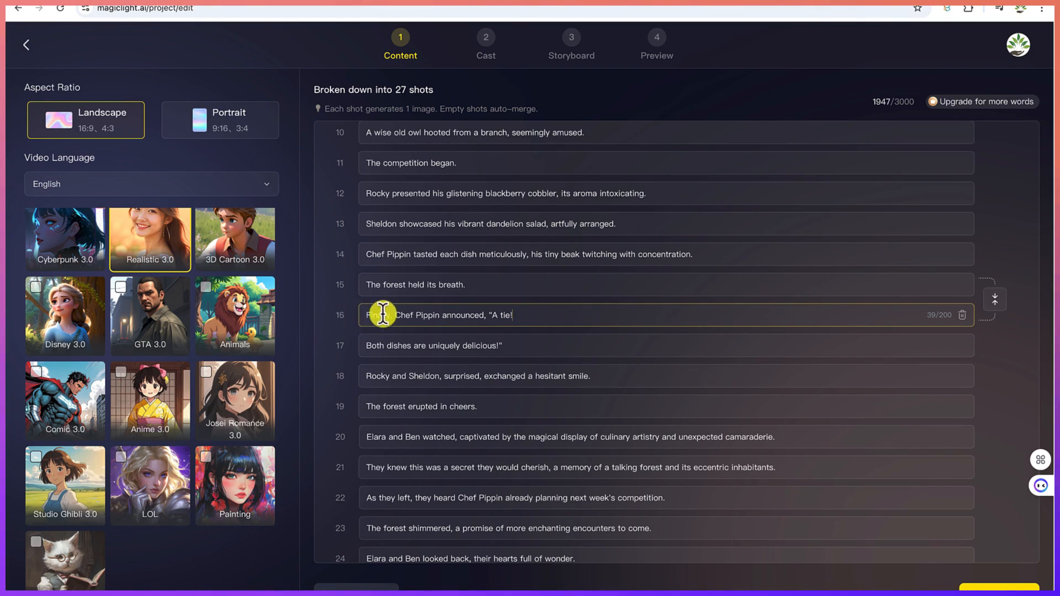
pyautogui.moveTo(994, 299)
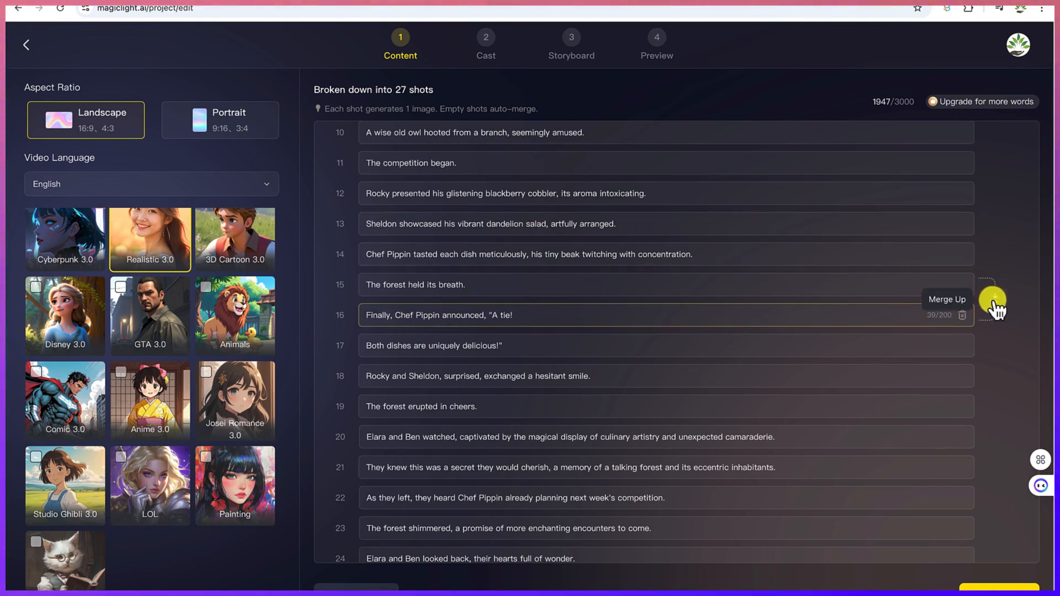
pyautogui.click(992, 301)
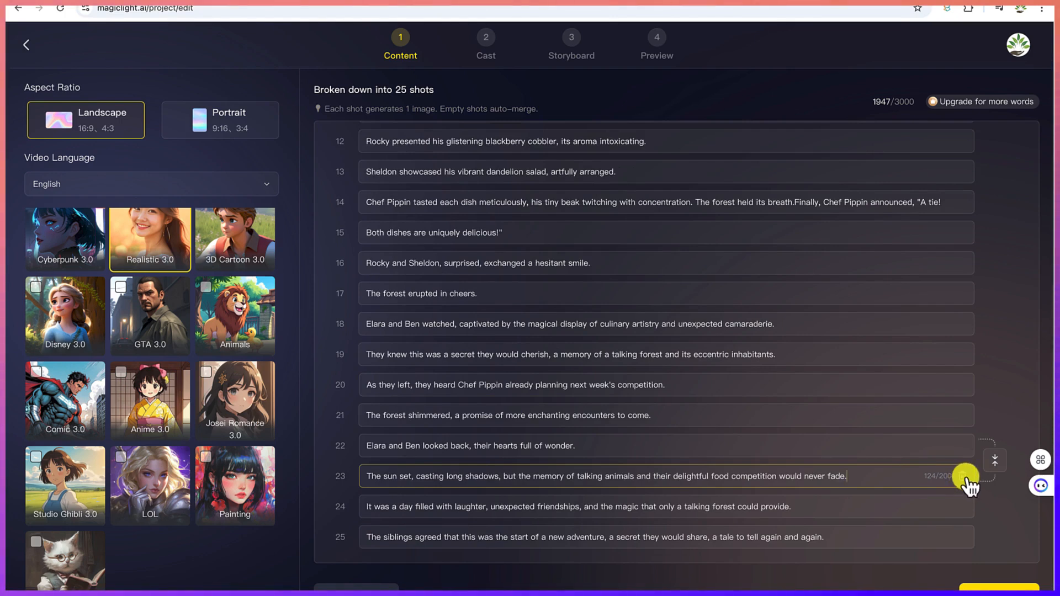
# Step: Delete the sunset shot, leaving 24 shots
pyautogui.click(964, 476)
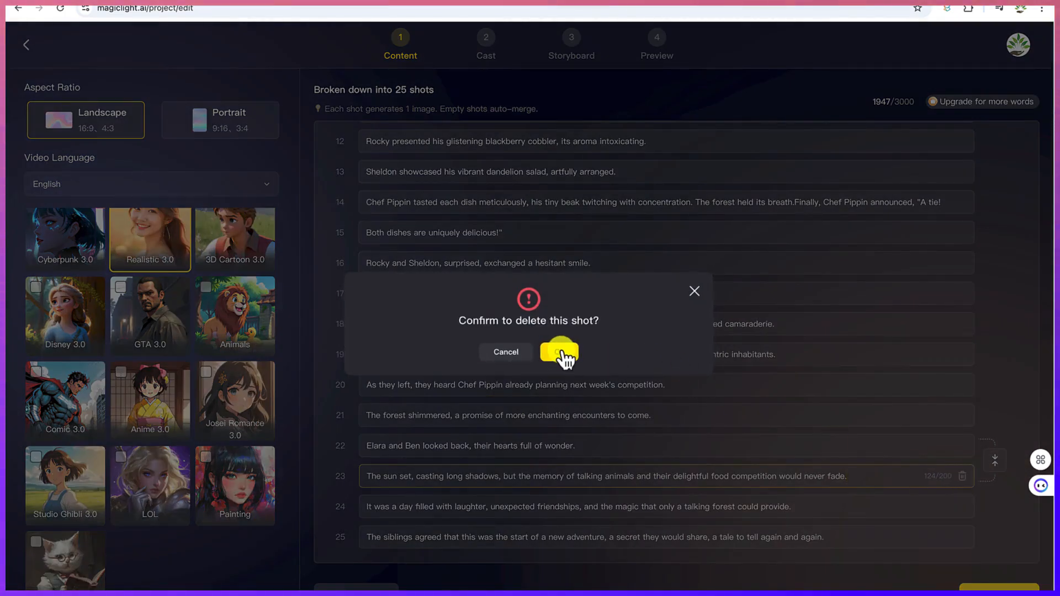
pyautogui.click(558, 352)
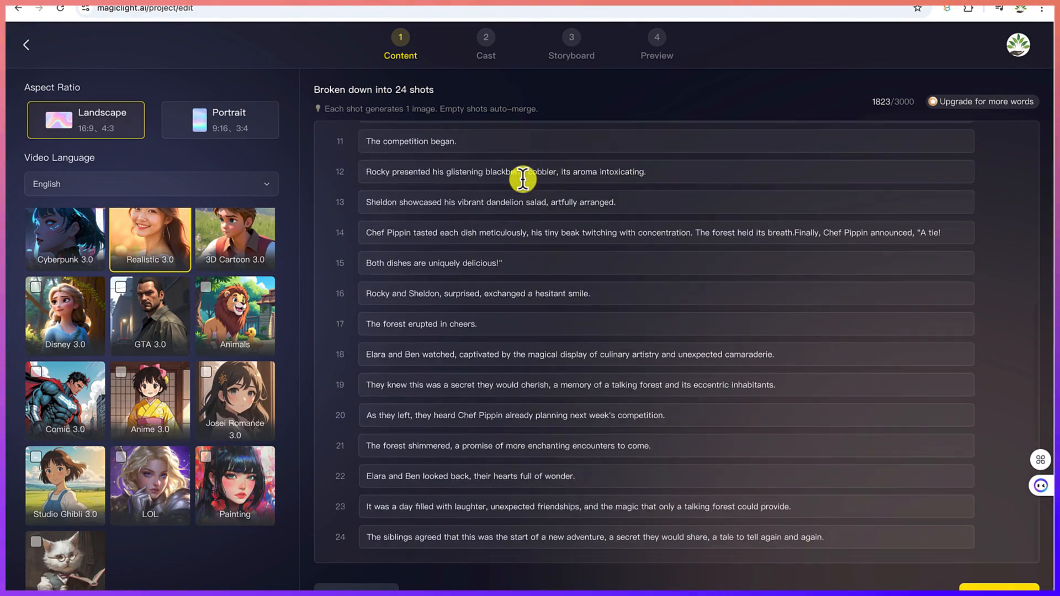
pyautogui.scroll(3)
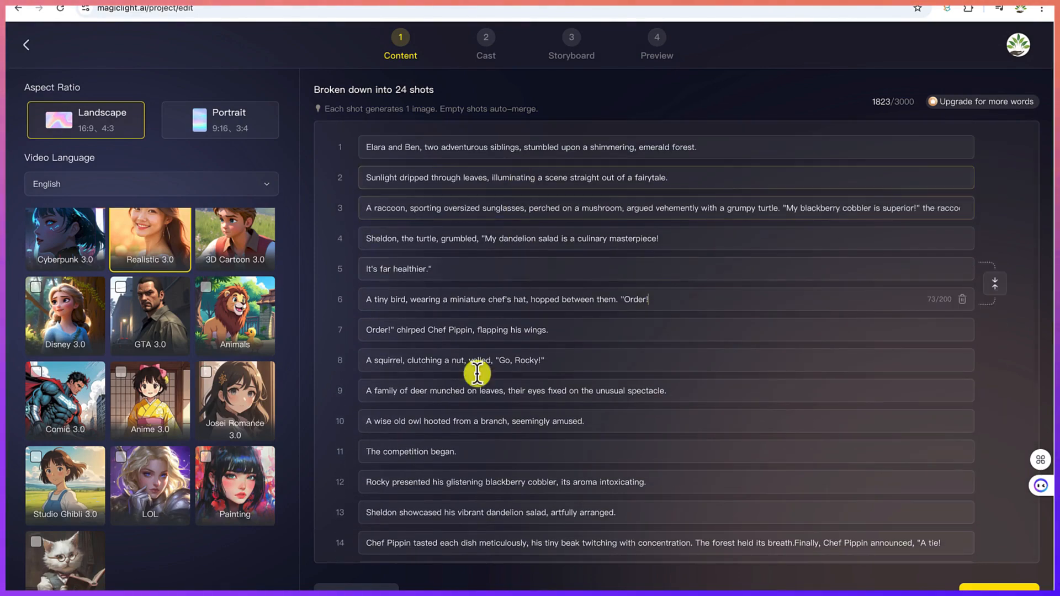
pyautogui.click(501, 512)
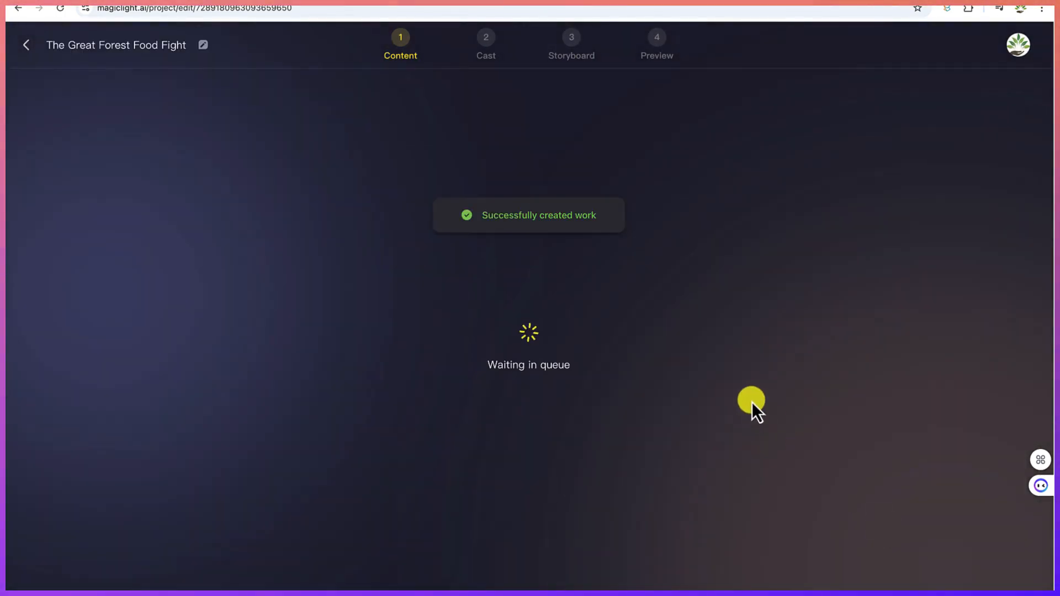
pyautogui.moveTo(561, 256)
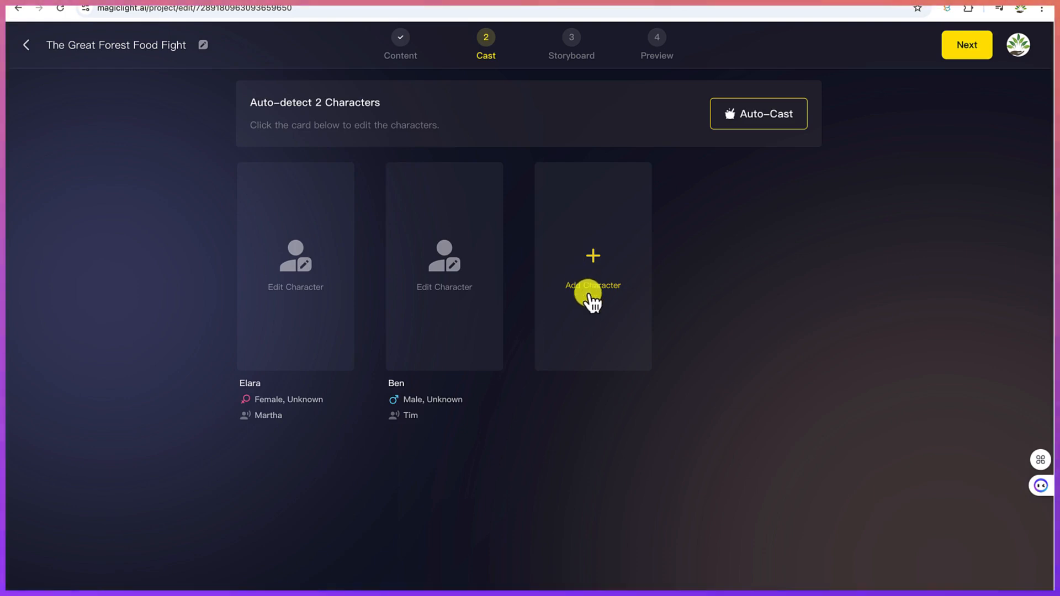
pyautogui.moveTo(368, 294)
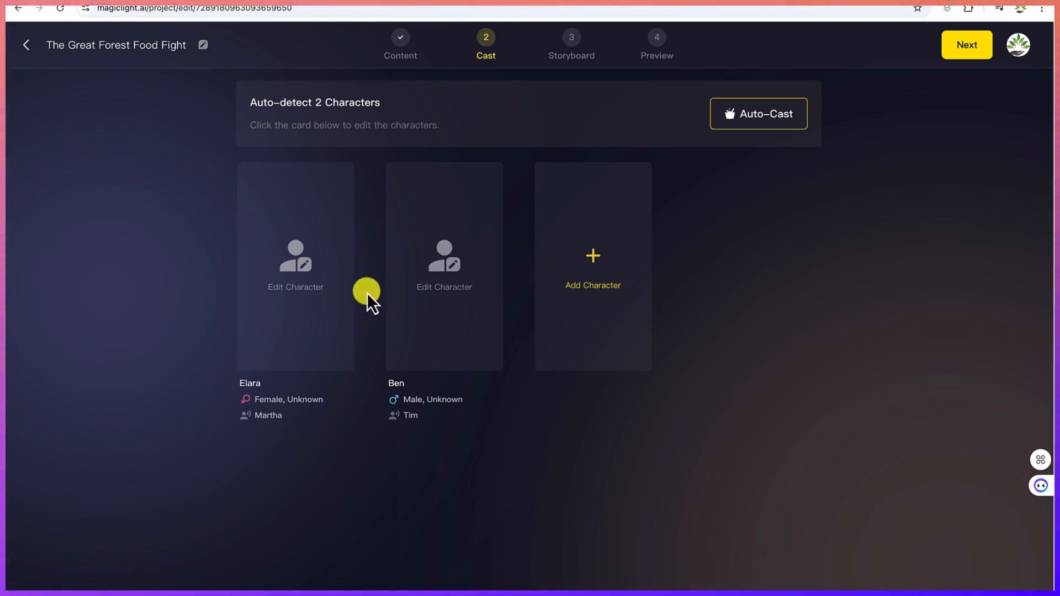
pyautogui.moveTo(397, 389)
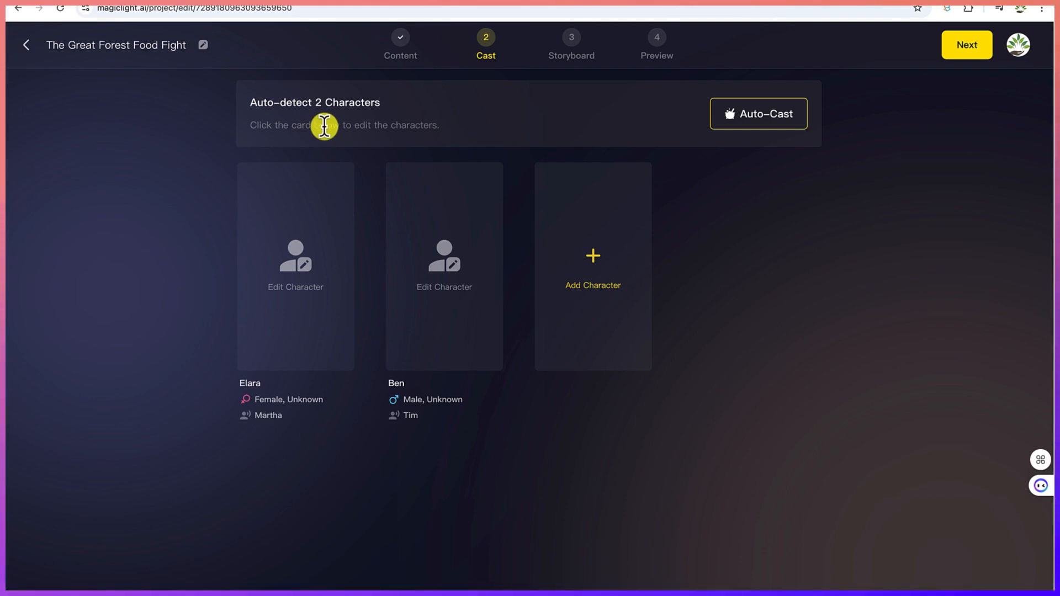
pyautogui.moveTo(351, 132)
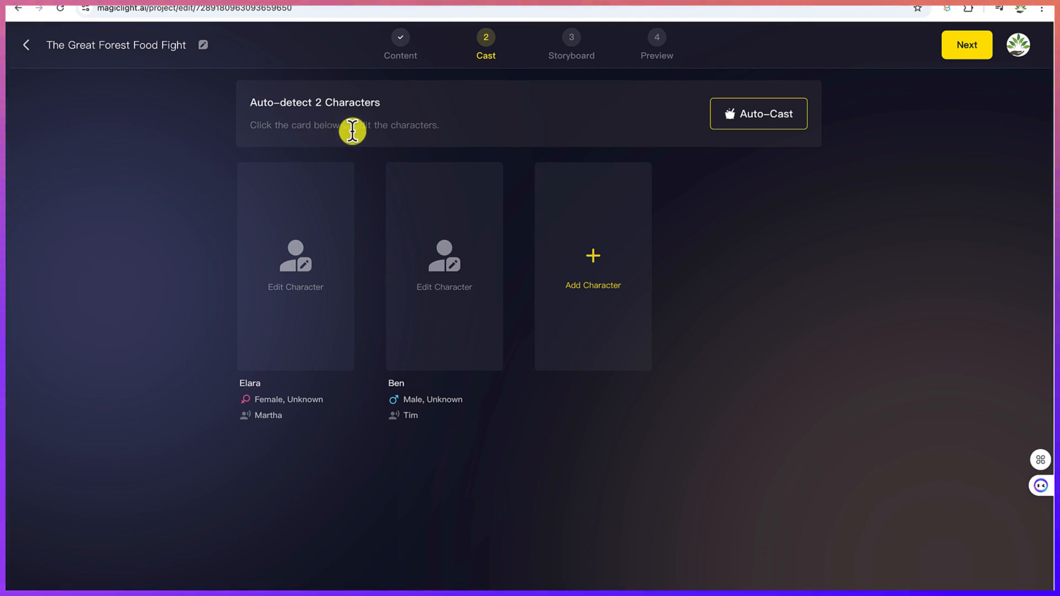
pyautogui.moveTo(488, 326)
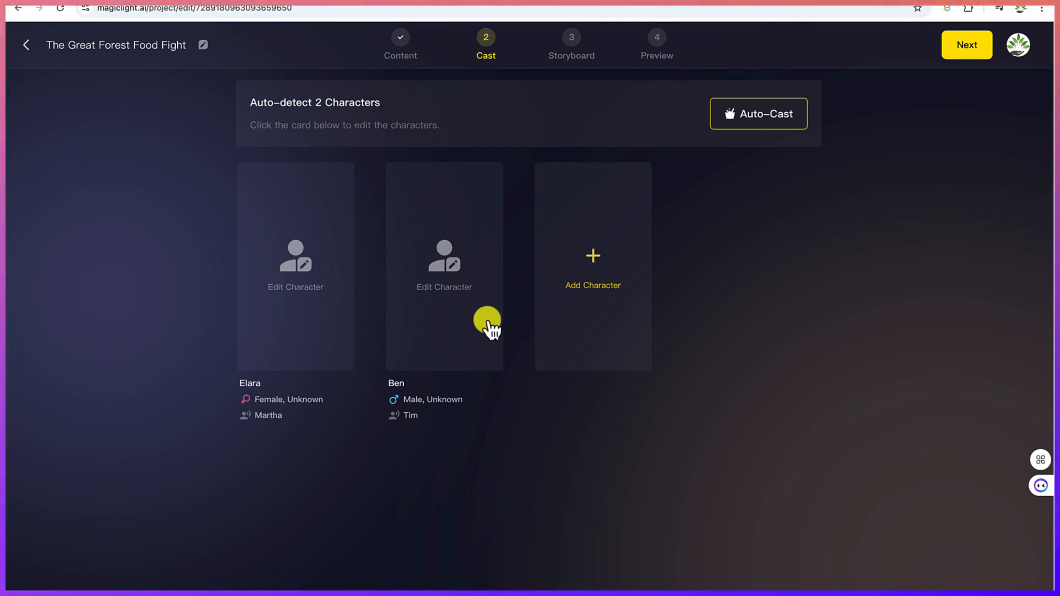
pyautogui.moveTo(615, 274)
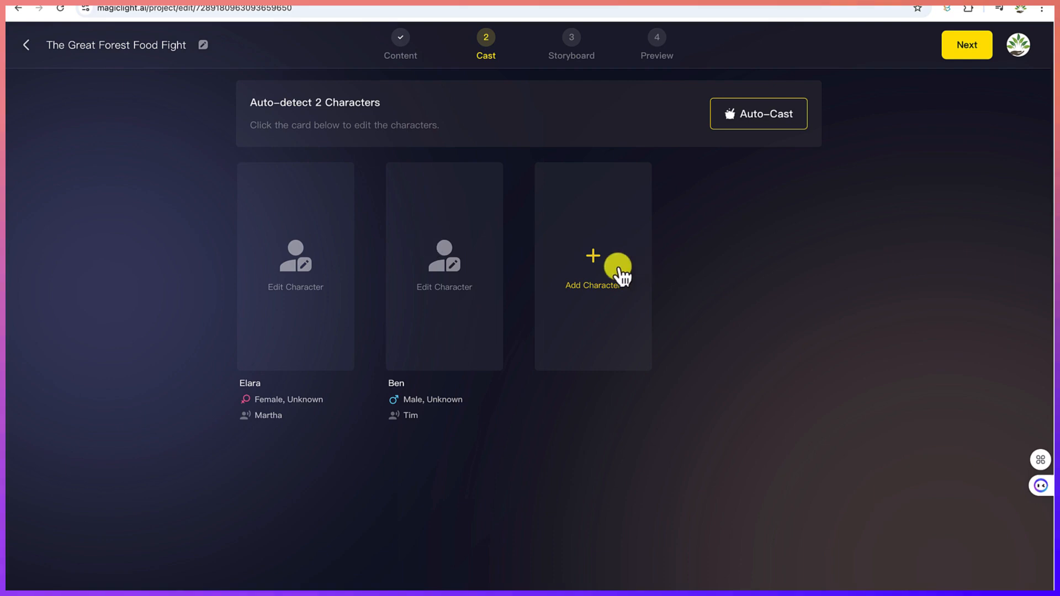
pyautogui.moveTo(617, 280)
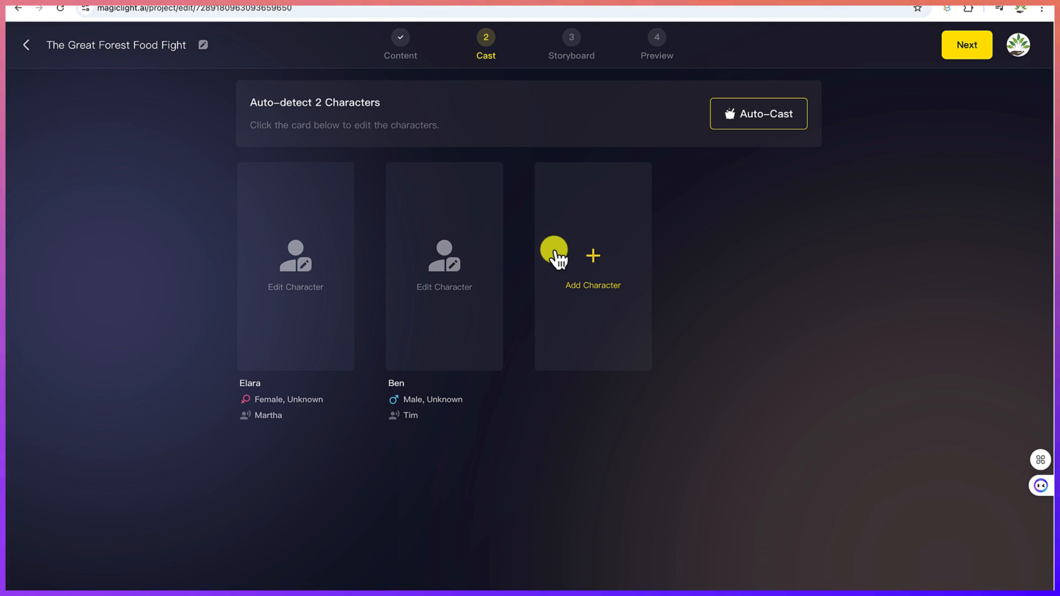
pyautogui.moveTo(715, 130)
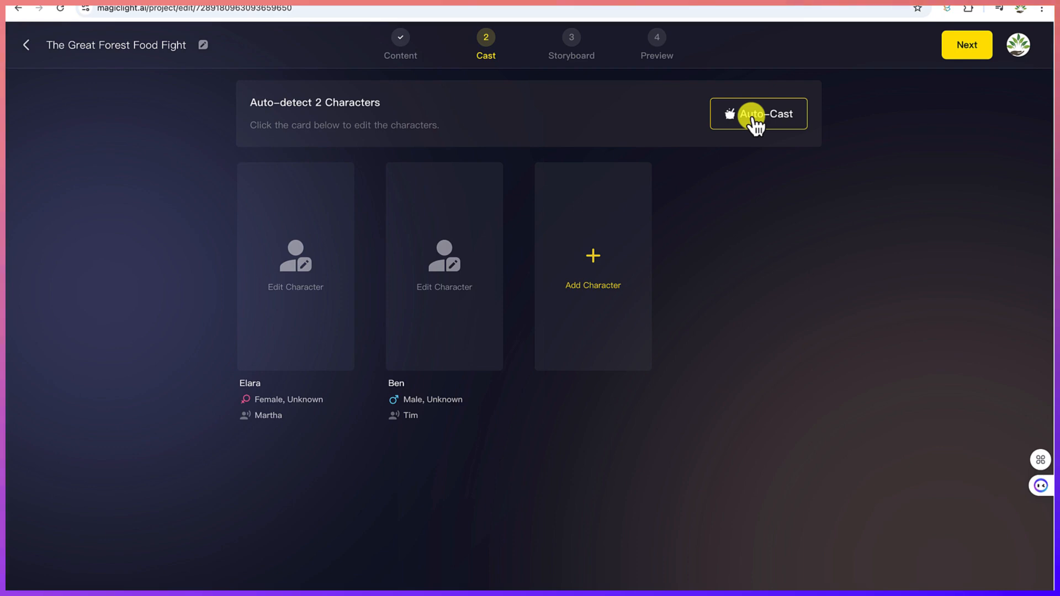
# Step: Auto-cast generated portraits for the detected characters Elara and Ben
pyautogui.click(758, 114)
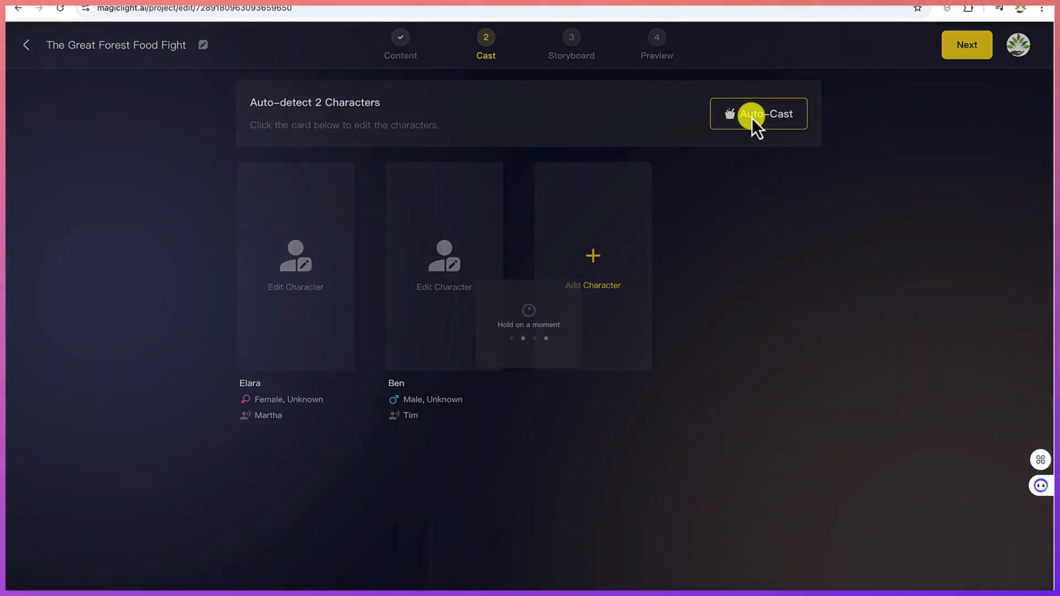
pyautogui.click(759, 113)
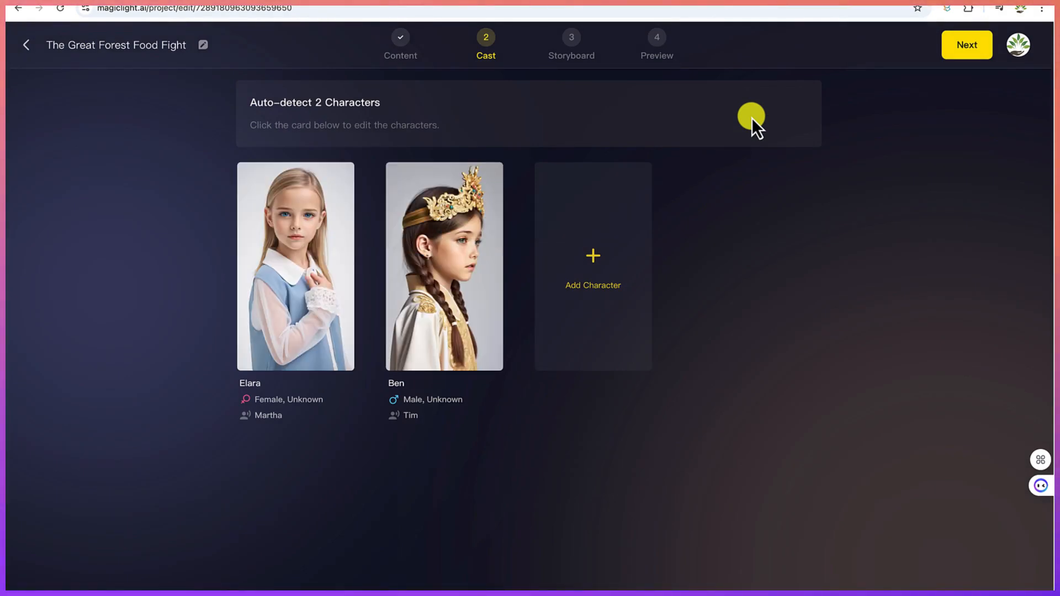
pyautogui.moveTo(398, 292)
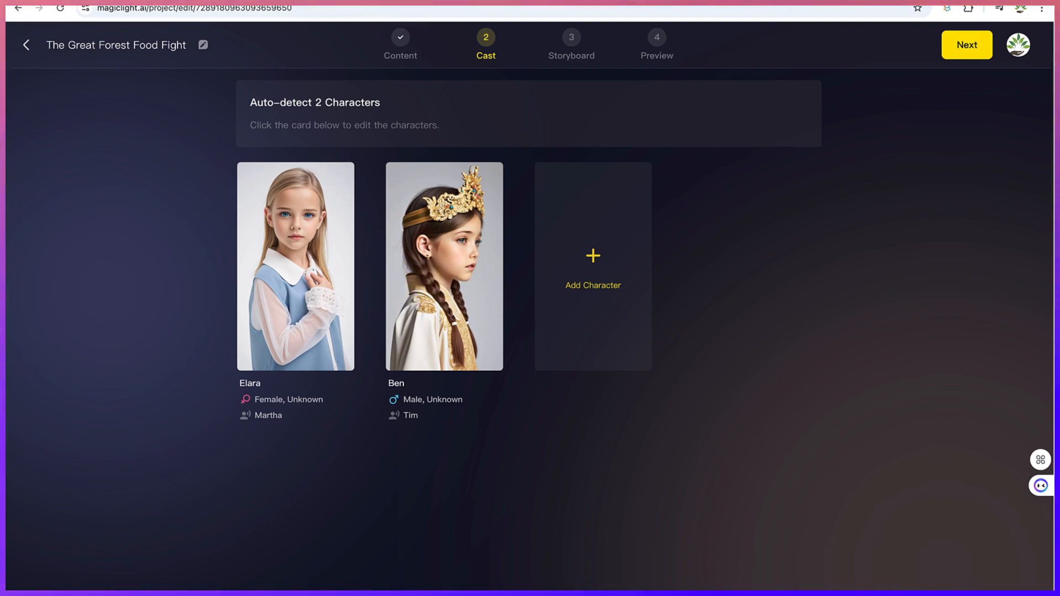
# Step: Move past the Cast step to start storyboard generation
pyautogui.click(966, 44)
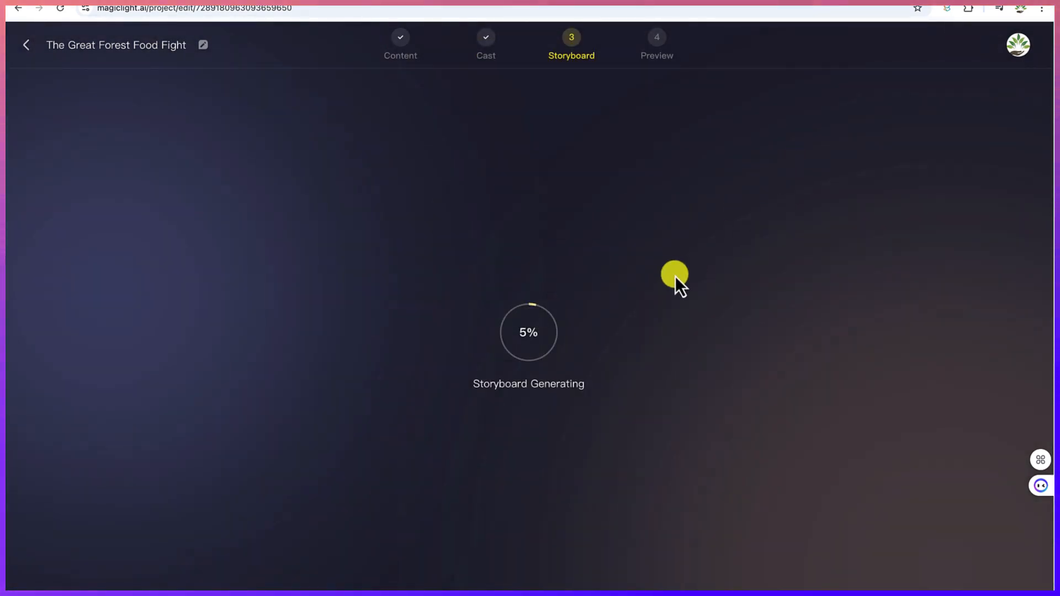
pyautogui.moveTo(539, 433)
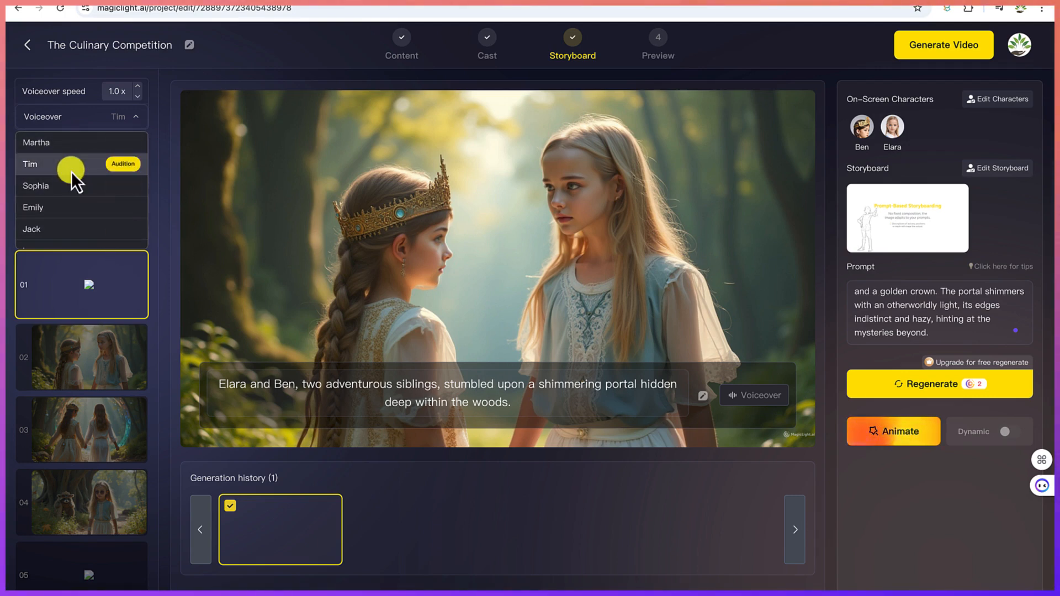
# Step: Set voiceover to Tim, music to Creme Brulee, and volume to 40%
pyautogui.click(136, 117)
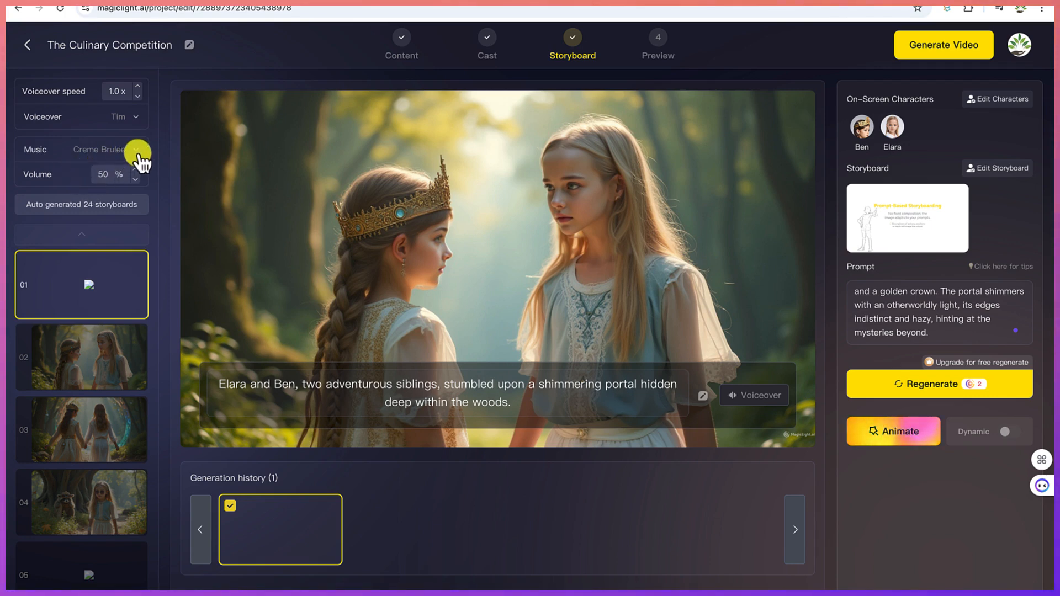
pyautogui.click(136, 149)
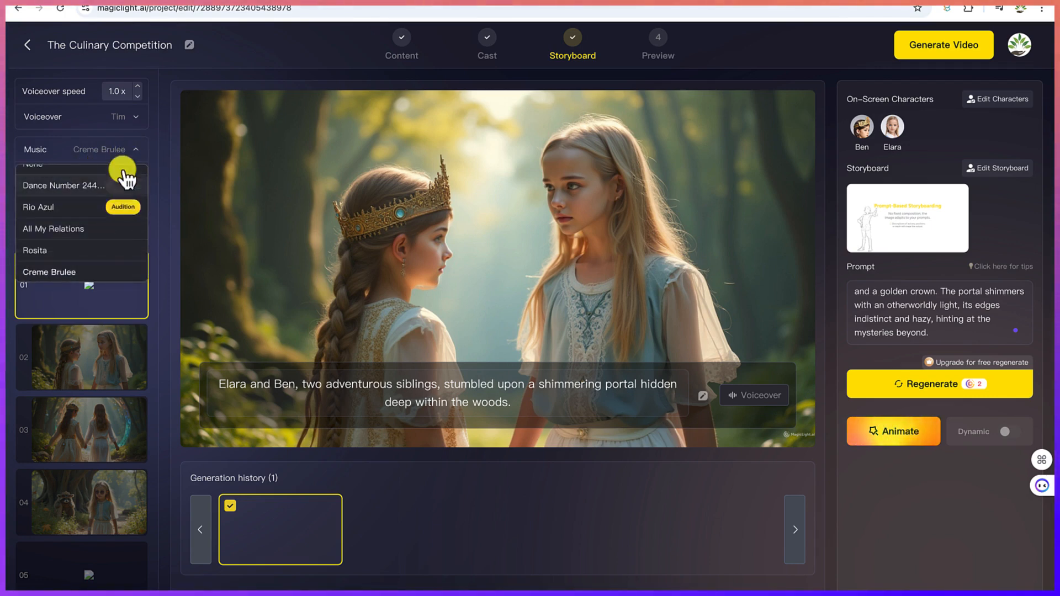
pyautogui.click(48, 272)
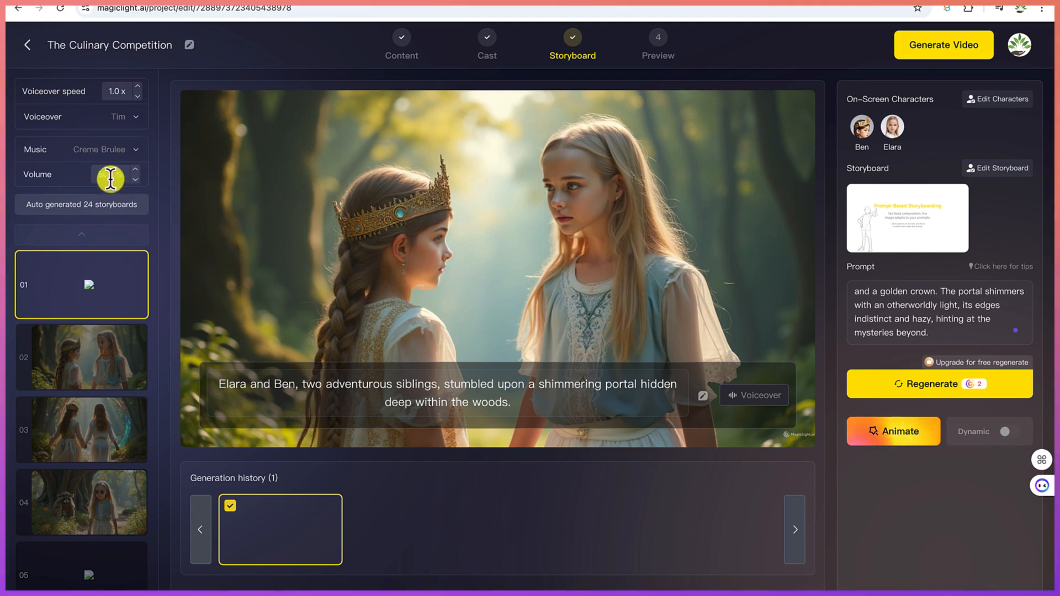
pyautogui.moveTo(109, 178); pyautogui.dragTo(132, 178)
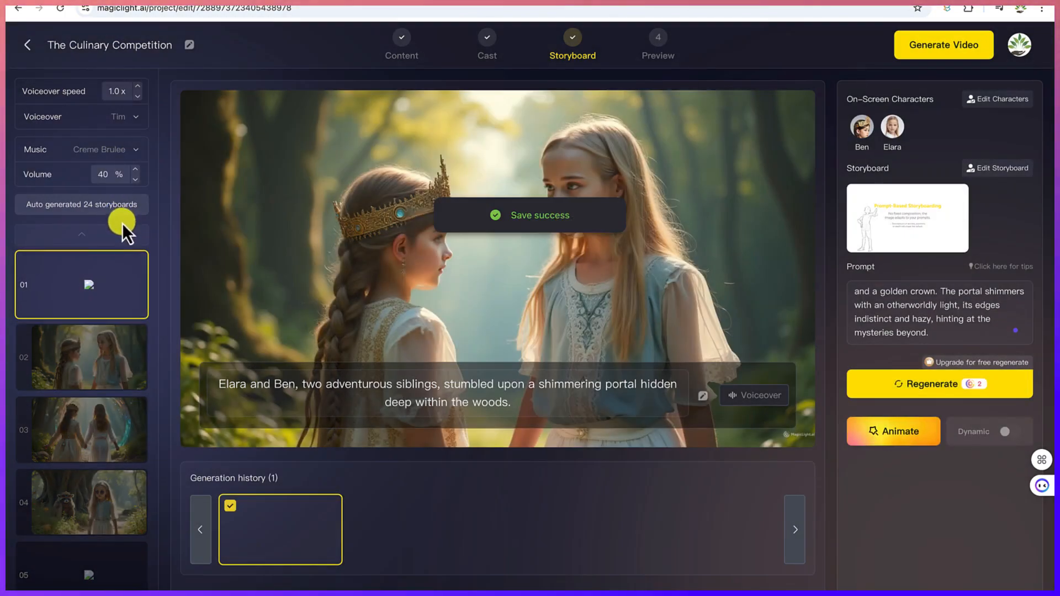
pyautogui.moveTo(127, 372)
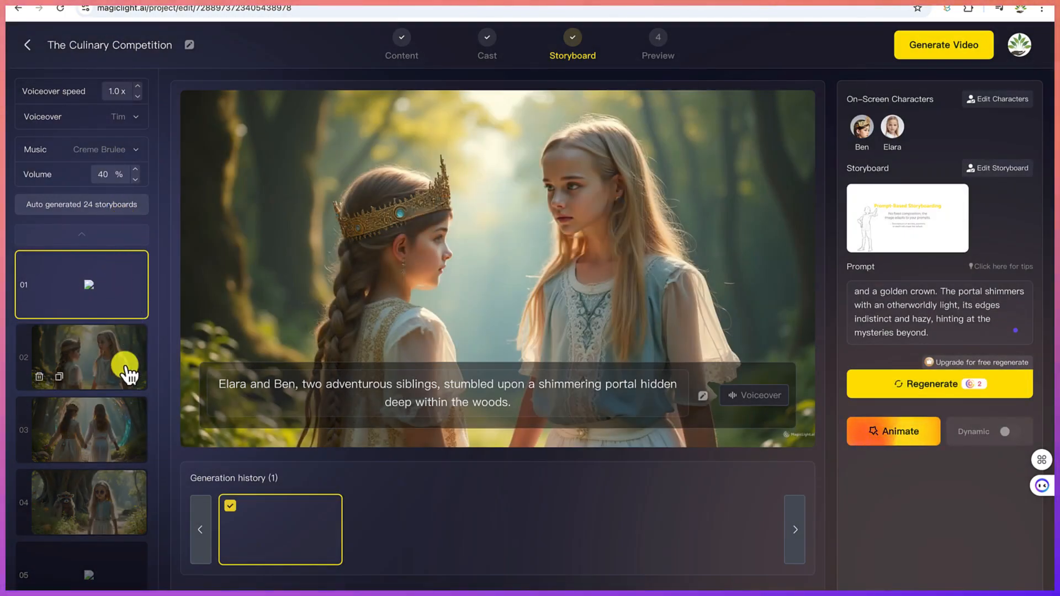
# Step: Preview storyboard scenes 2 through 13, ending on the bird judge scene
pyautogui.click(81, 358)
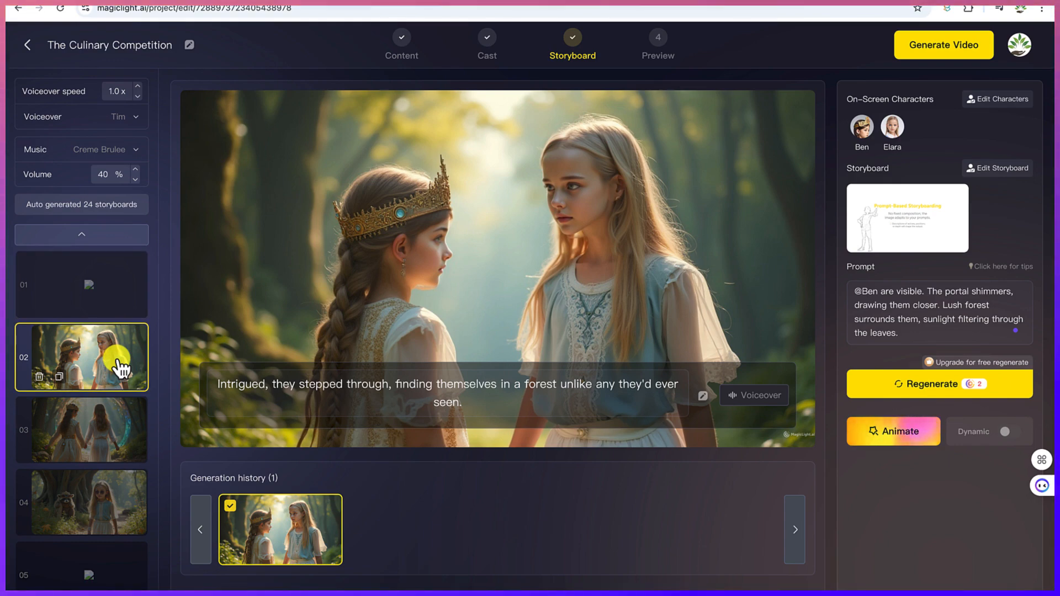
pyautogui.click(81, 430)
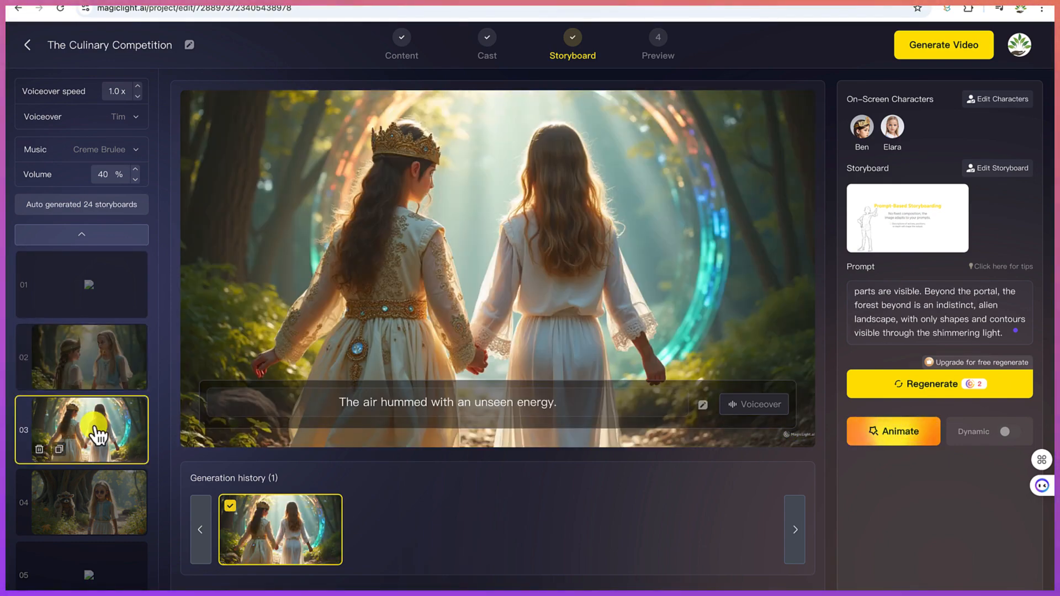
pyautogui.click(82, 502)
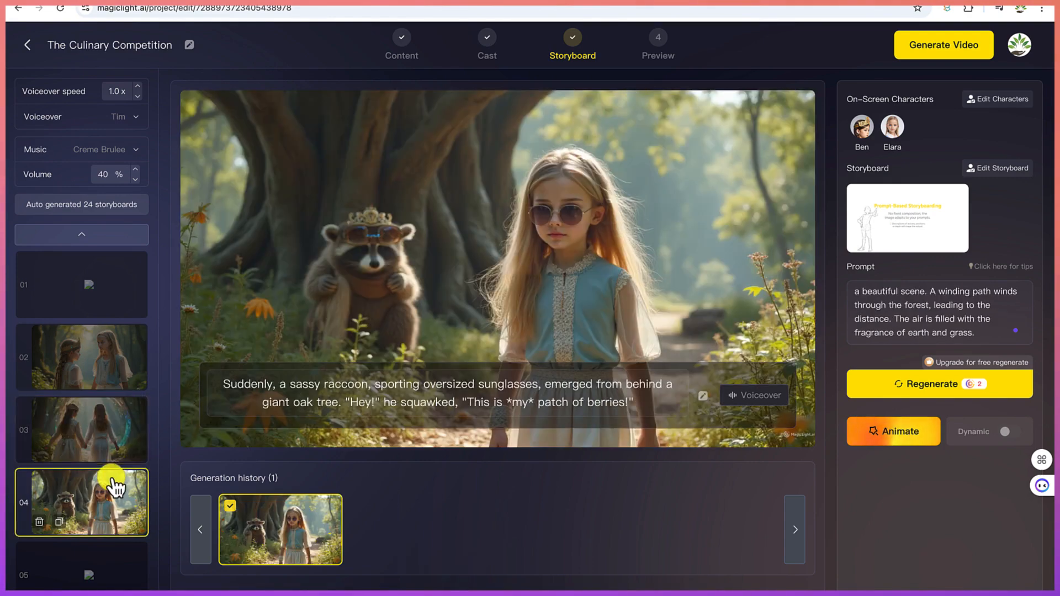
pyautogui.moveTo(164, 502)
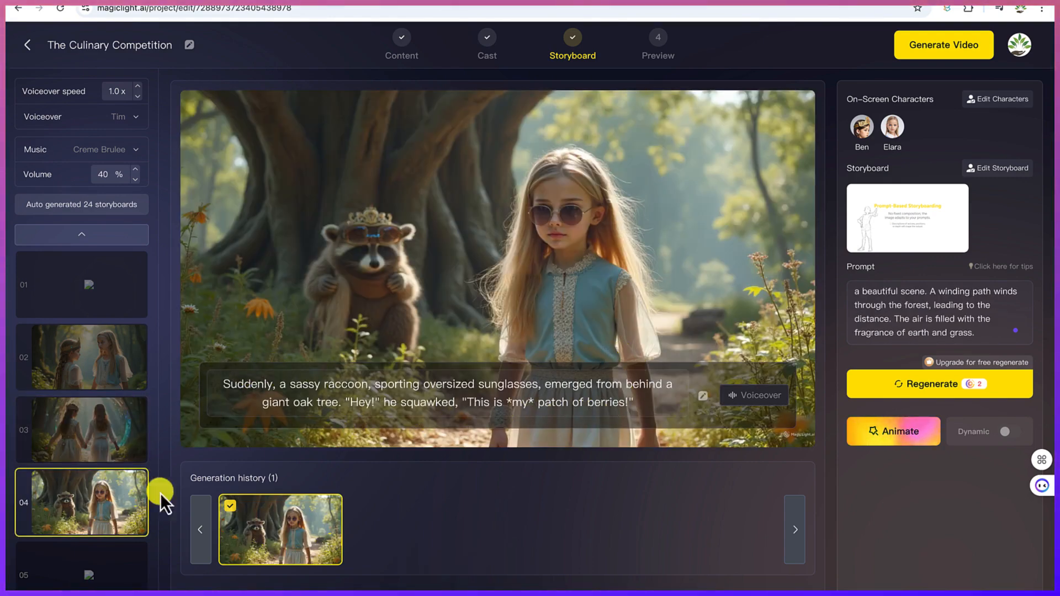
pyautogui.moveTo(61, 527)
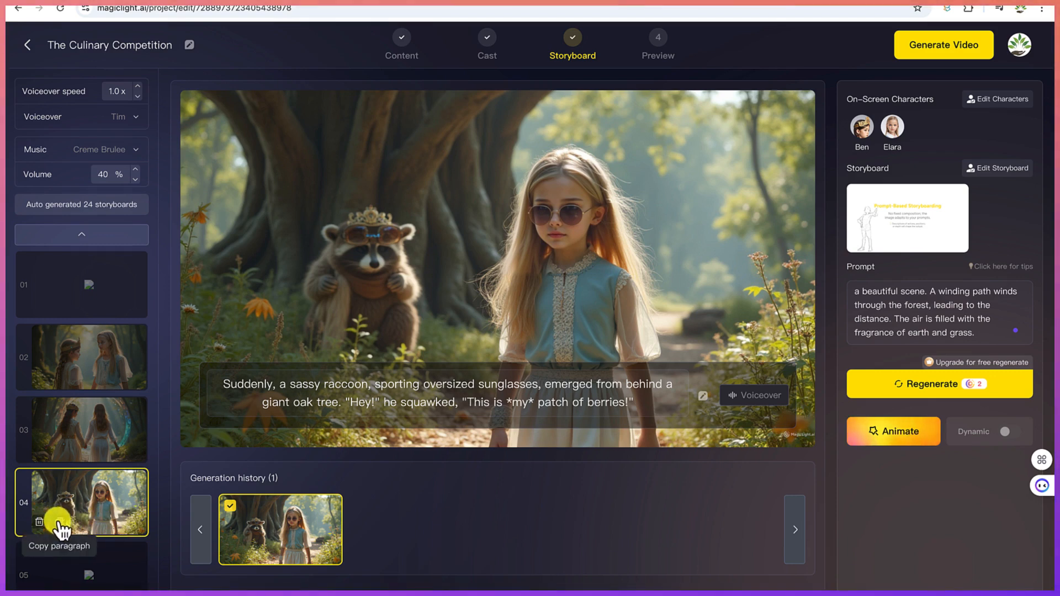
pyautogui.moveTo(703, 400)
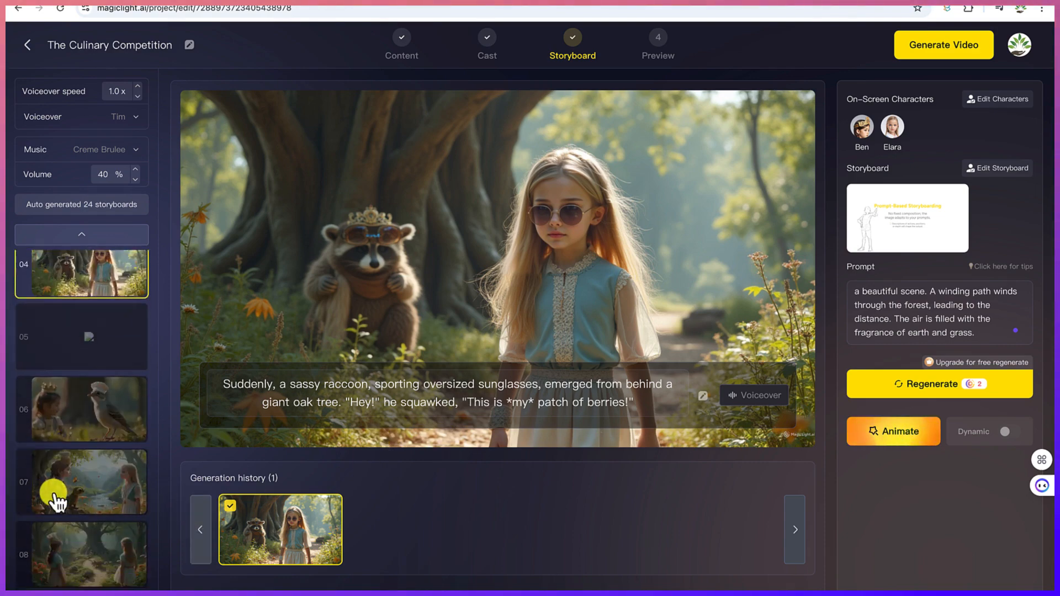
pyautogui.click(81, 481)
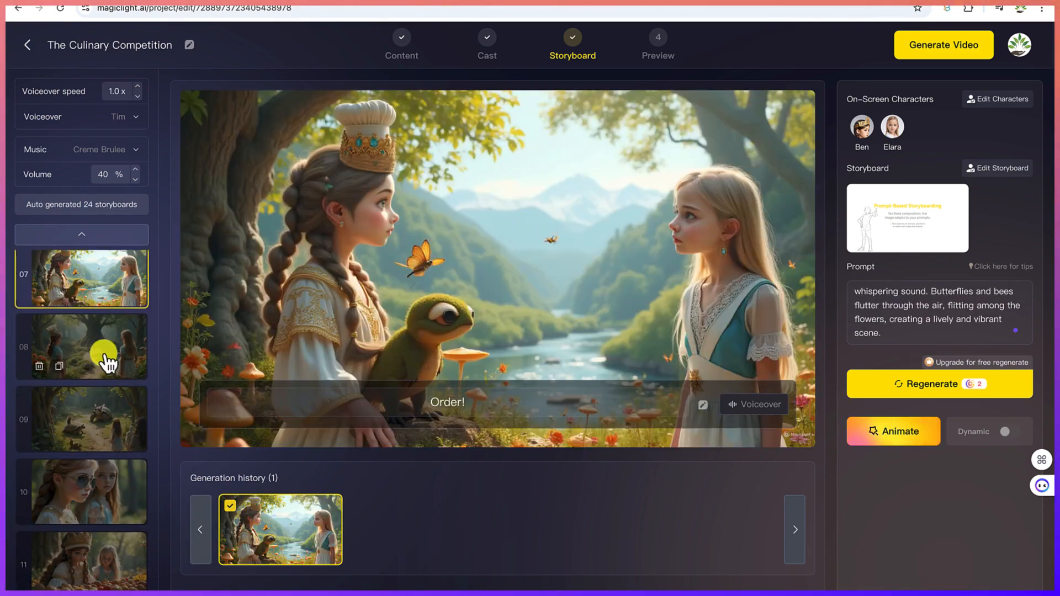
pyautogui.click(81, 418)
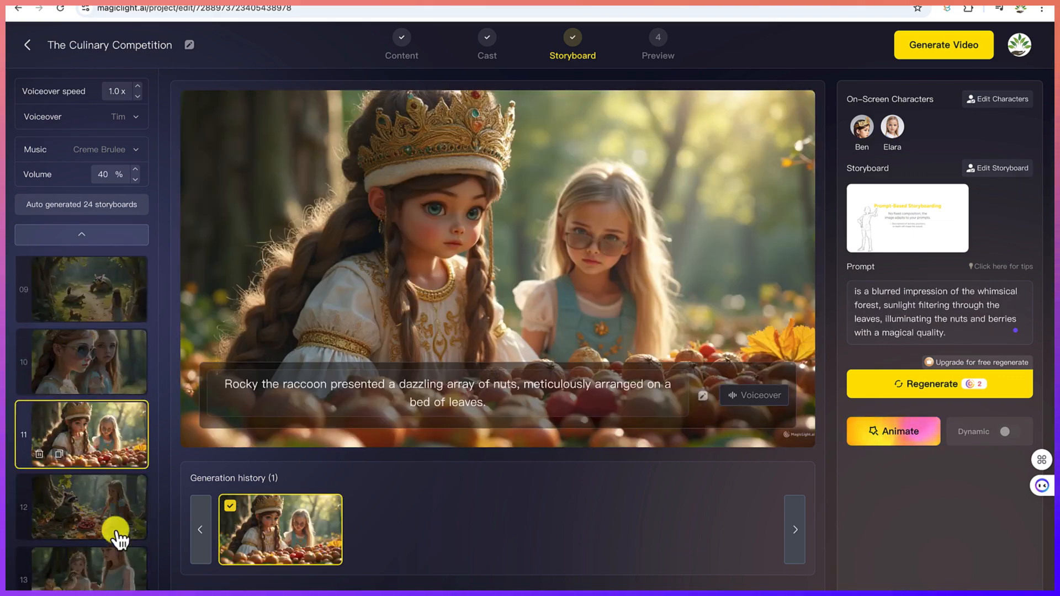
pyautogui.click(81, 380)
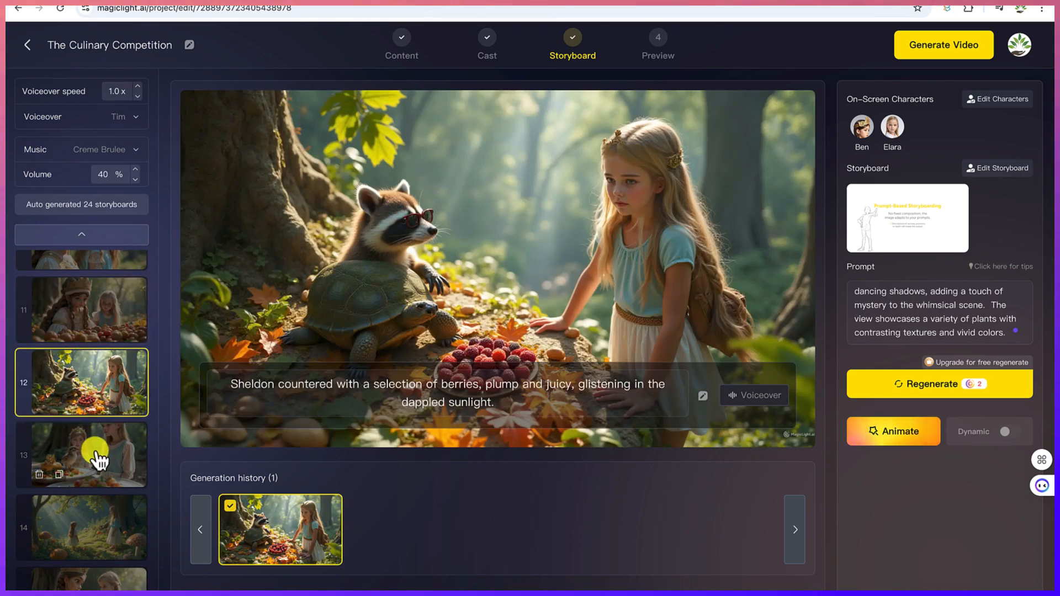
pyautogui.click(82, 454)
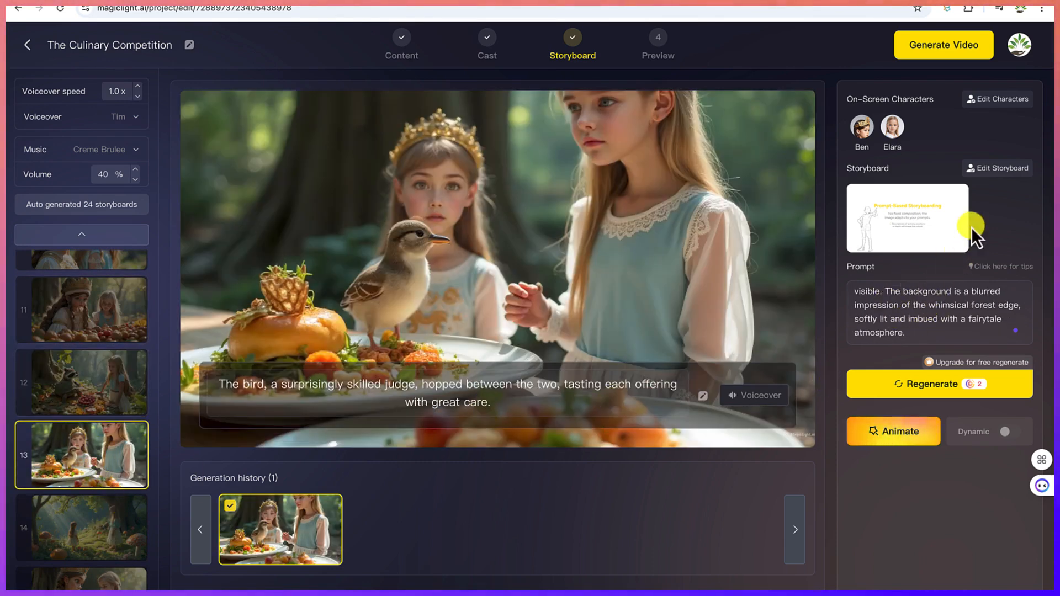
pyautogui.moveTo(841, 159)
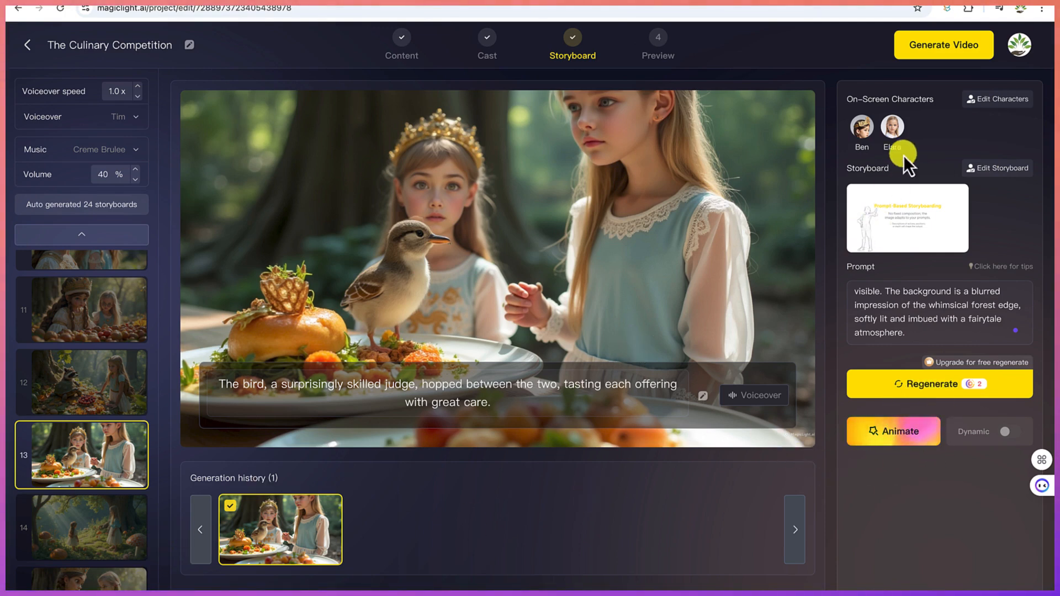
pyautogui.moveTo(923, 391)
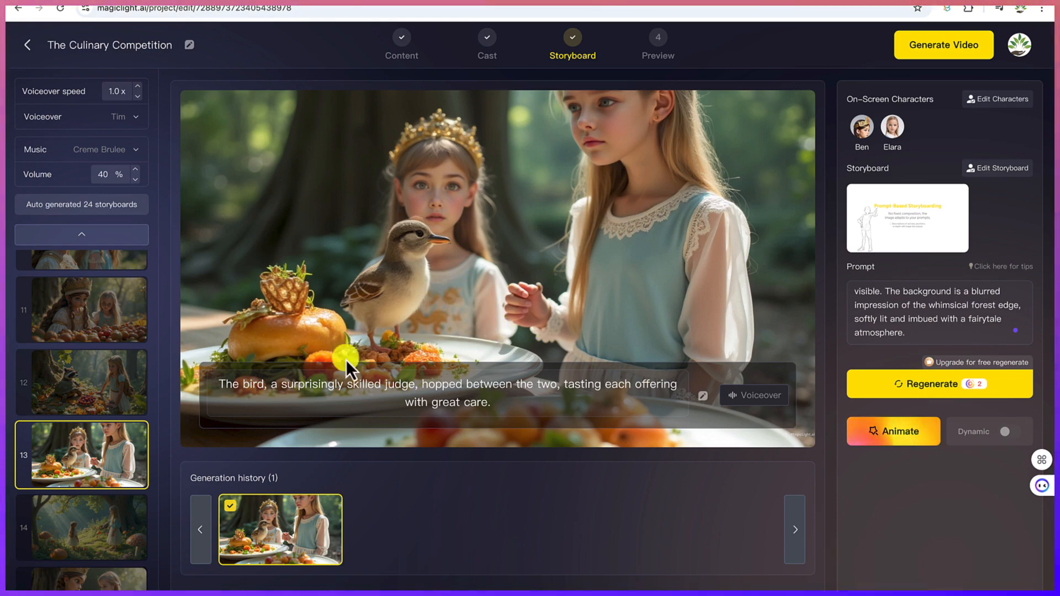
# Step: Preview later storyboard scenes 18 through 22
pyautogui.click(81, 527)
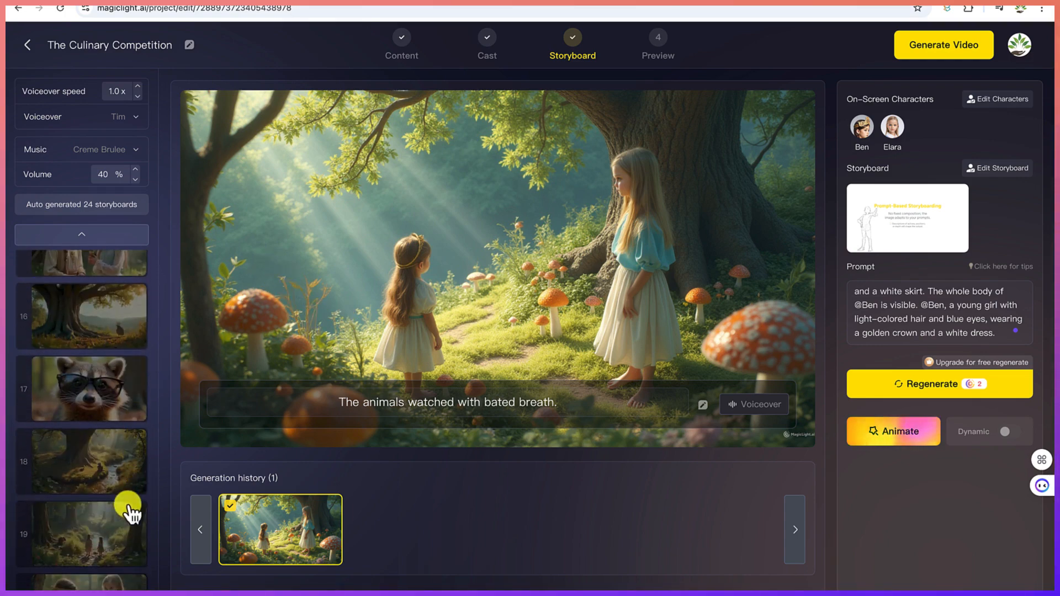
pyautogui.click(81, 461)
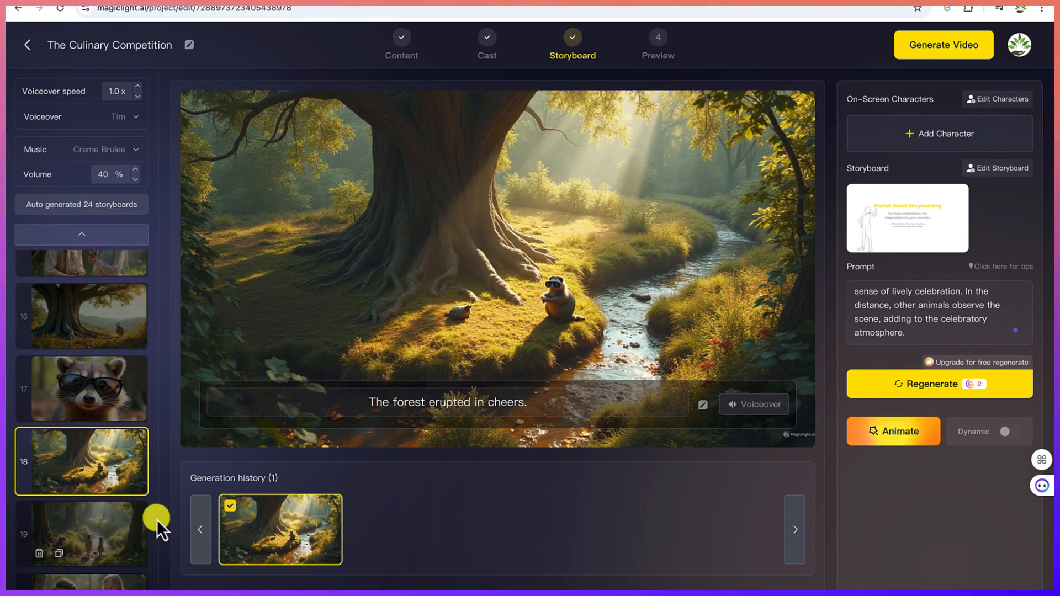
pyautogui.click(81, 534)
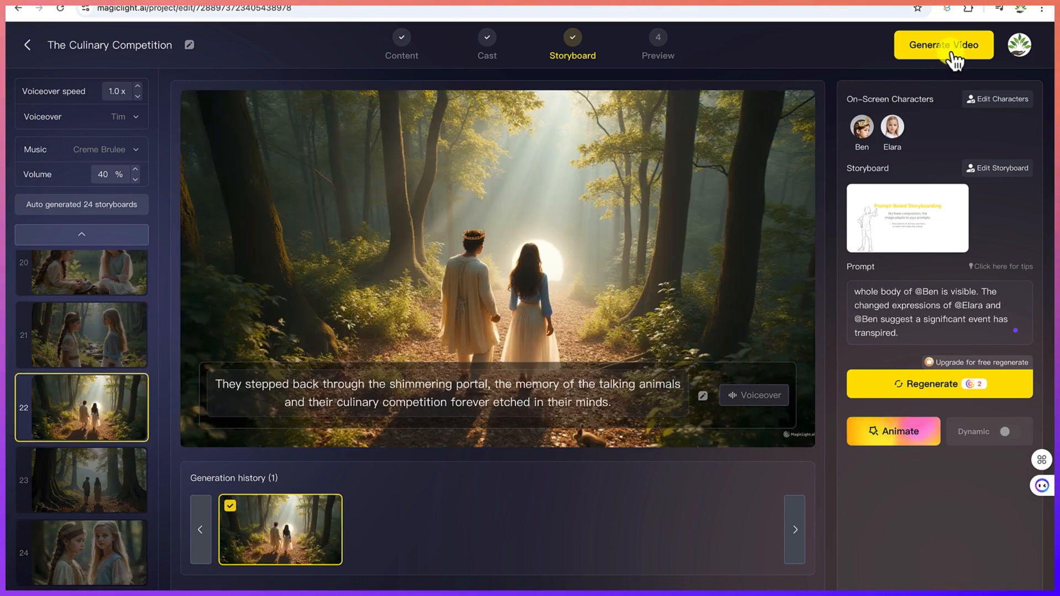
# Step: Generate the final video in 16:9 with subtitles shown
pyautogui.click(943, 45)
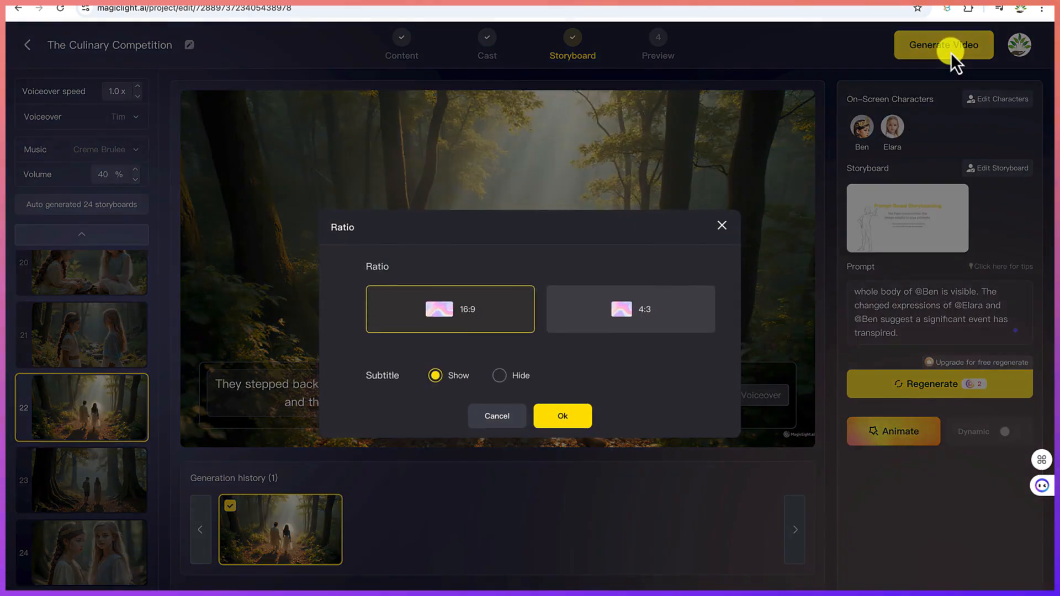
pyautogui.moveTo(409, 264)
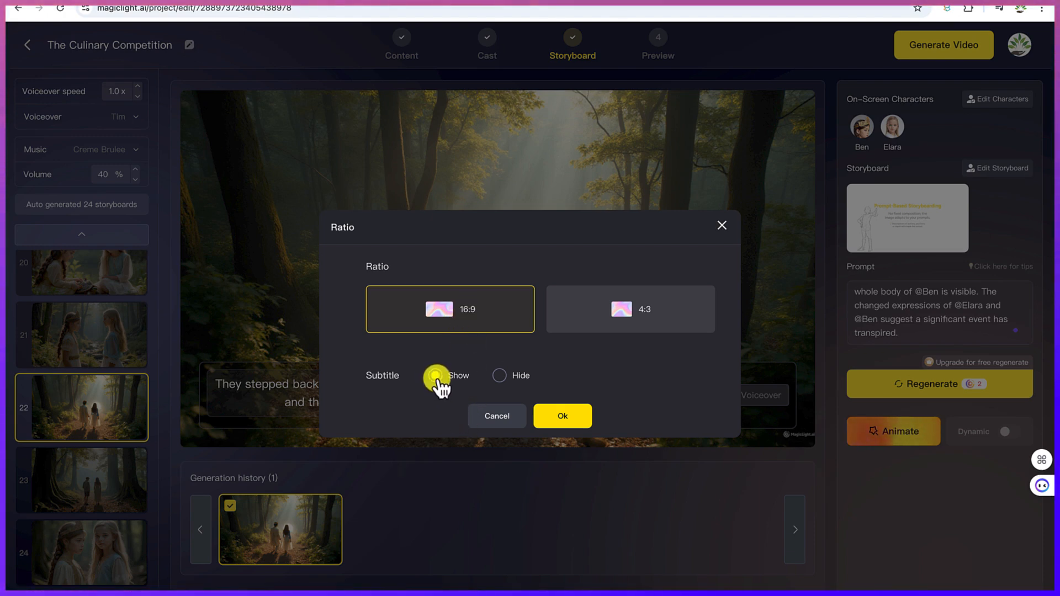
pyautogui.click(435, 375)
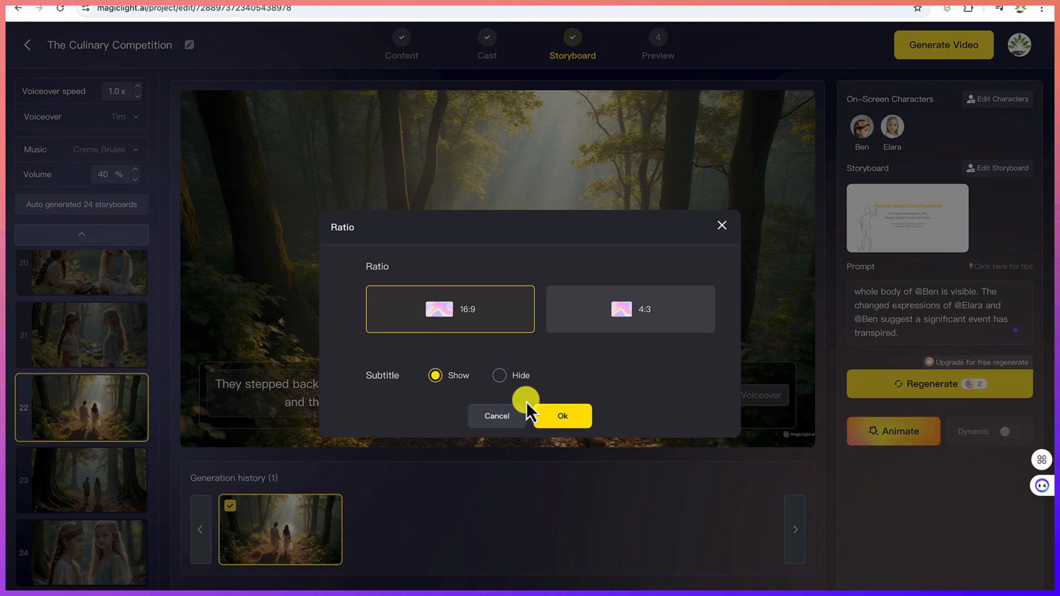
pyautogui.moveTo(497, 416)
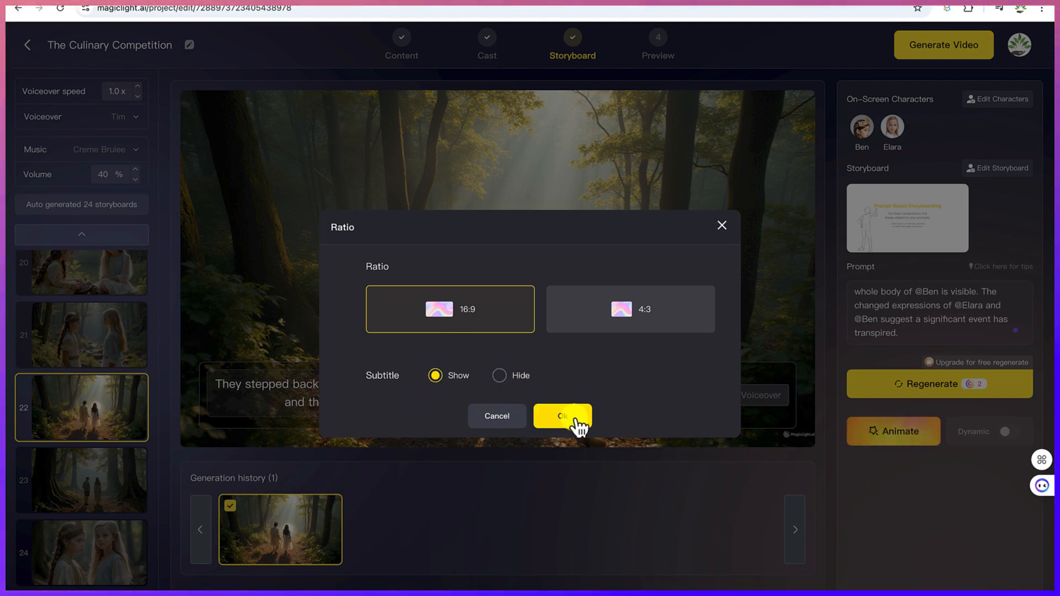
pyautogui.click(562, 416)
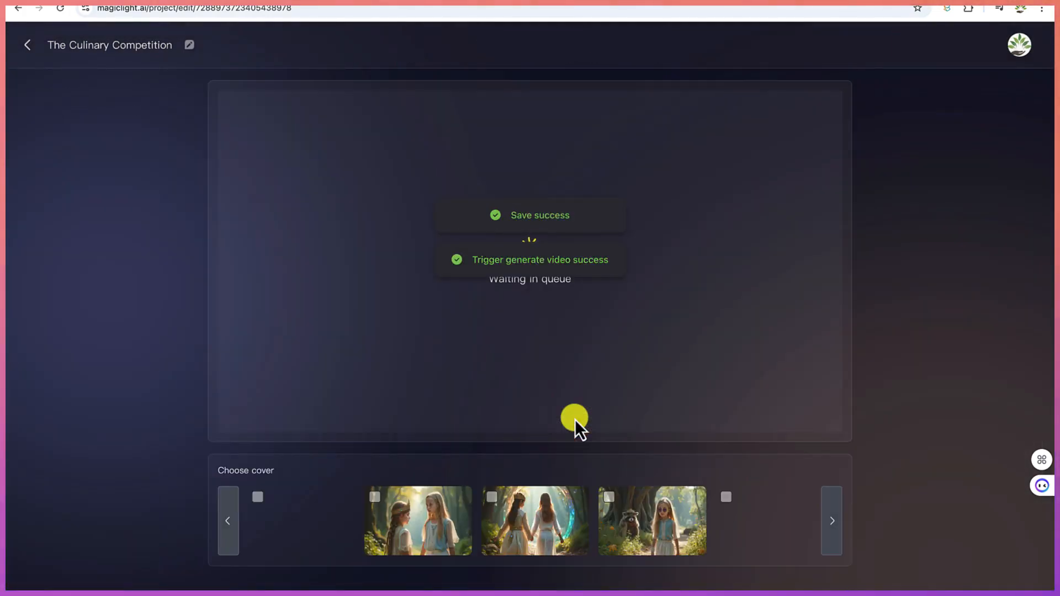
# Step: Preview the generated Culinary Competition video instead of submitting it
pyautogui.click(300, 521)
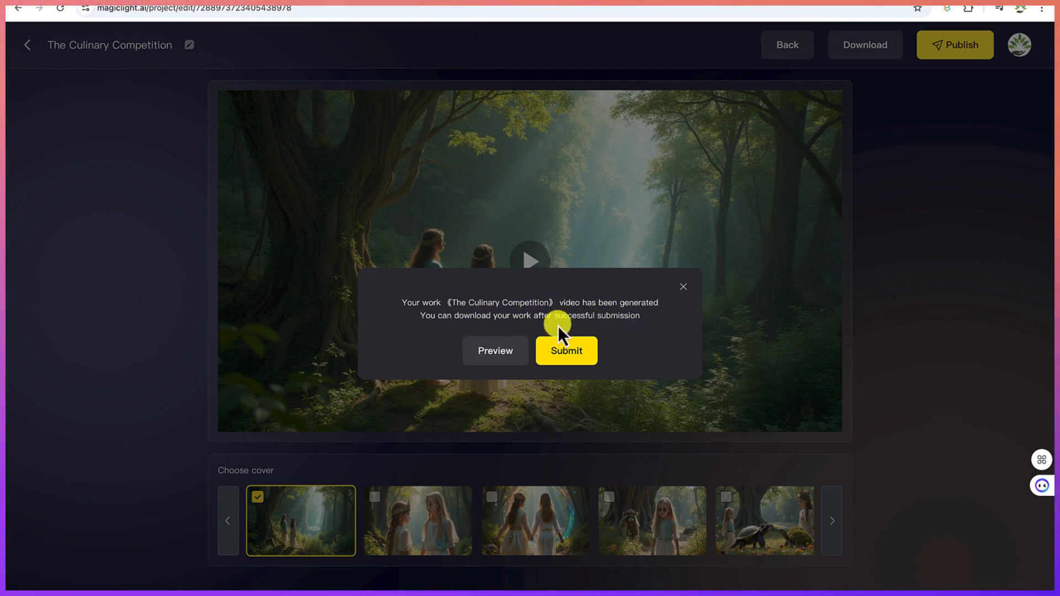
pyautogui.moveTo(495, 365)
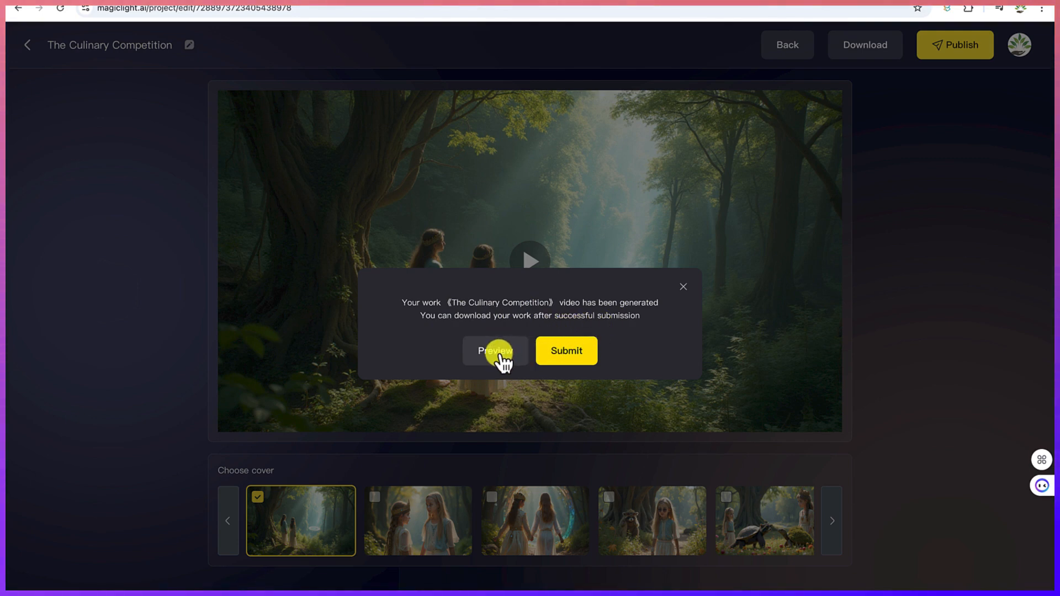
pyautogui.click(494, 351)
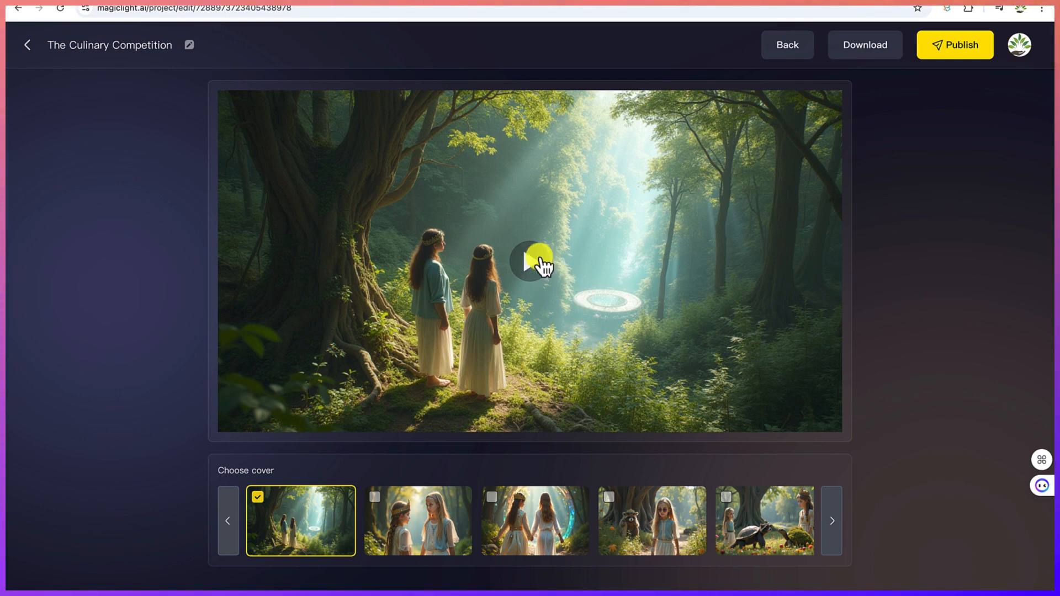
# Step: Play the rendered video and show the download options for the video or all 24 images
pyautogui.click(530, 262)
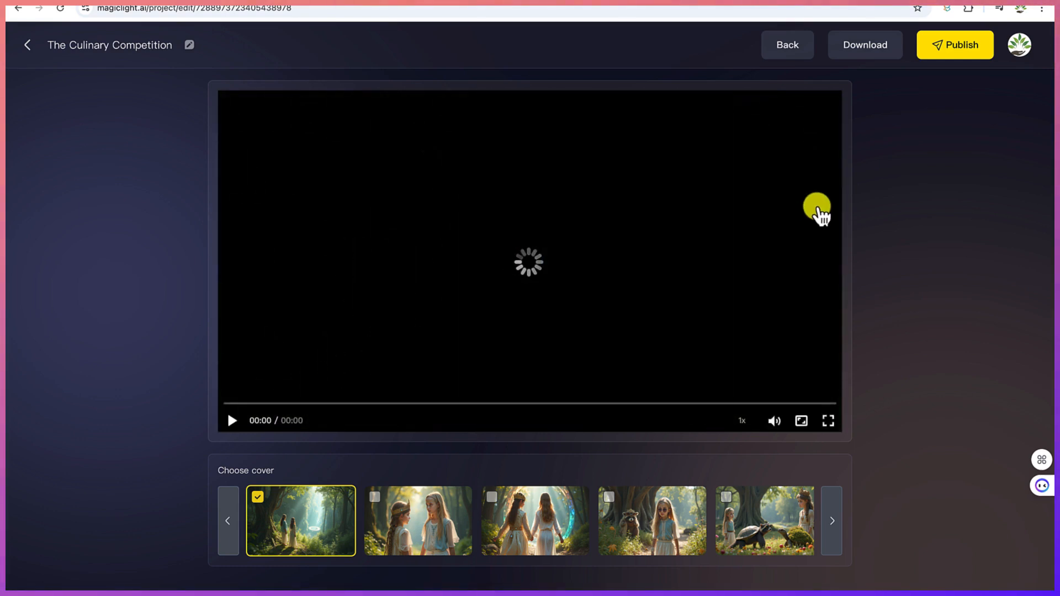
pyautogui.click(864, 45)
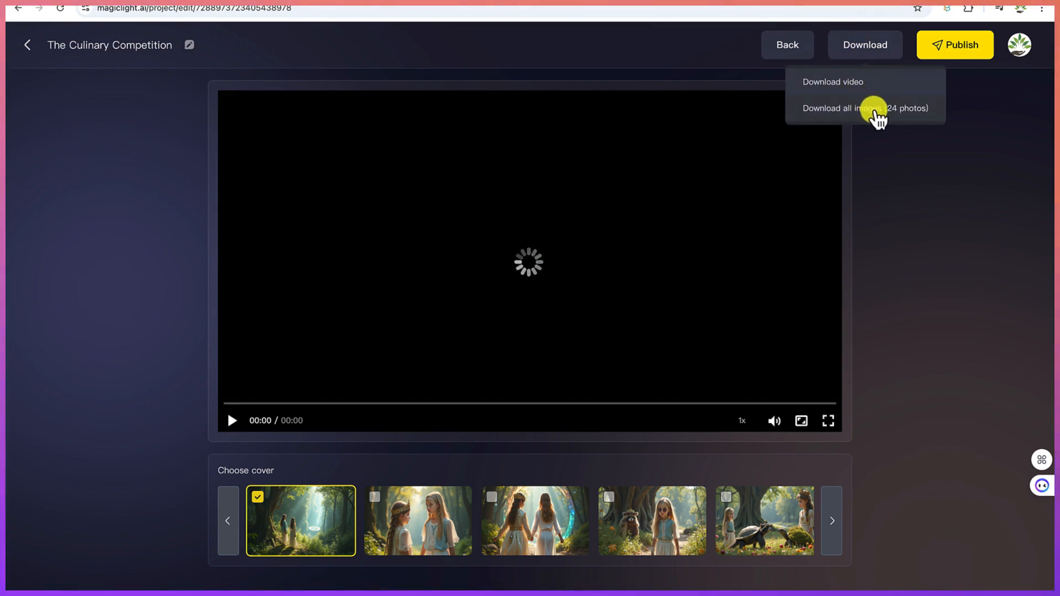
pyautogui.moveTo(843, 84)
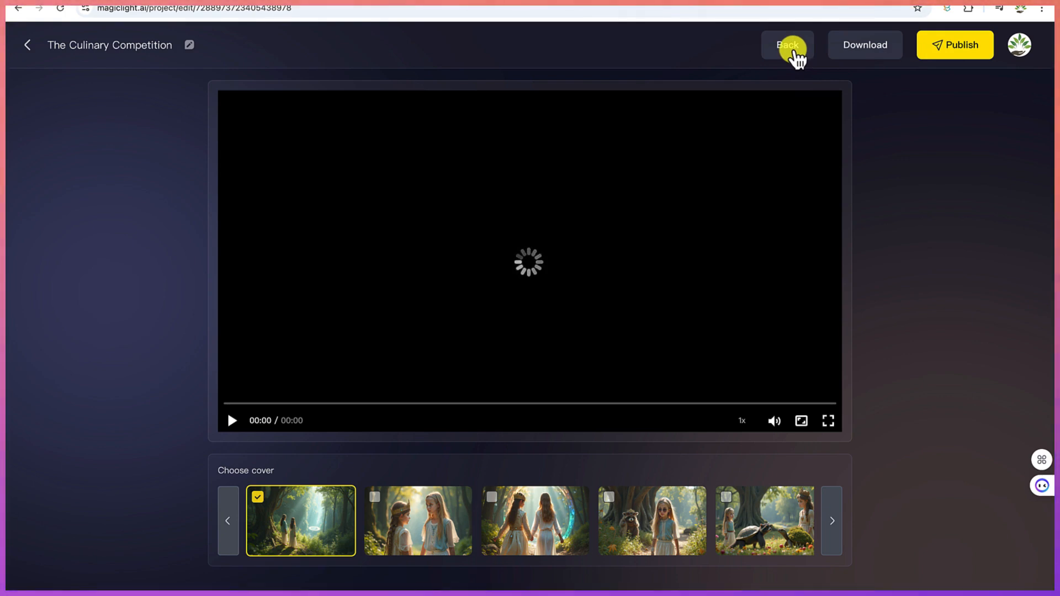
pyautogui.click(787, 45)
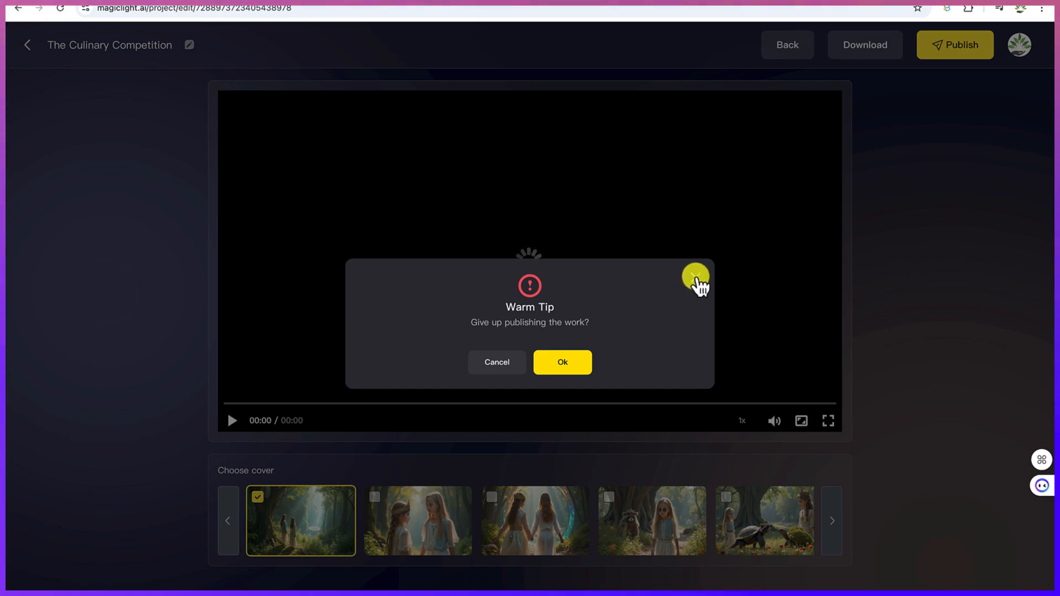
pyautogui.click(865, 45)
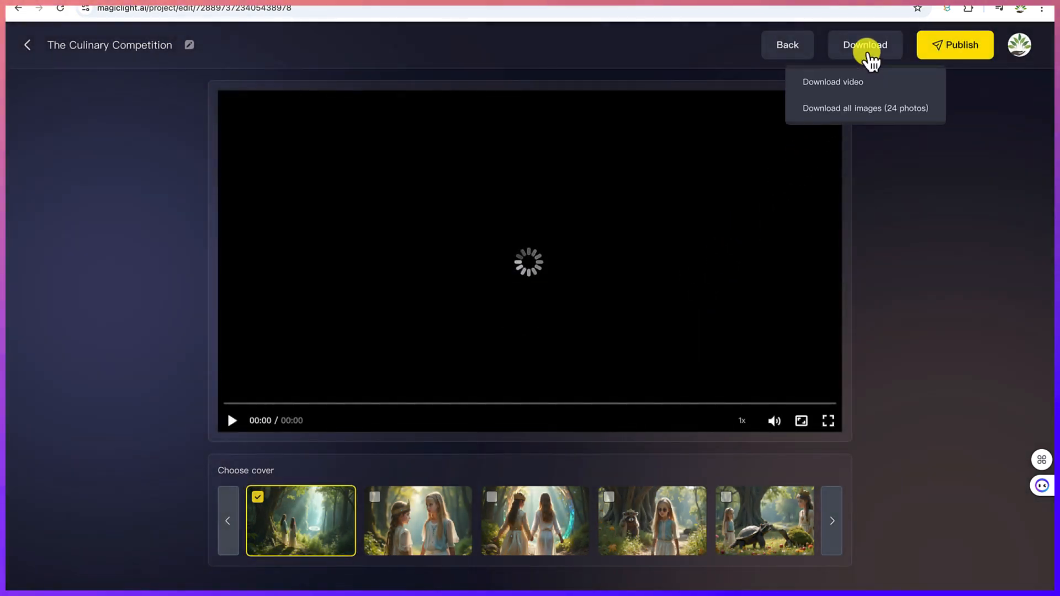